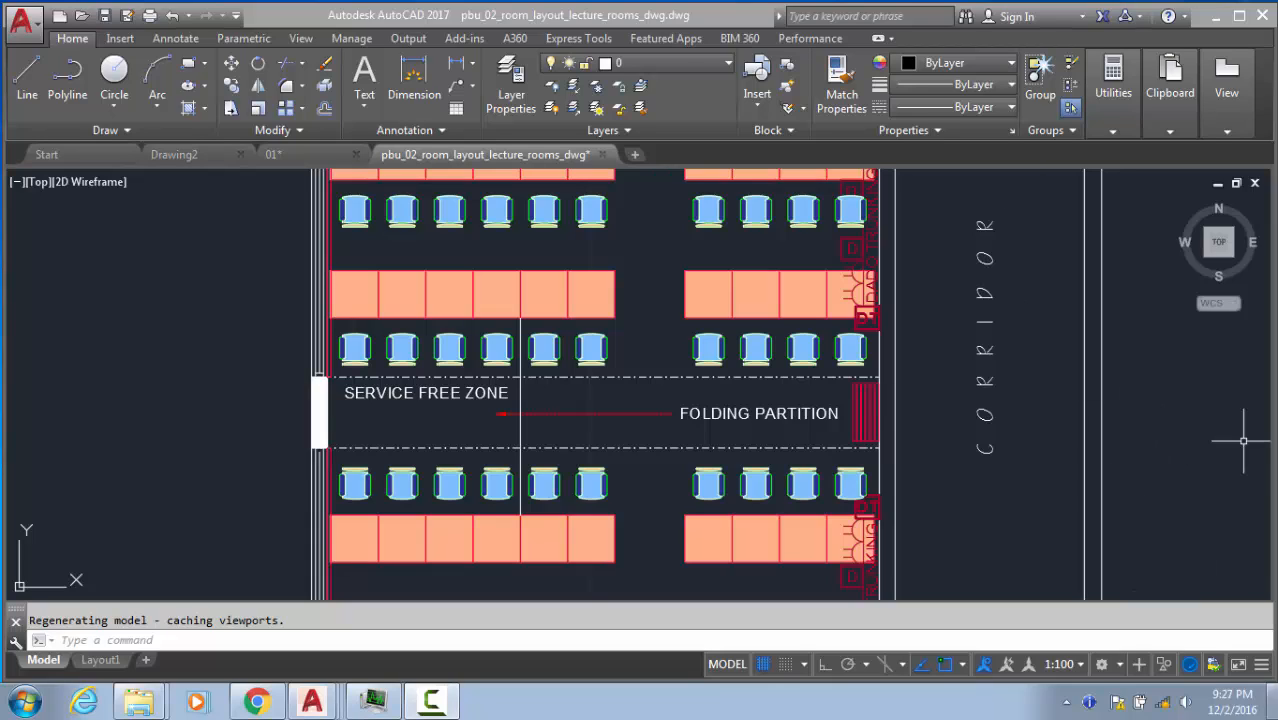
{"action": "mouse_move", "coordinate": [1026, 393]}
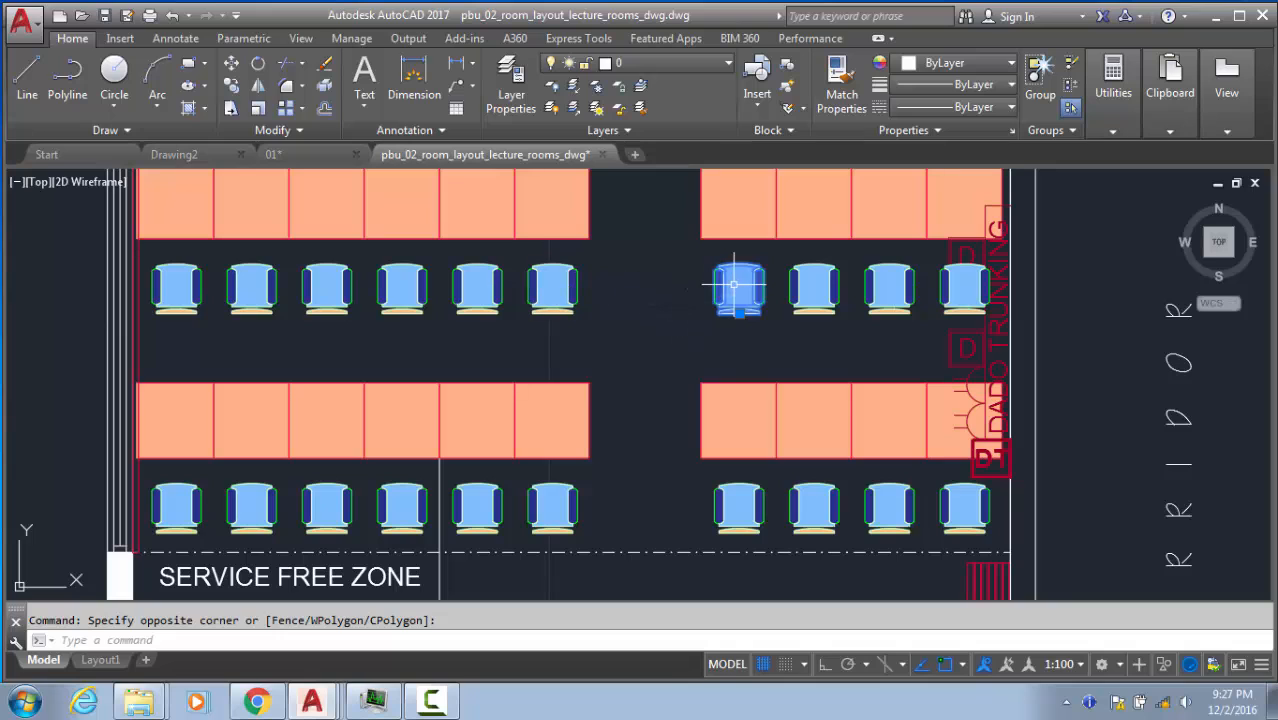
{"action": "mouse_move", "coordinate": [770, 272]}
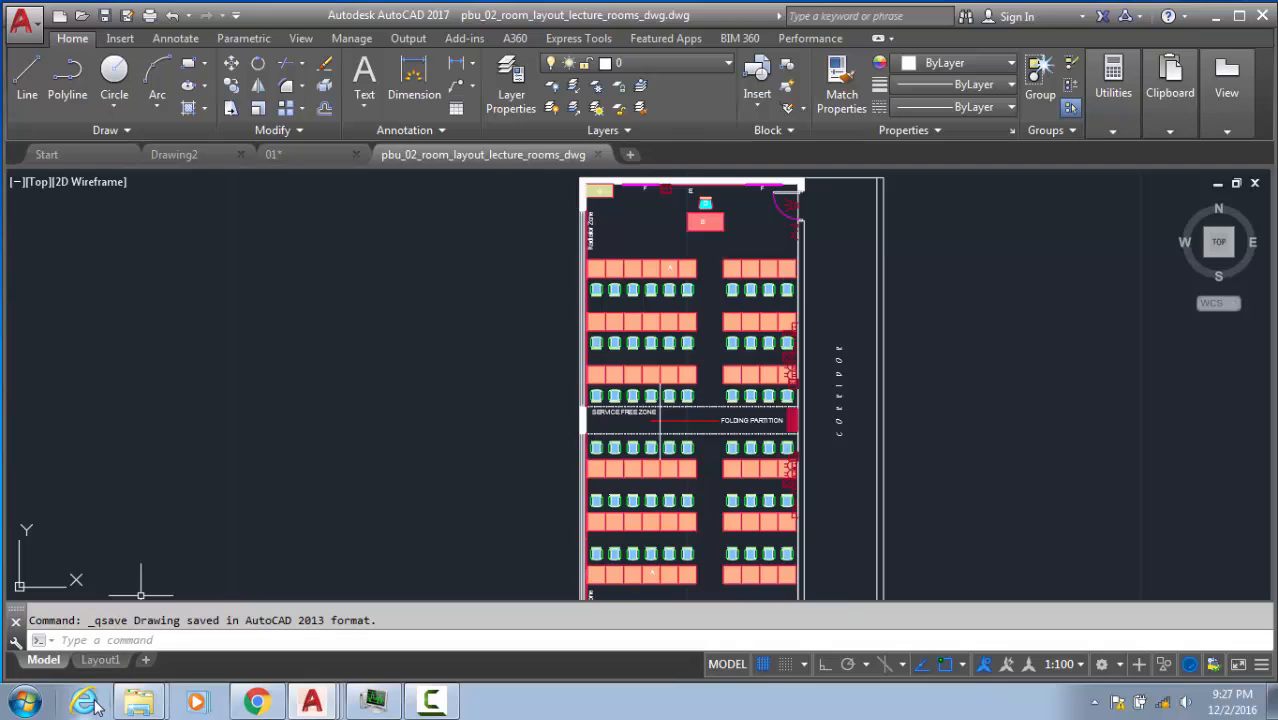
- Maximize the Downloads window and select the lecture rooms .dwg and .bak files
{"action": "left_click", "coordinate": [138, 700]}
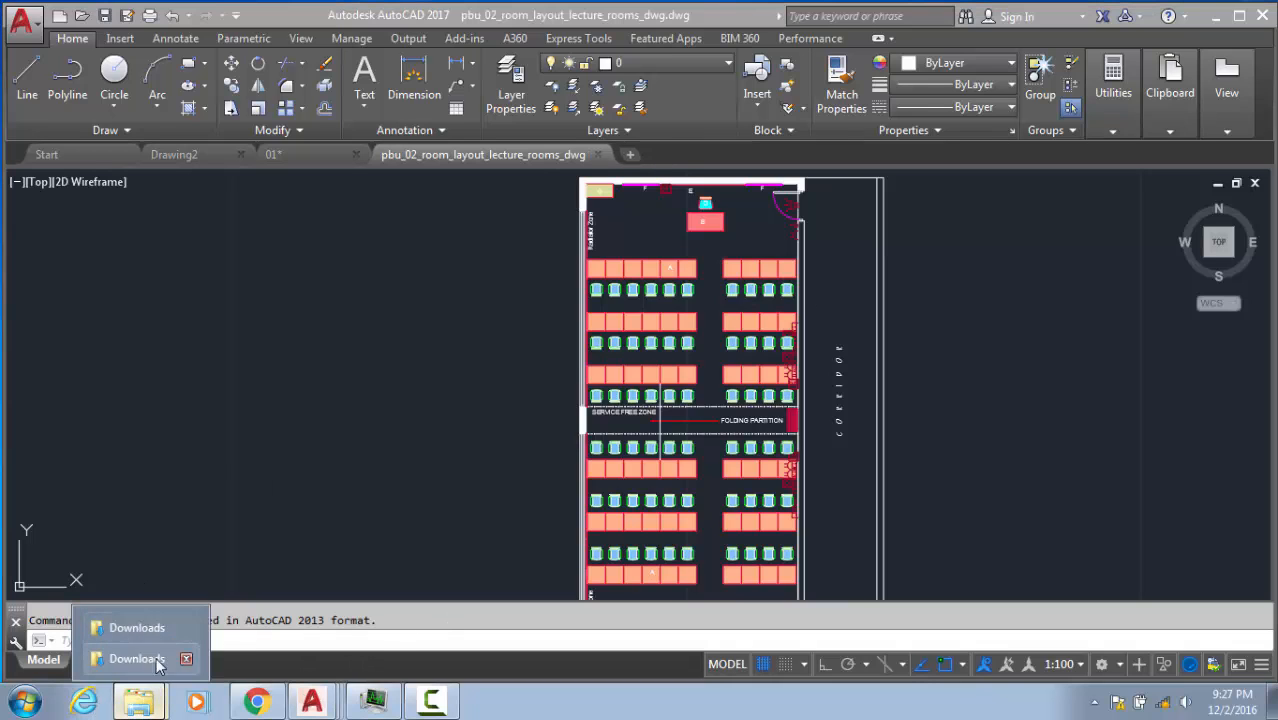
{"action": "left_click", "coordinate": [137, 659]}
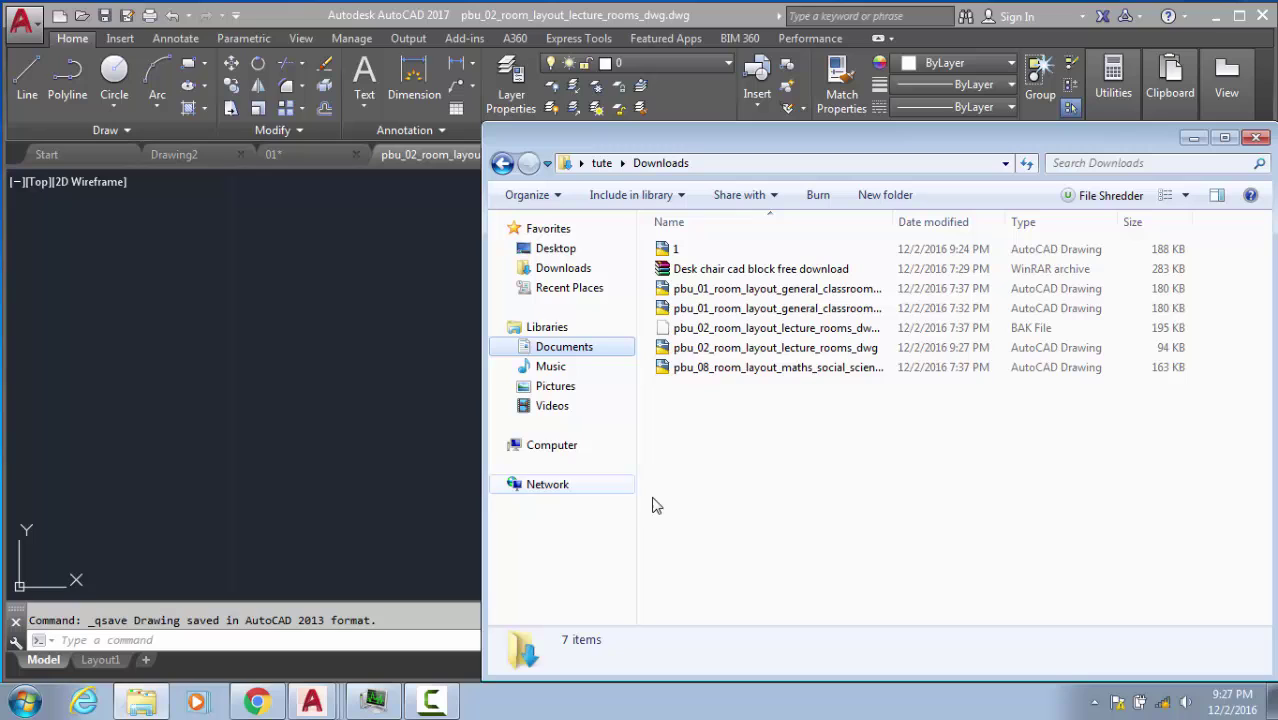
{"action": "left_click", "coordinate": [775, 347]}
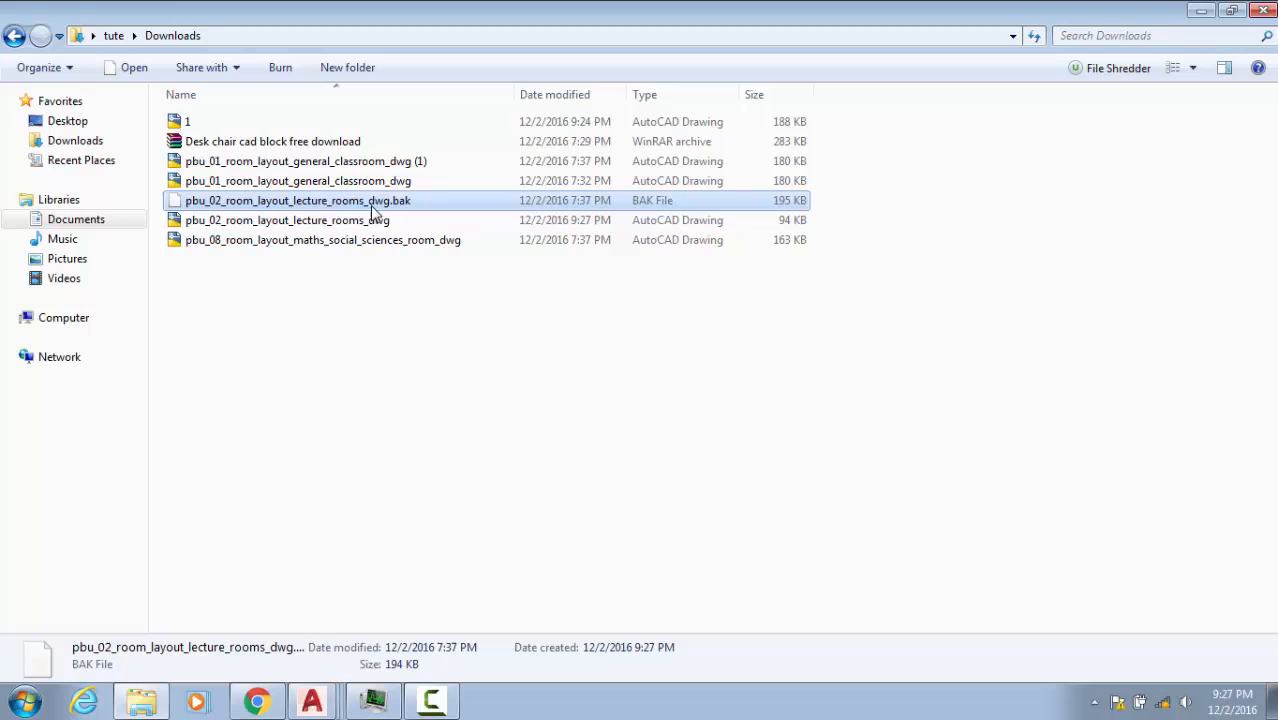
{"action": "mouse_move", "coordinate": [409, 214]}
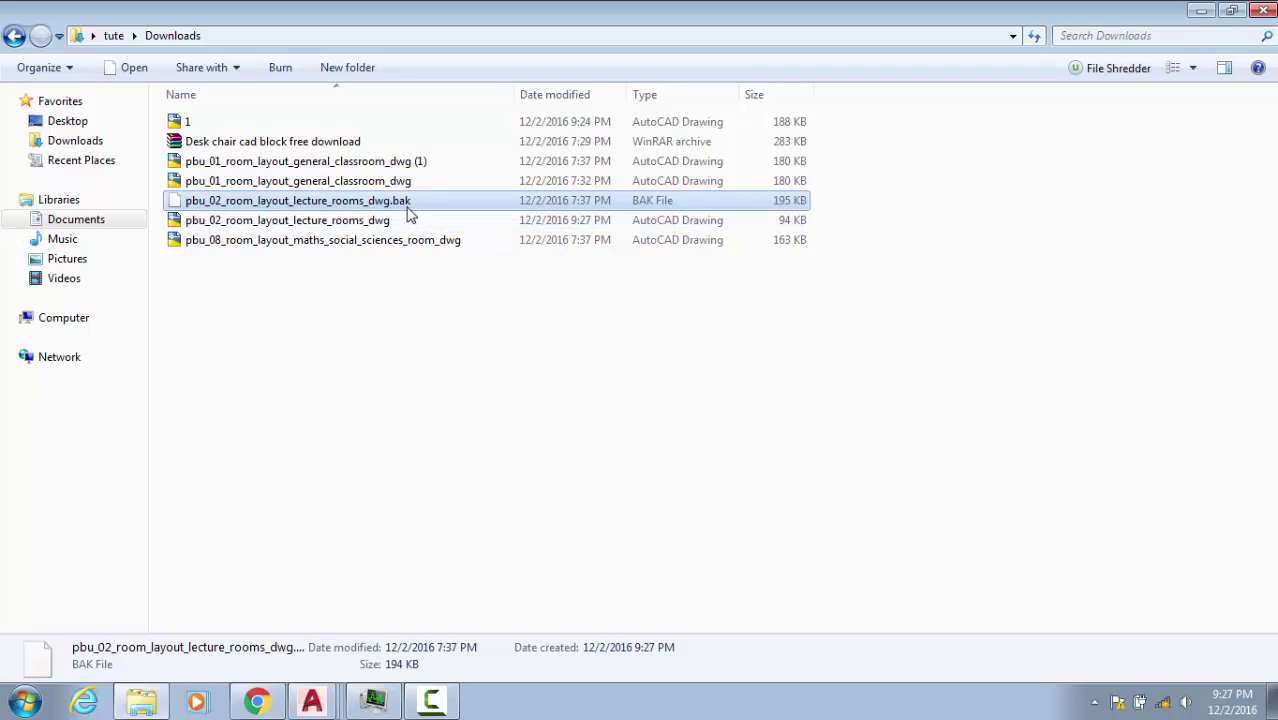
{"action": "left_click", "coordinate": [287, 220]}
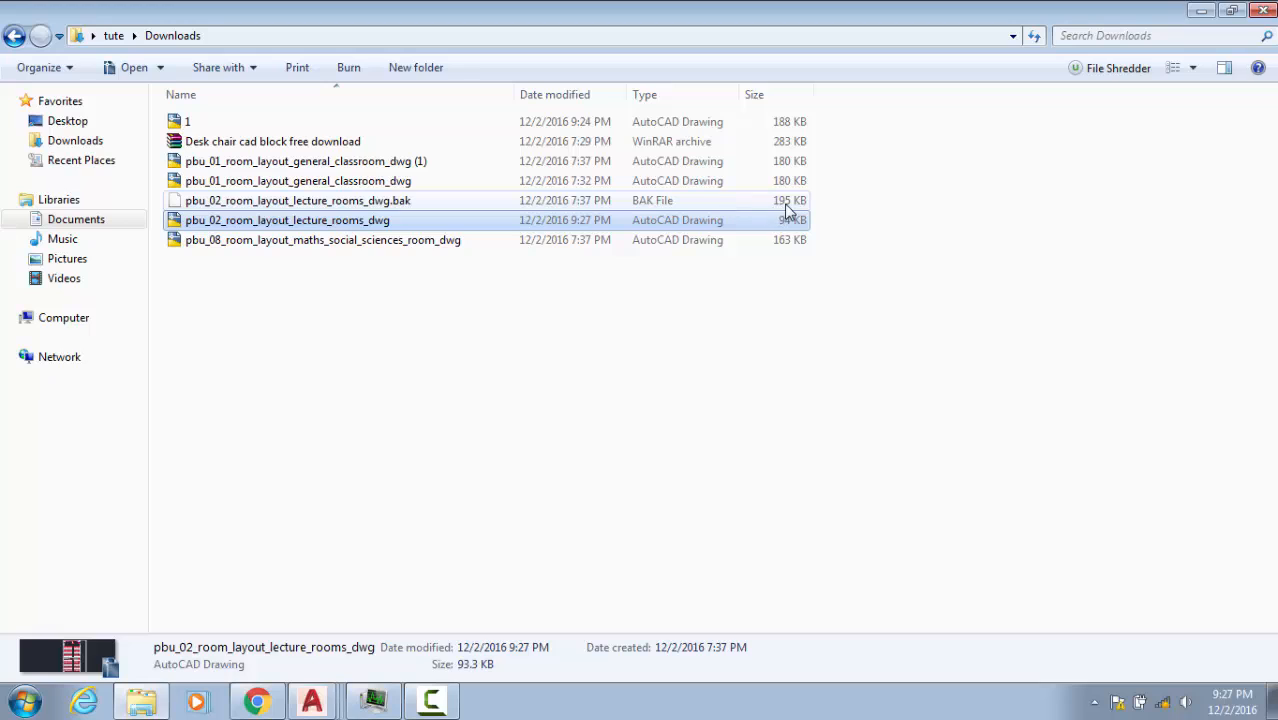
{"action": "left_click", "coordinate": [297, 200]}
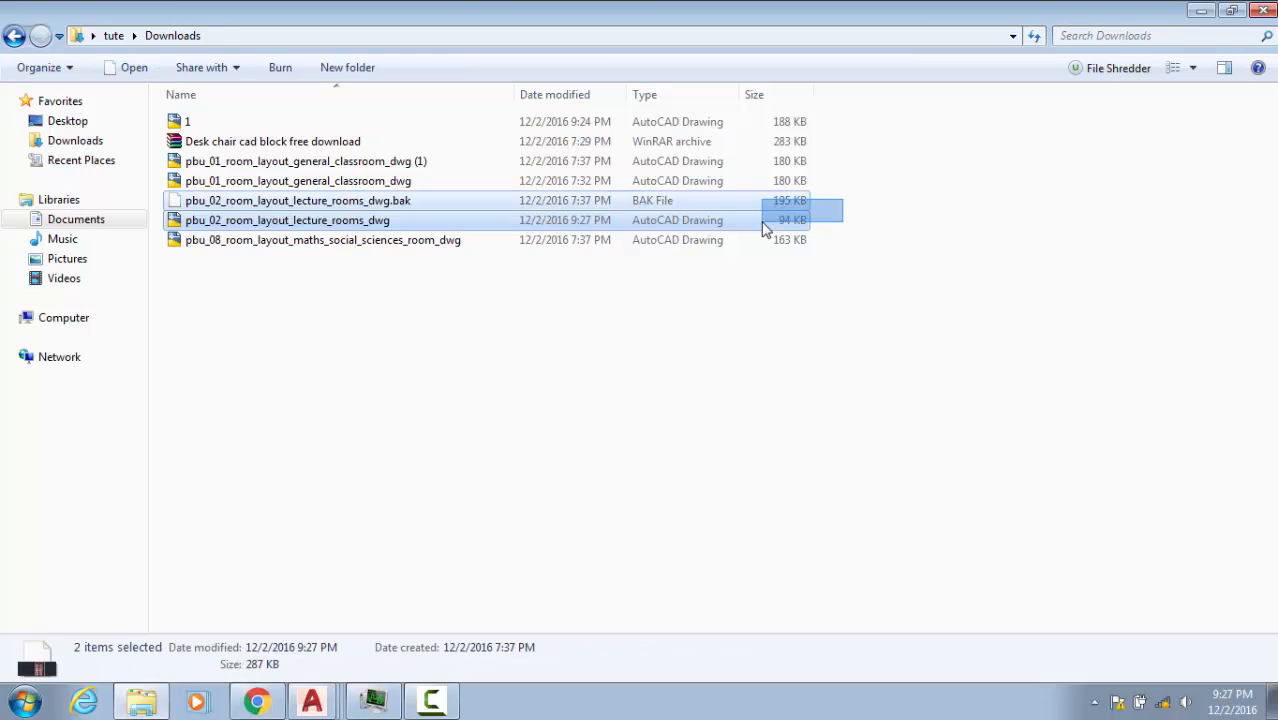
{"action": "left_click", "coordinate": [287, 220]}
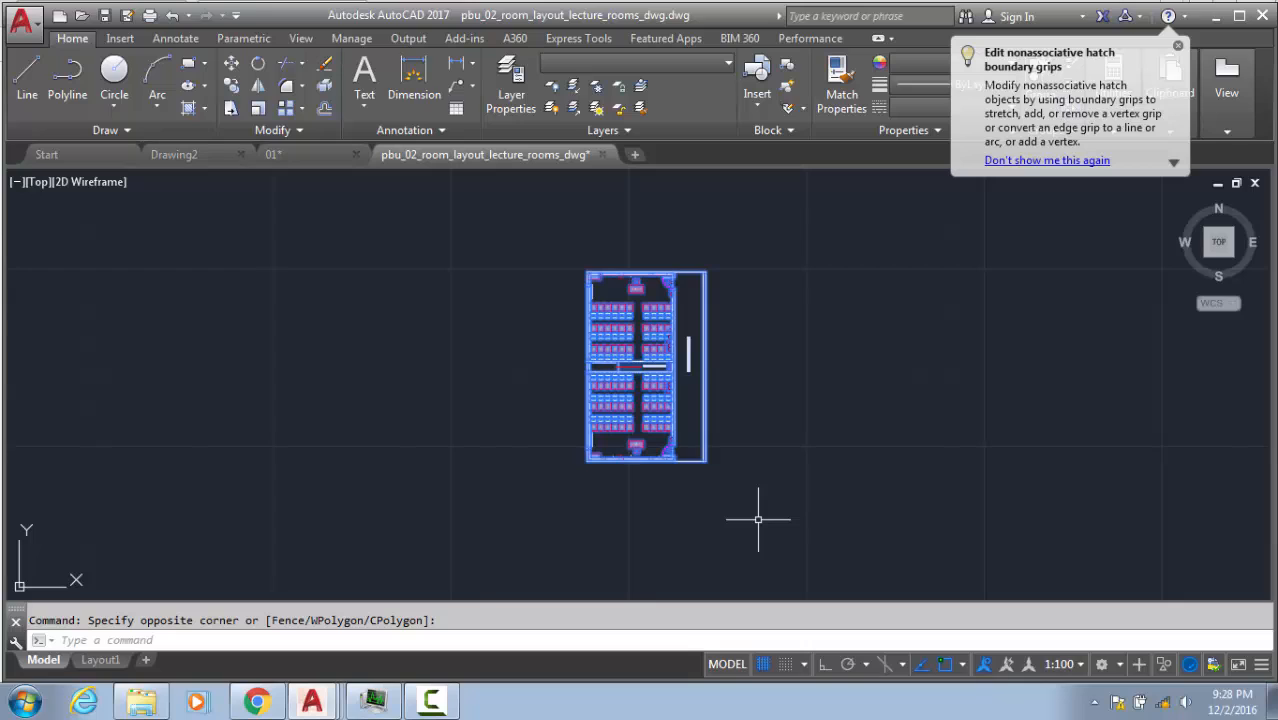
- Dismiss the hatch editing tip balloon over the room plan
{"action": "left_click", "coordinate": [1178, 48]}
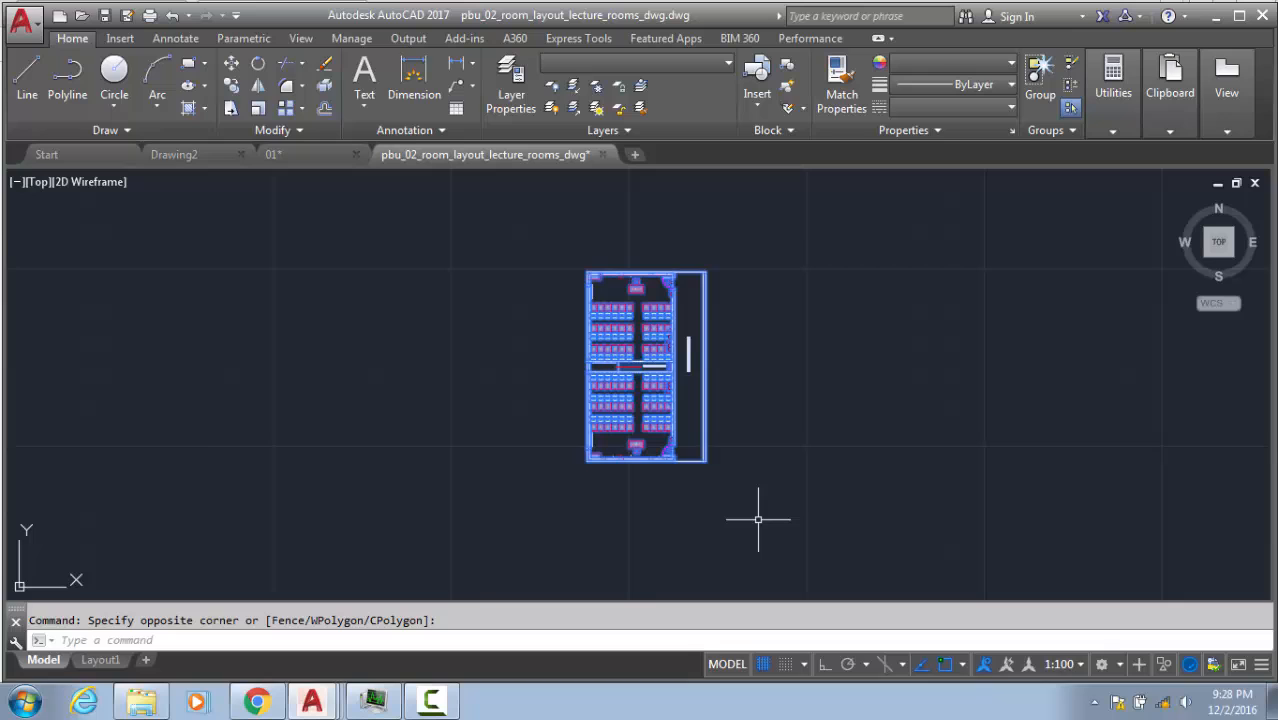
{"action": "mouse_move", "coordinate": [719, 520]}
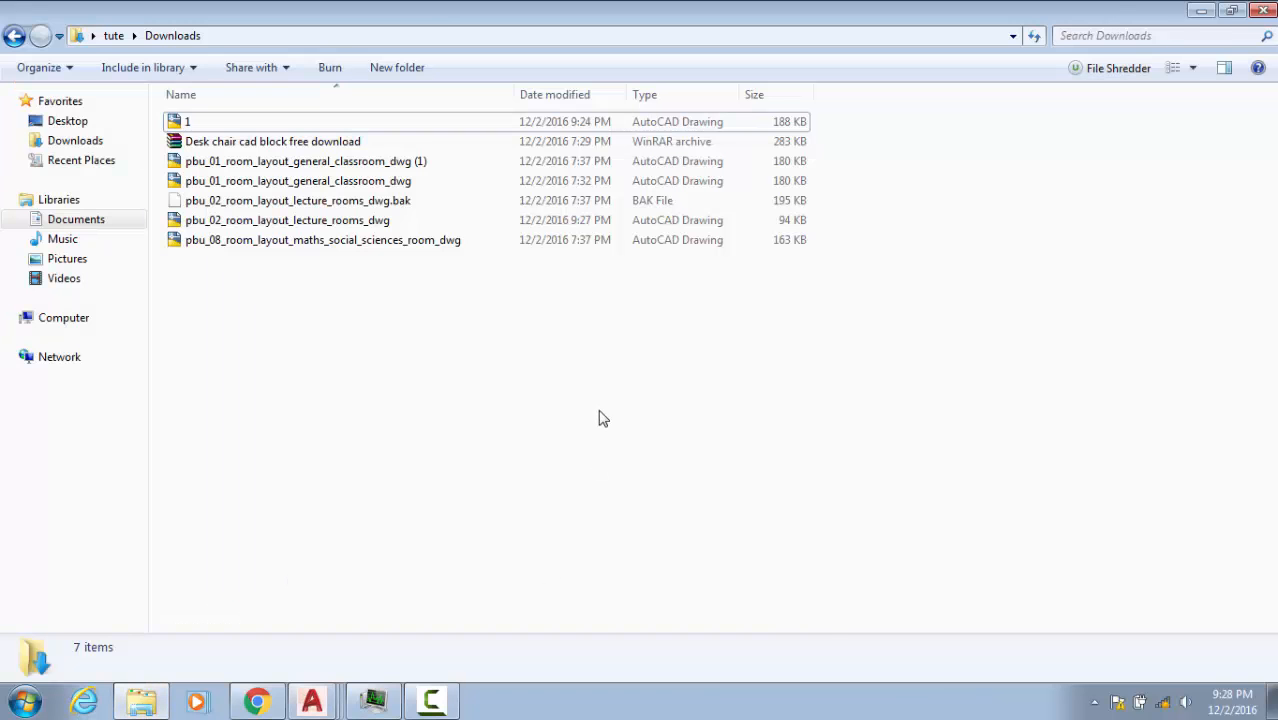
{"action": "mouse_move", "coordinate": [653, 448]}
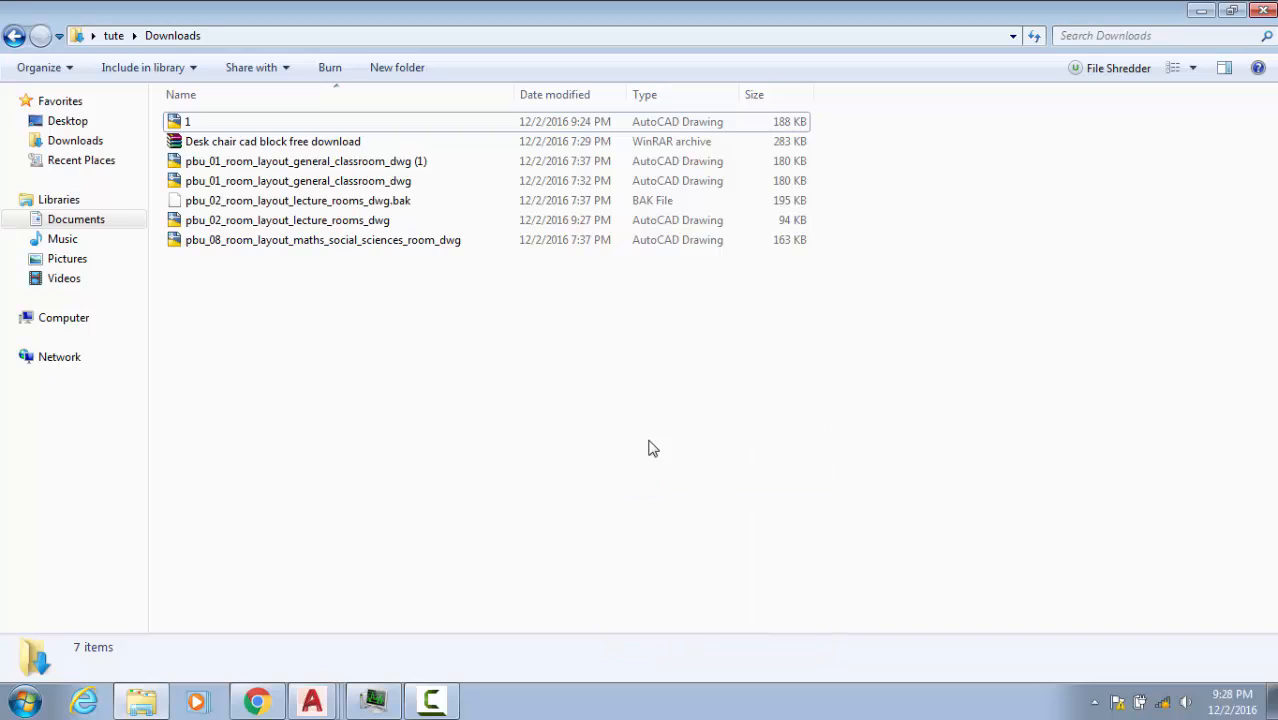
{"action": "mouse_move", "coordinate": [420, 224]}
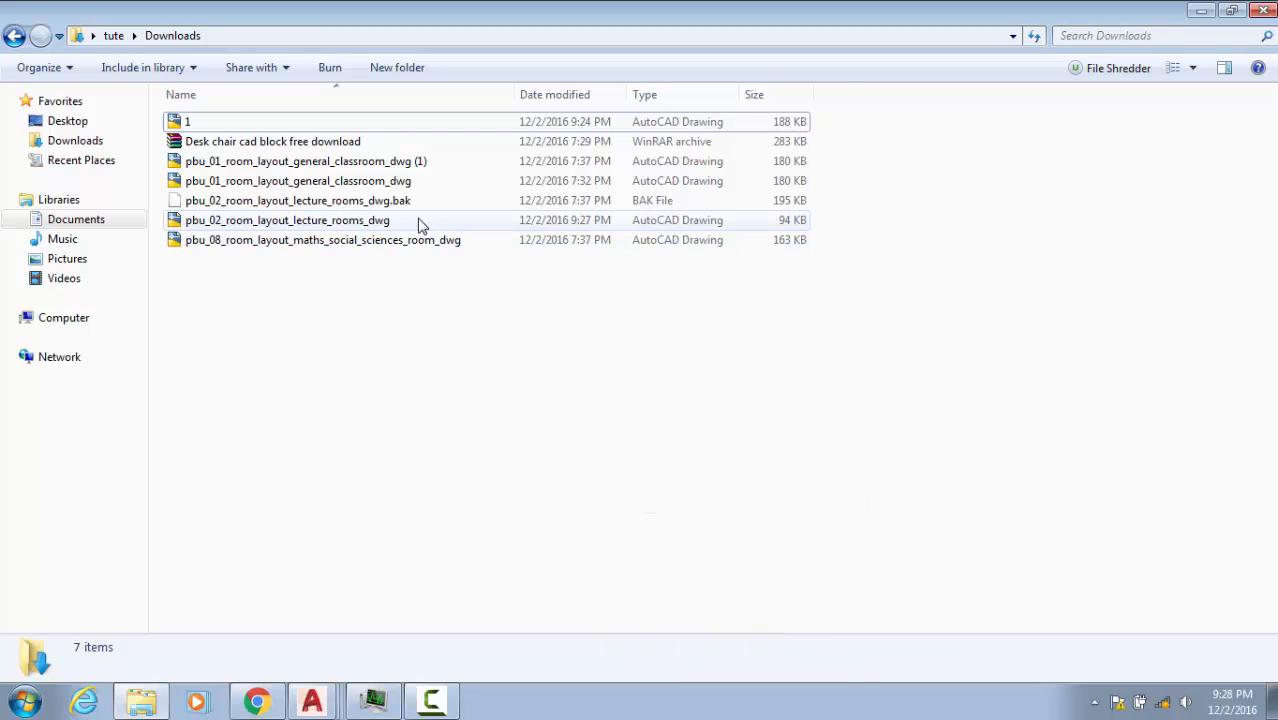
- Select the lecture rooms .dwg file and refresh the Downloads listing
{"action": "left_click", "coordinate": [287, 220]}
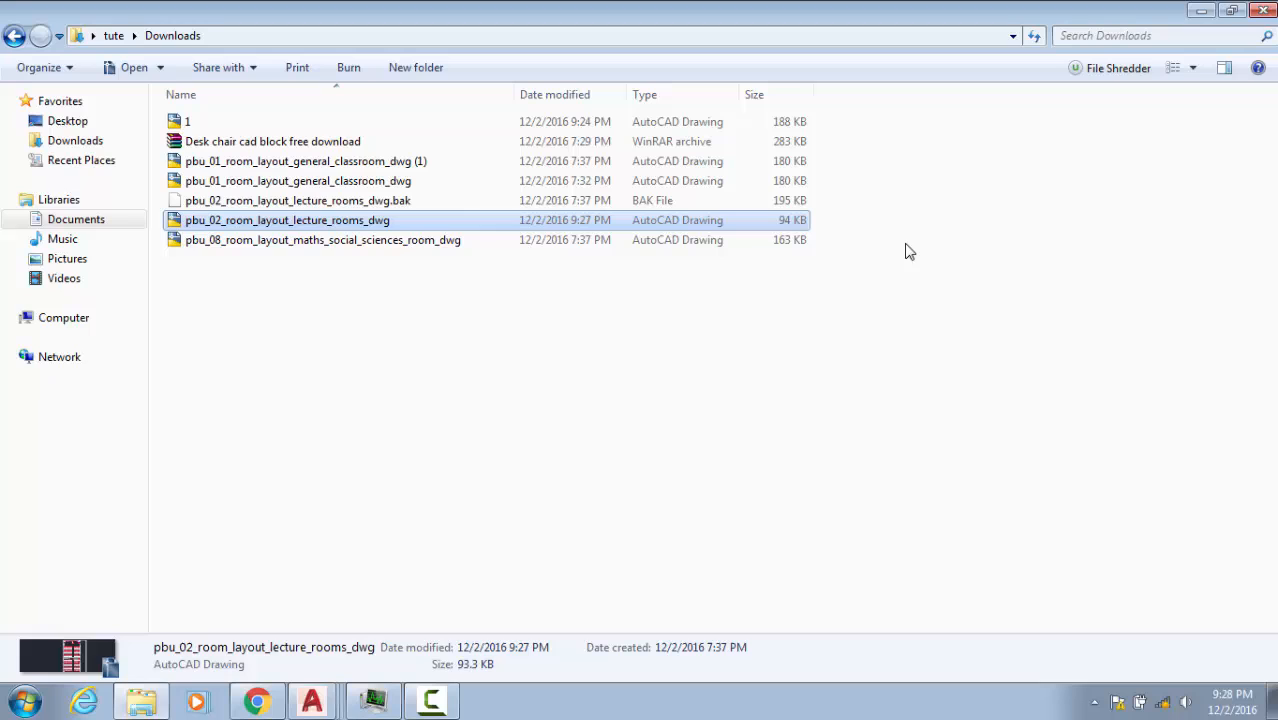
{"action": "mouse_move", "coordinate": [778, 212]}
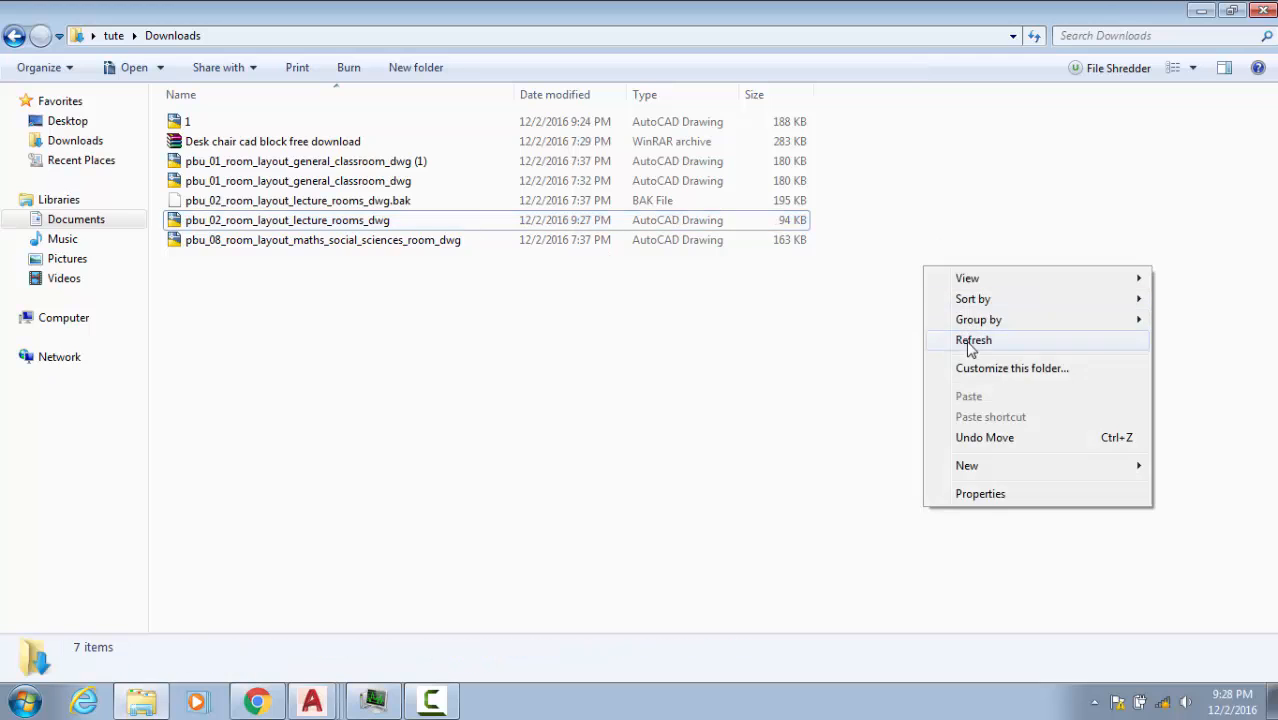
{"action": "left_click", "coordinate": [973, 340]}
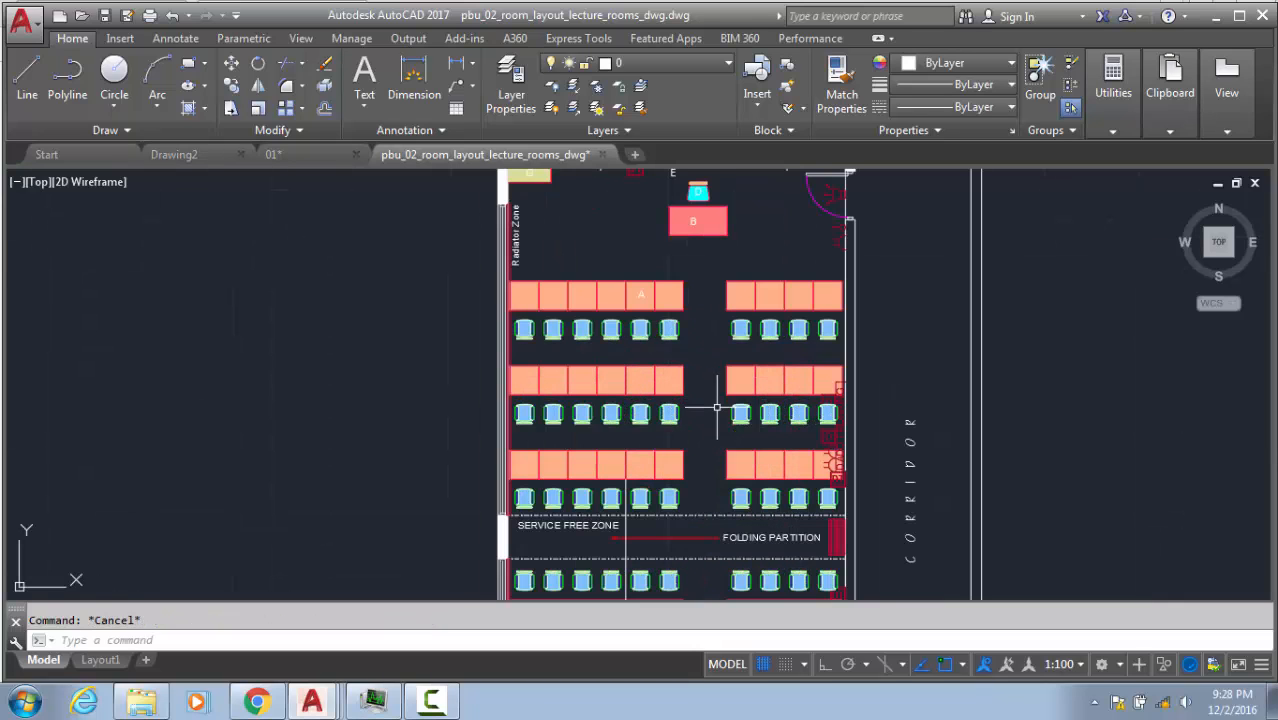
{"action": "mouse_move", "coordinate": [719, 332]}
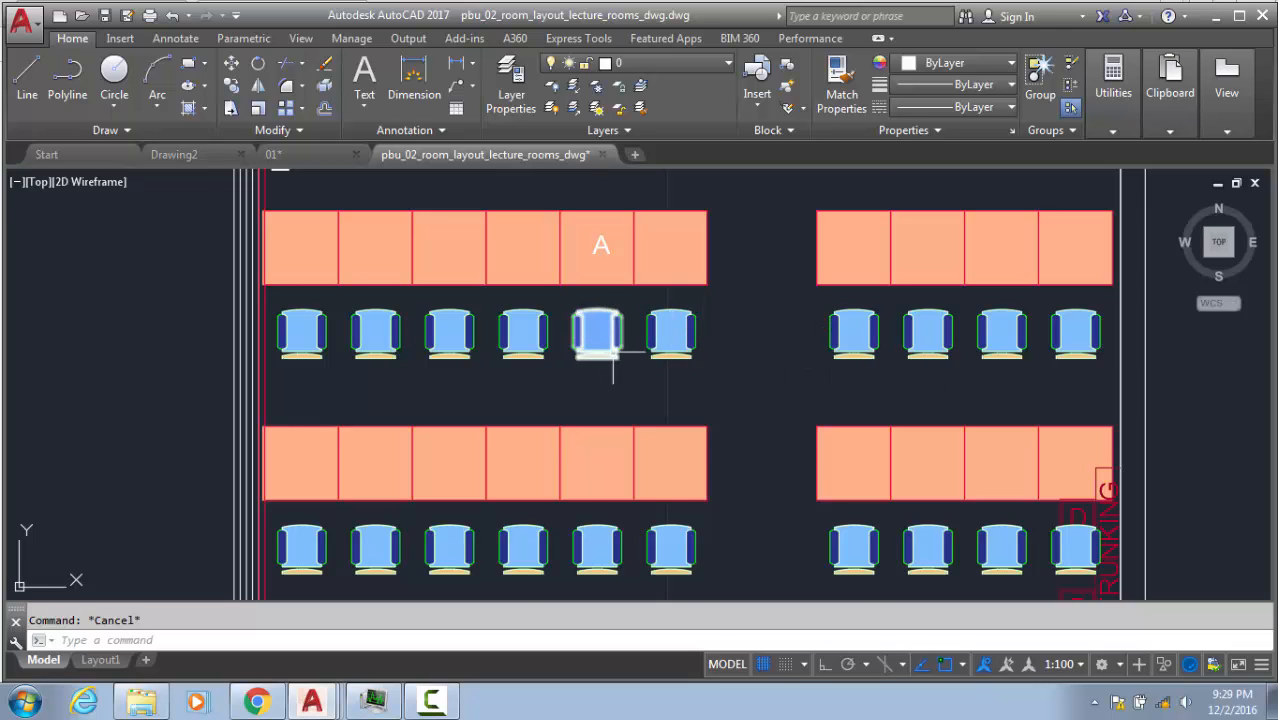
- Zoom out with the mouse wheel to show the whole lecture room
{"action": "scroll", "scroll_direction": "down", "scroll_amount": 3}
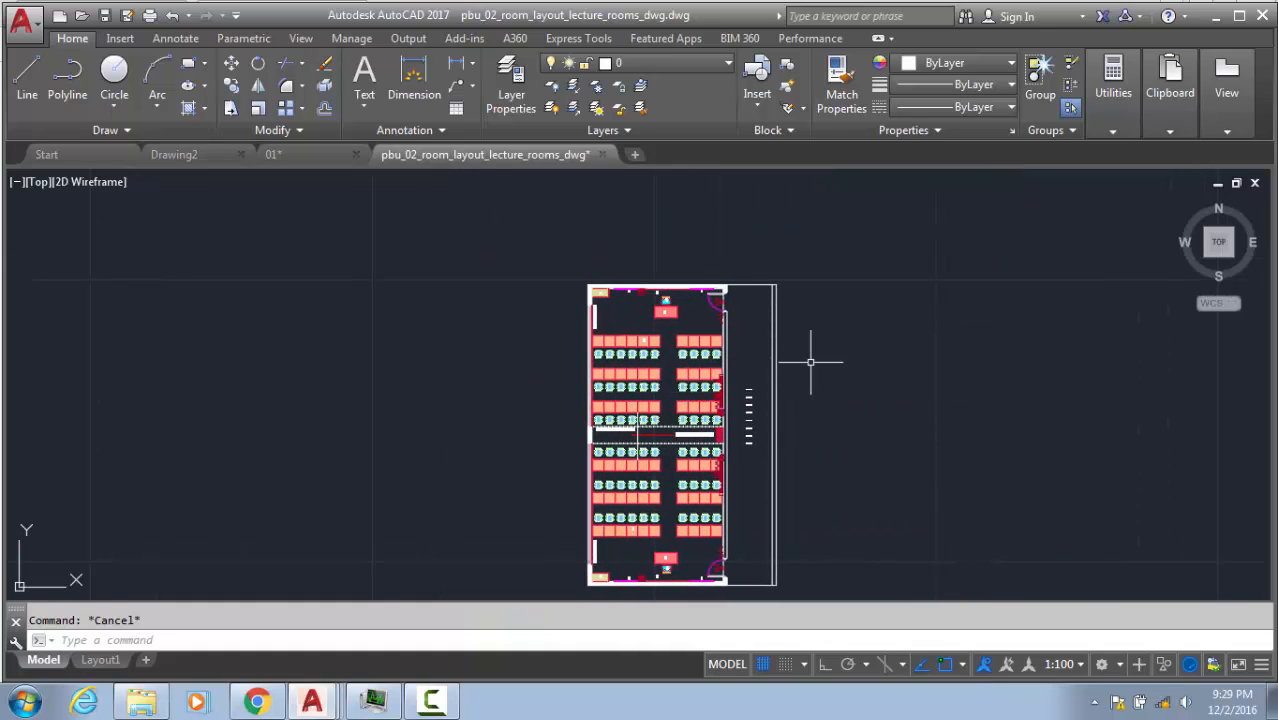
- Draw the table ellipse right of the room plan by picking its axis endpoints
{"action": "type", "text": "E"}
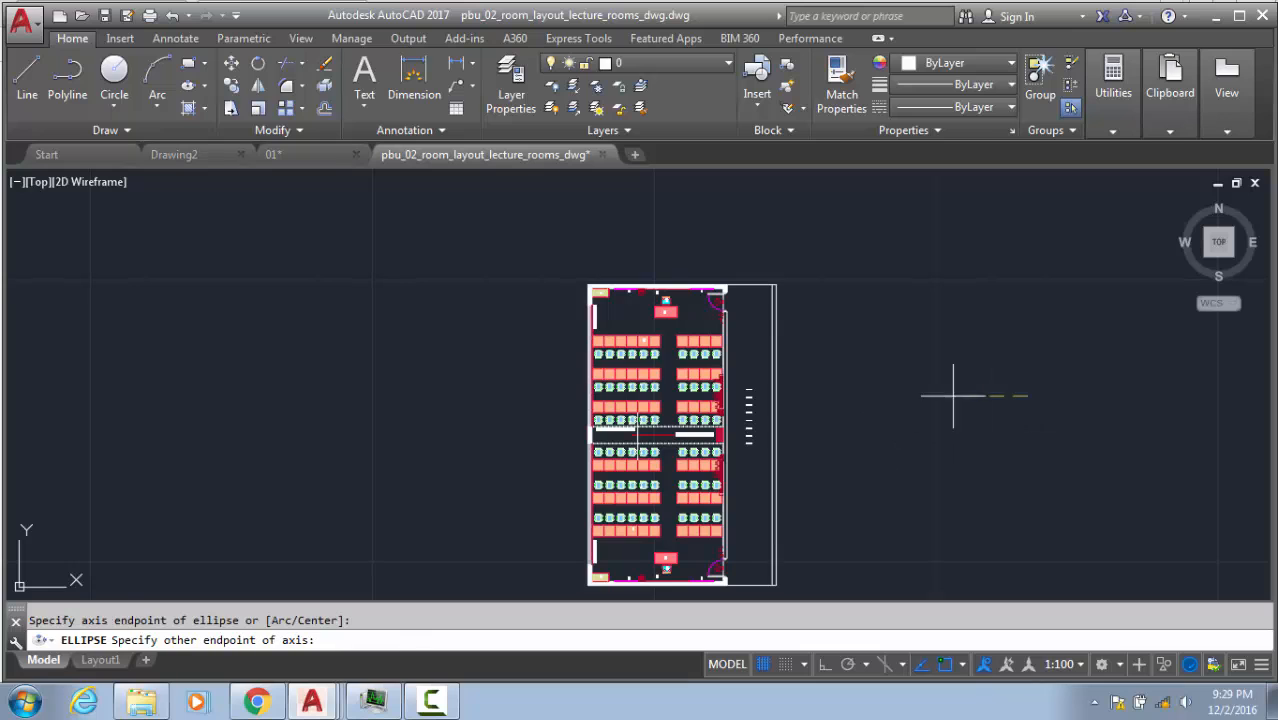
{"action": "left_click", "coordinate": [1020, 395]}
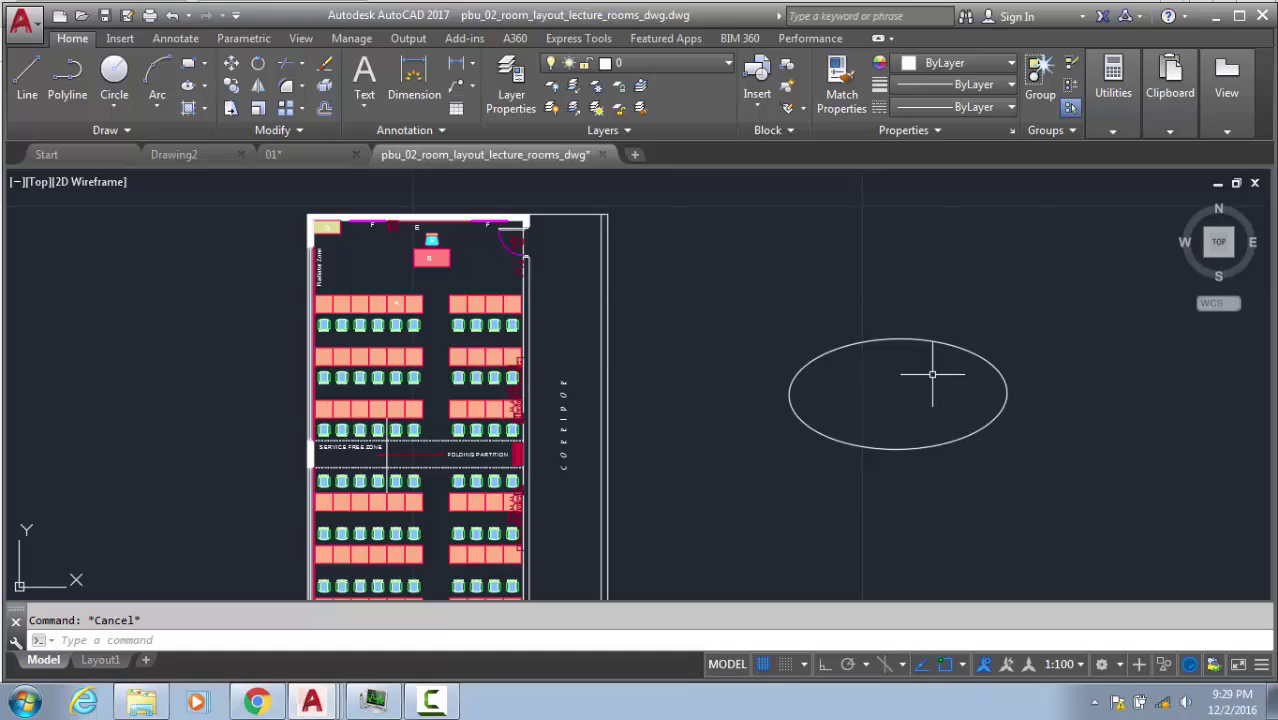
{"action": "left_click", "coordinate": [898, 392]}
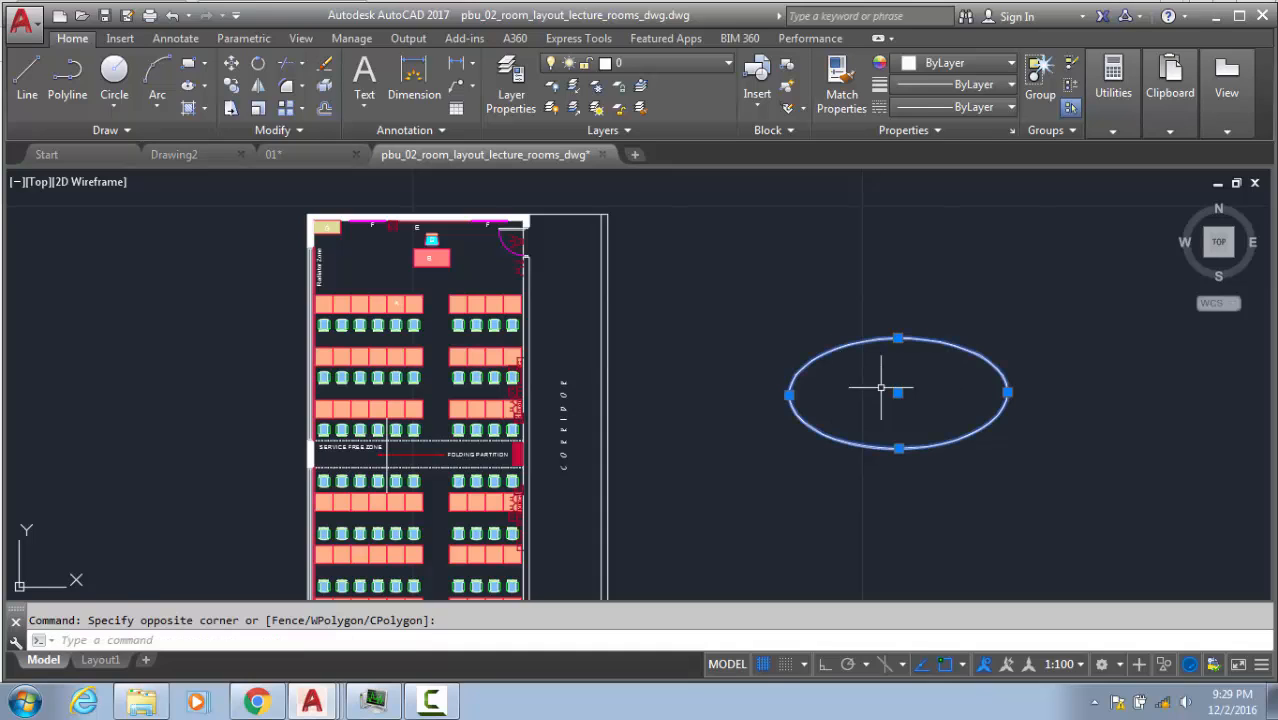
{"action": "key", "text": "Escape"}
{"action": "type", "text": "XLINE"}
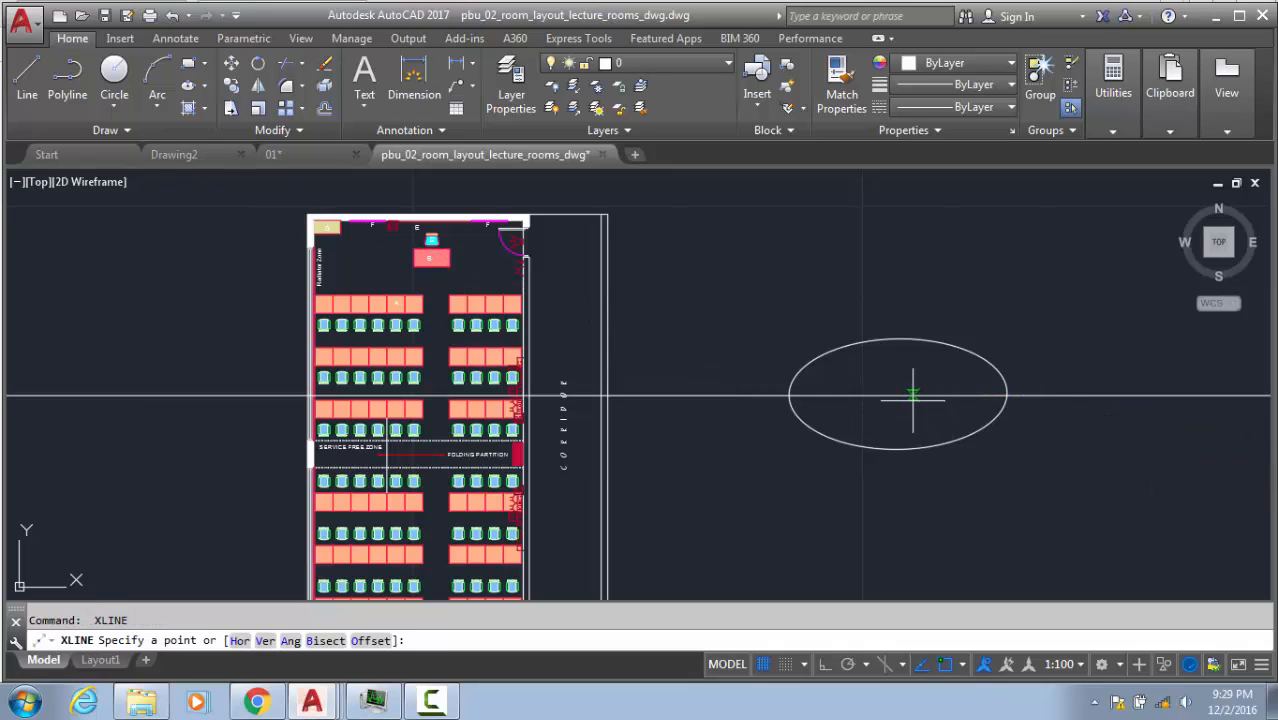
{"action": "mouse_move", "coordinate": [886, 547]}
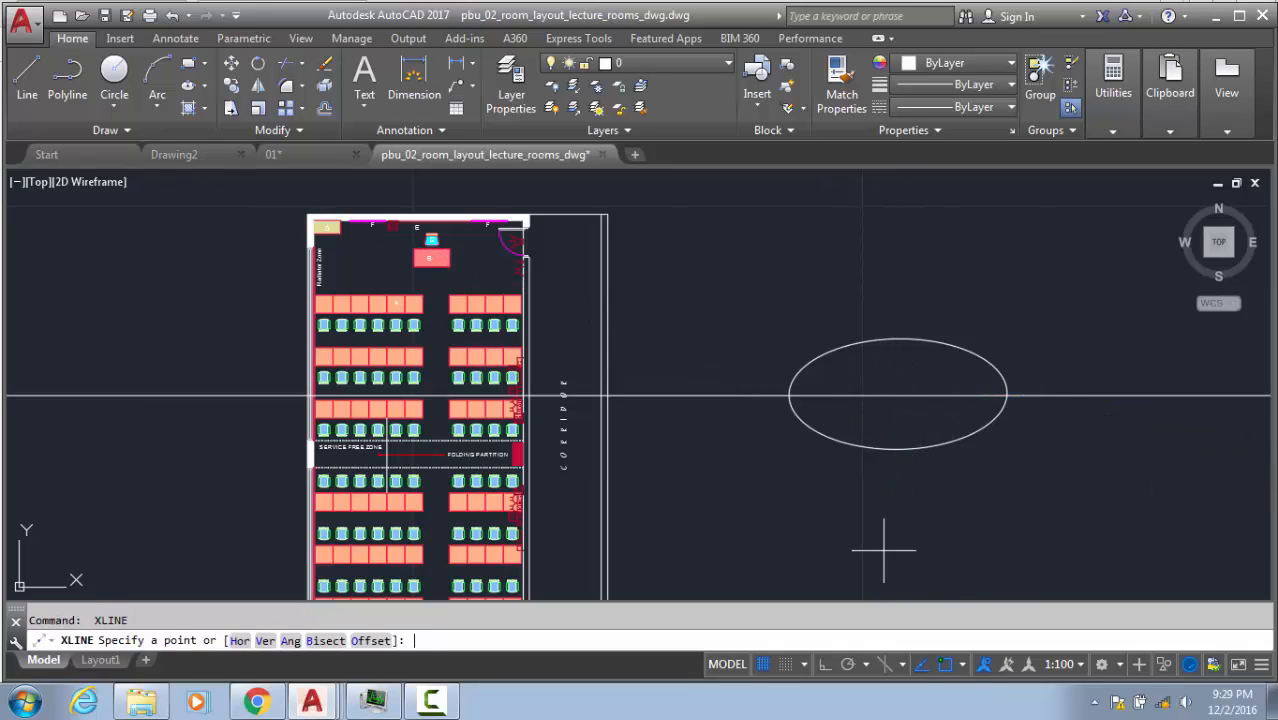
{"action": "key", "text": "Escape"}
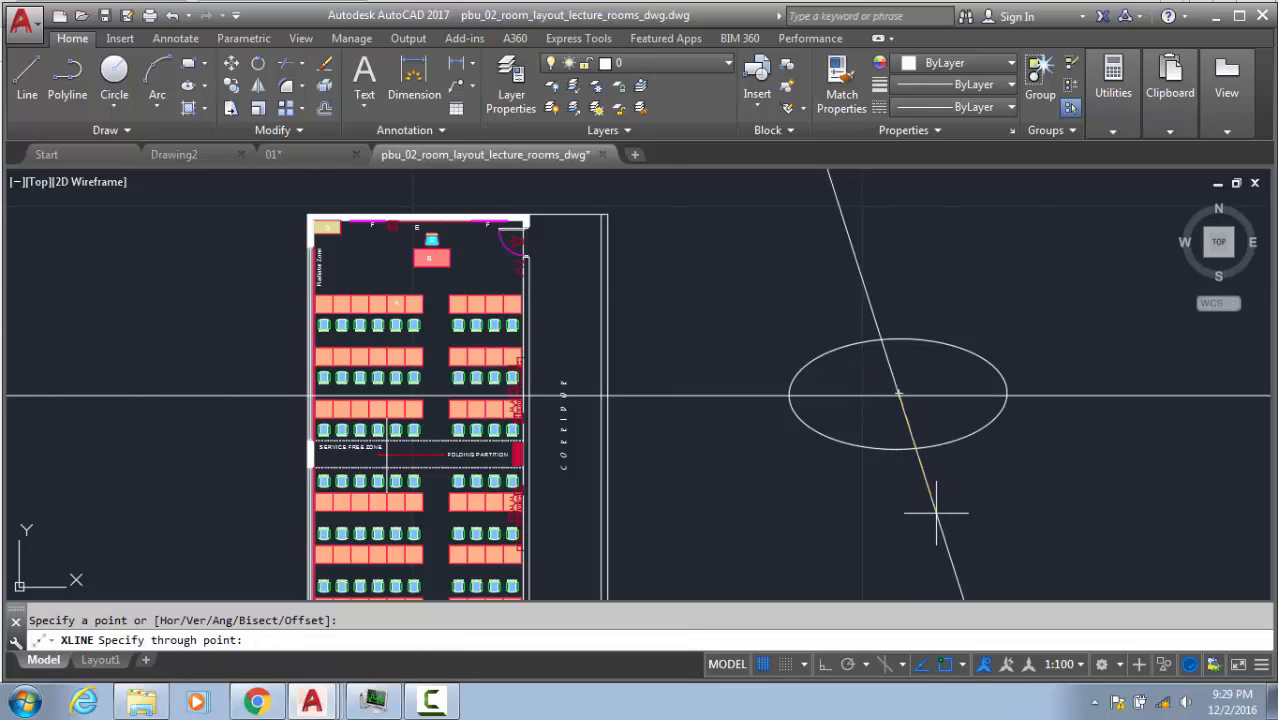
{"action": "left_click", "coordinate": [898, 393]}
{"action": "type", "text": "EL"}
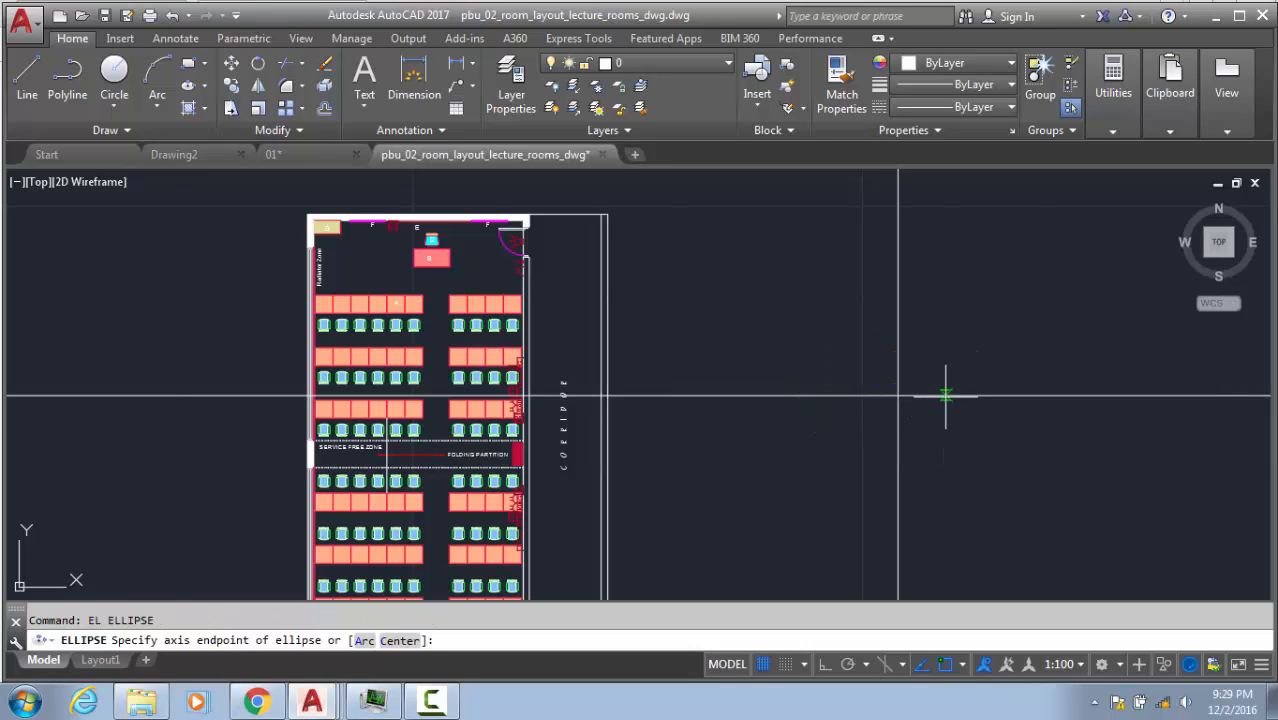
{"action": "left_click", "coordinate": [945, 395]}
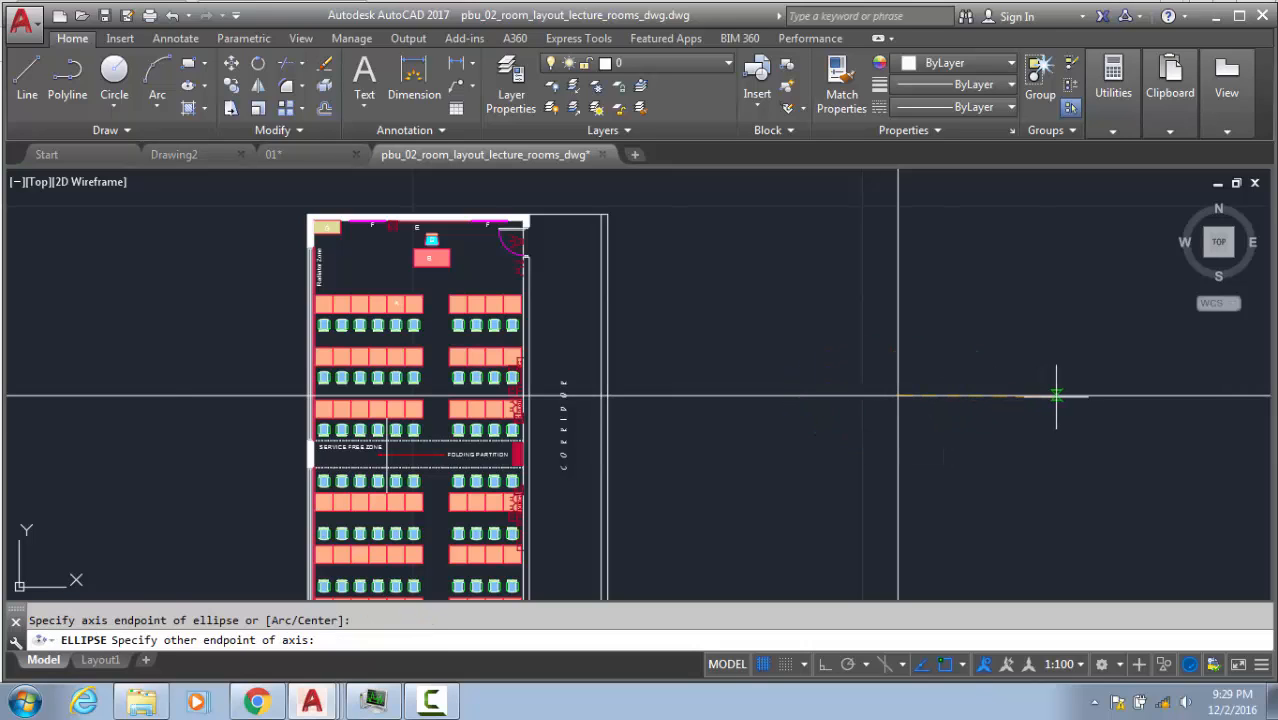
{"action": "left_click", "coordinate": [995, 430]}
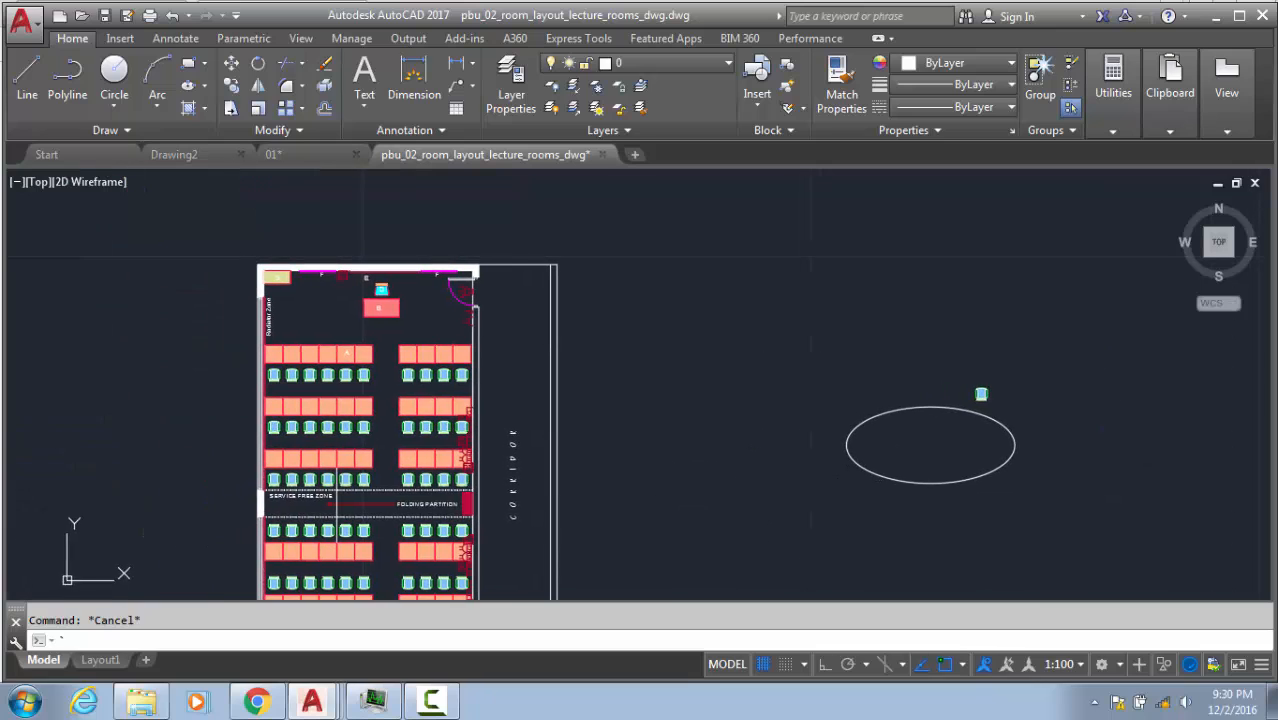
{"action": "mouse_move", "coordinate": [363, 375]}
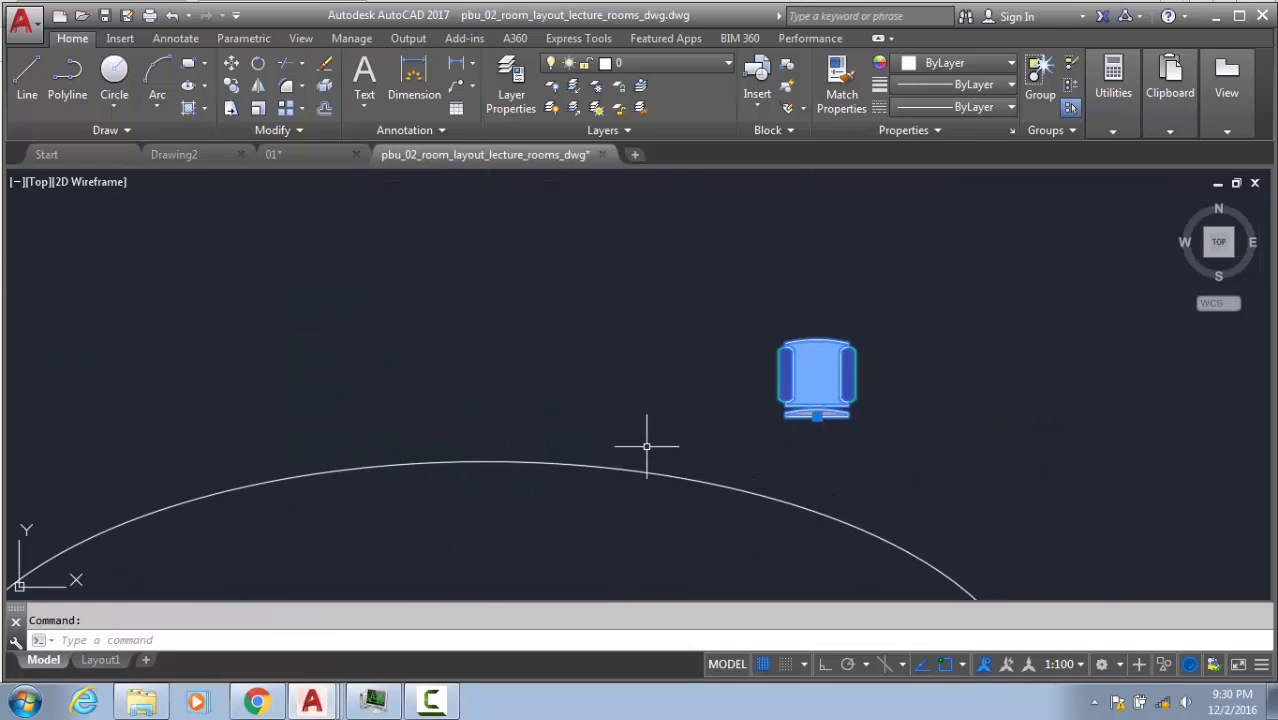
{"action": "left_click", "coordinate": [816, 415]}
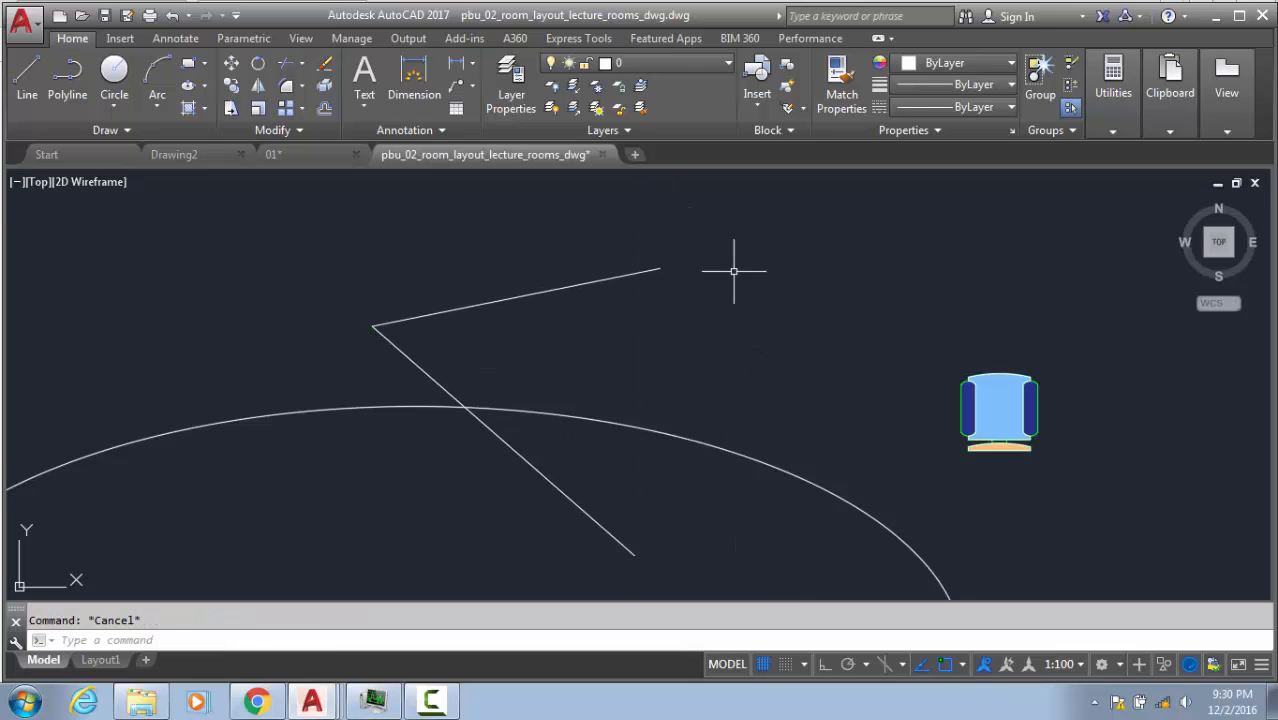
{"action": "left_click", "coordinate": [999, 411]}
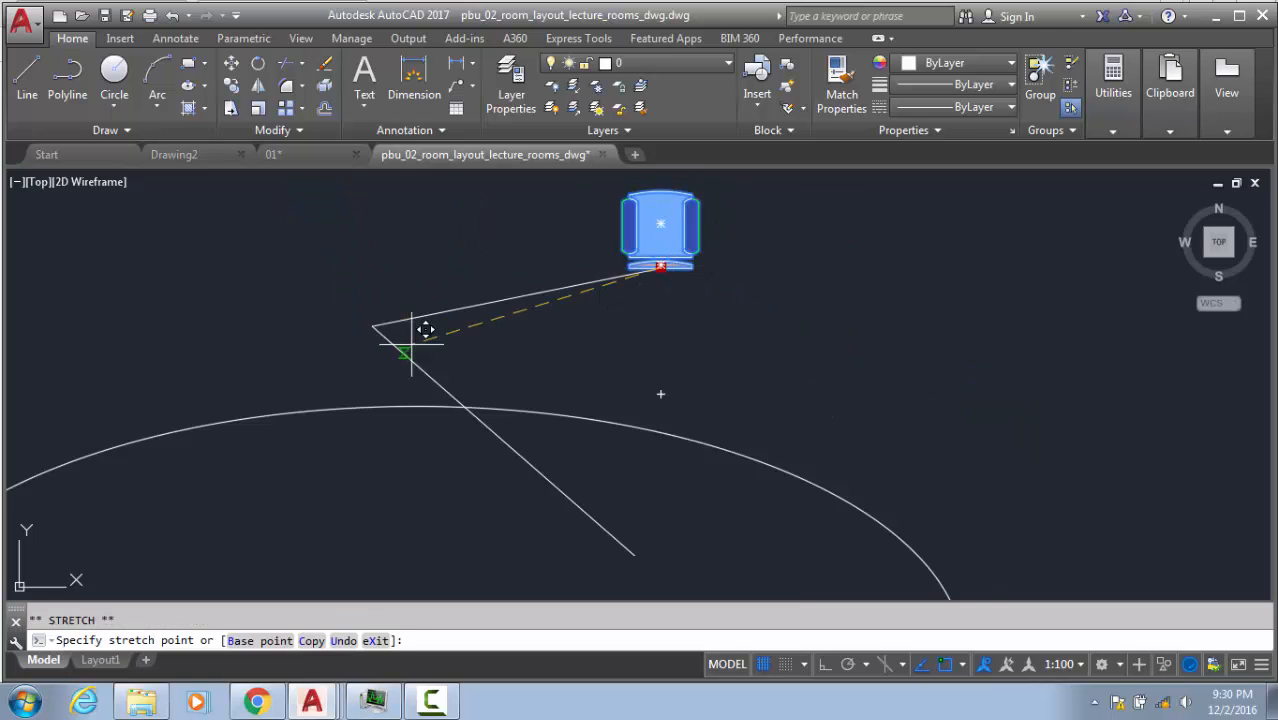
{"action": "left_click", "coordinate": [645, 428]}
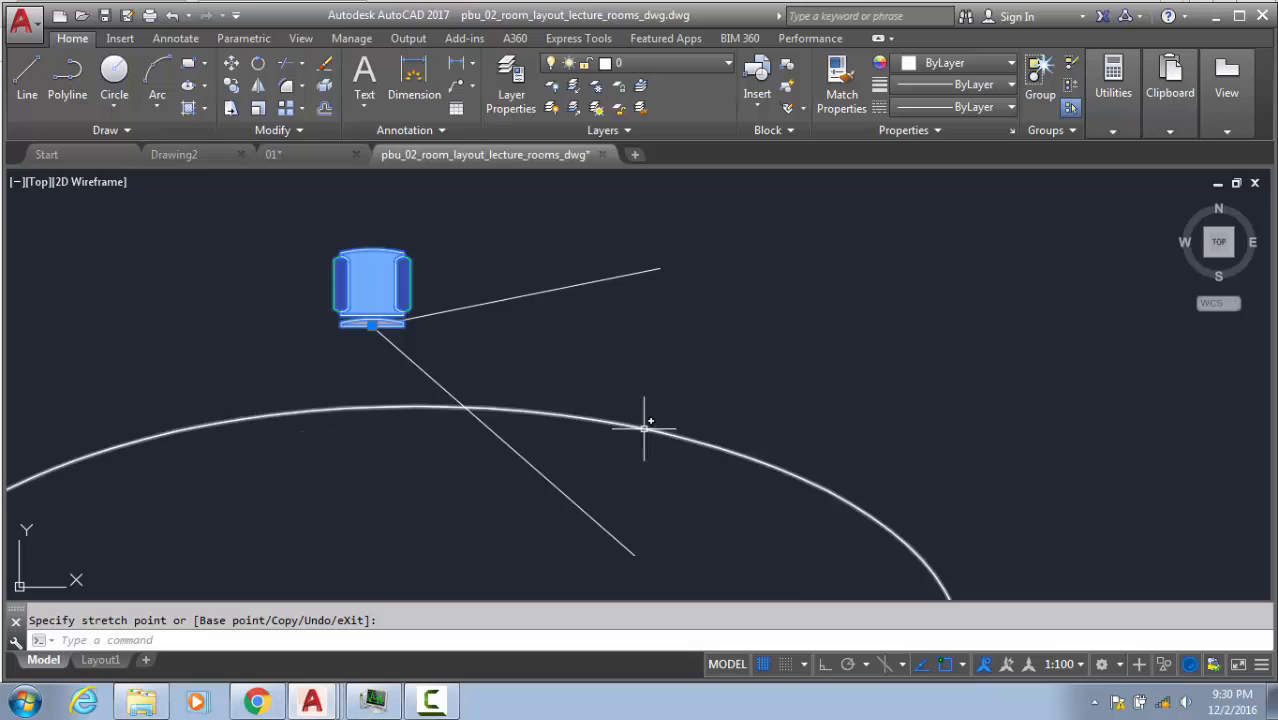
{"action": "key", "text": "Escape"}
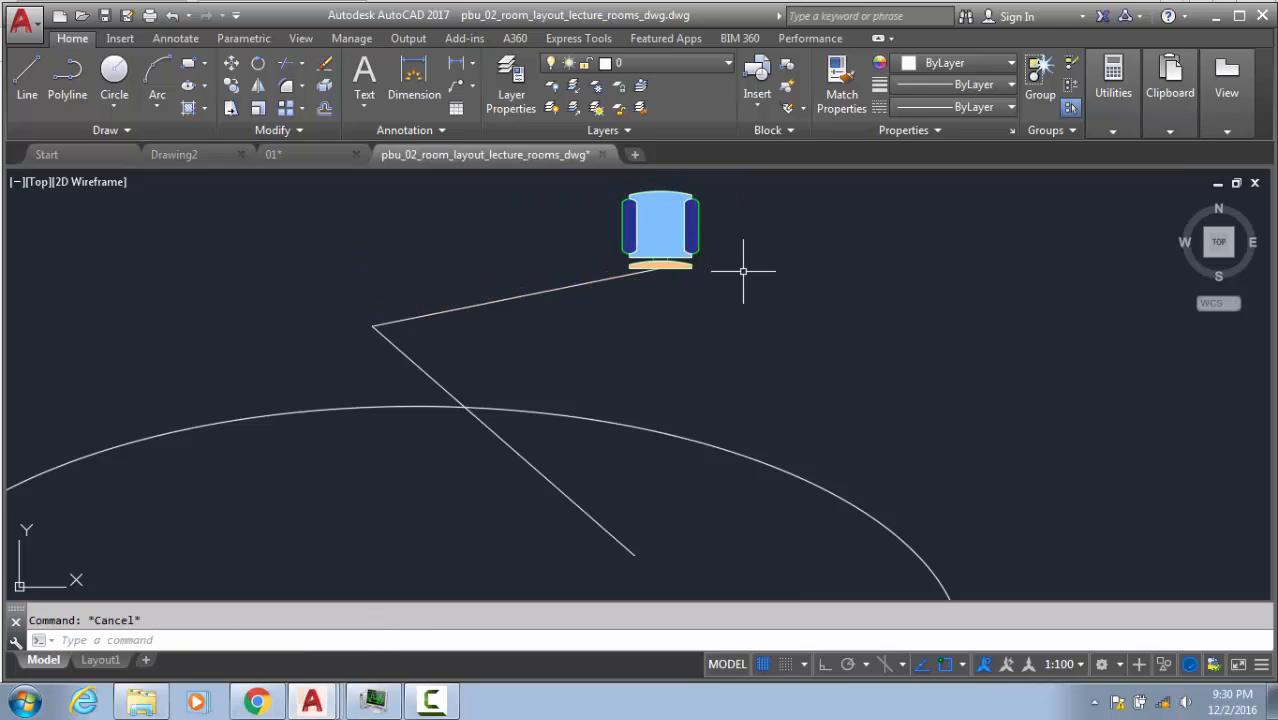
{"action": "left_click", "coordinate": [655, 272]}
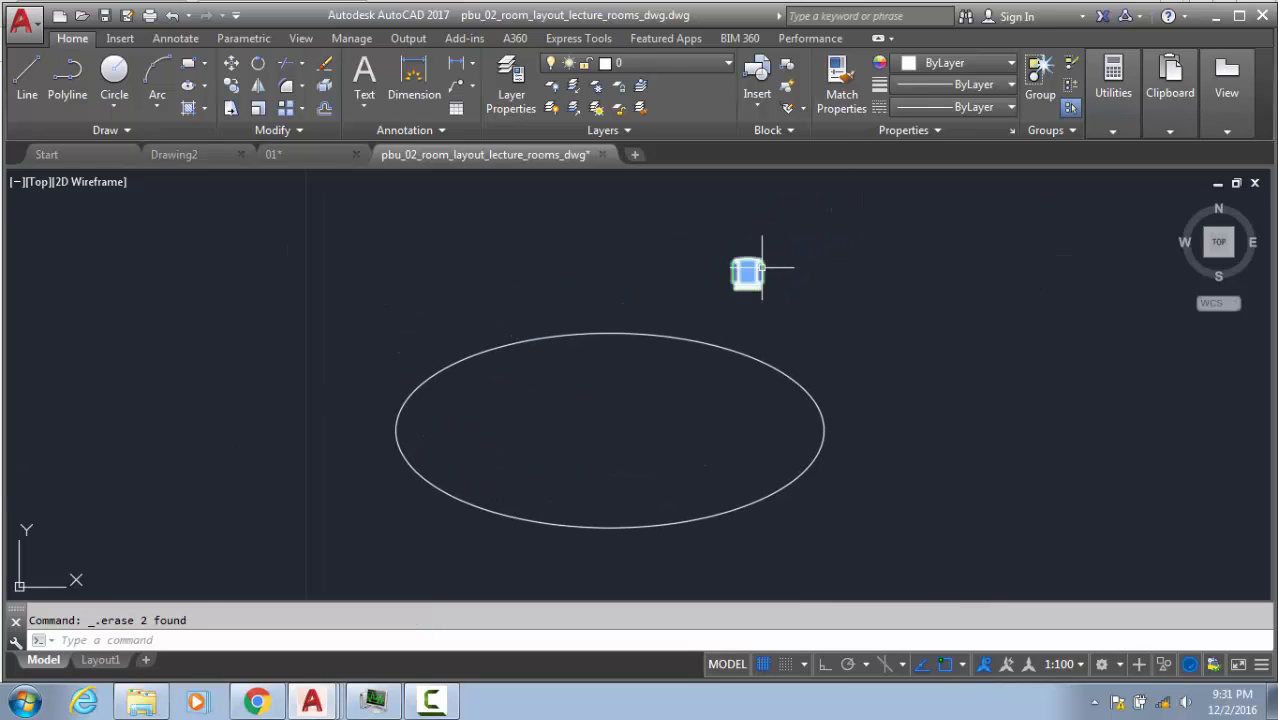
- Rotate the chair to face the table with ALIGN and move it 250 units
{"action": "key", "text": "Enter"}
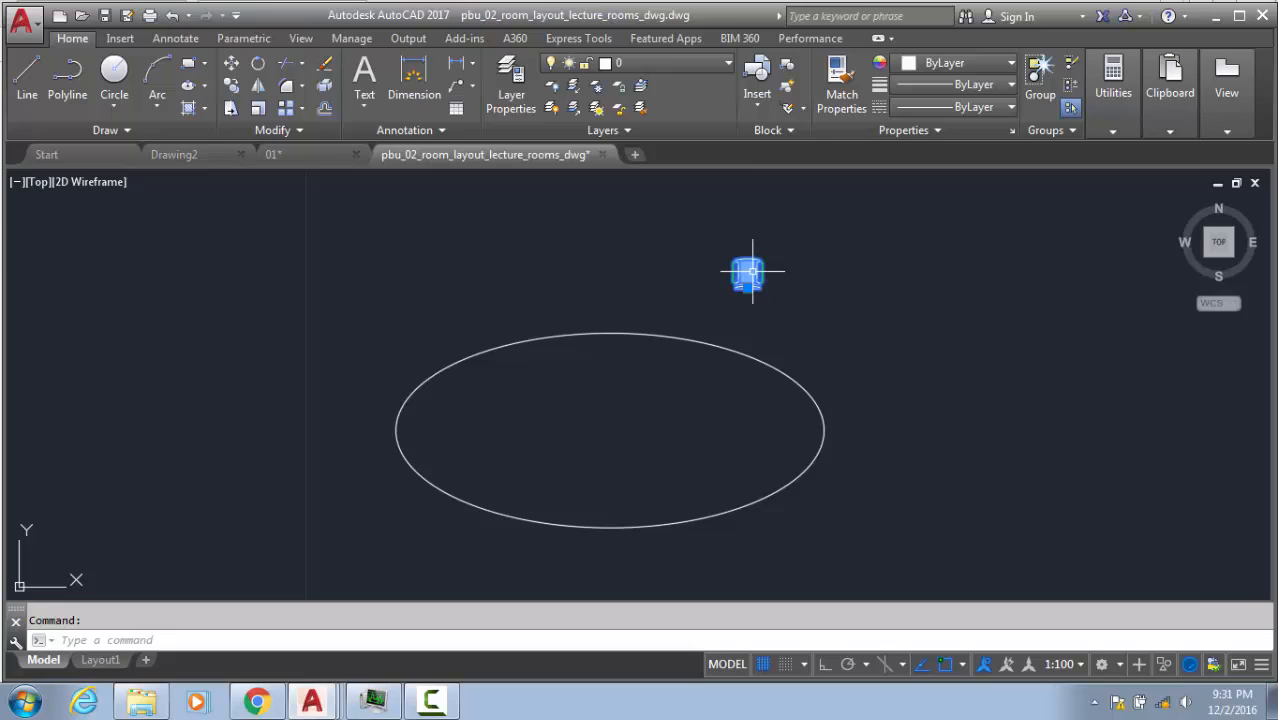
{"action": "mouse_move", "coordinate": [777, 270]}
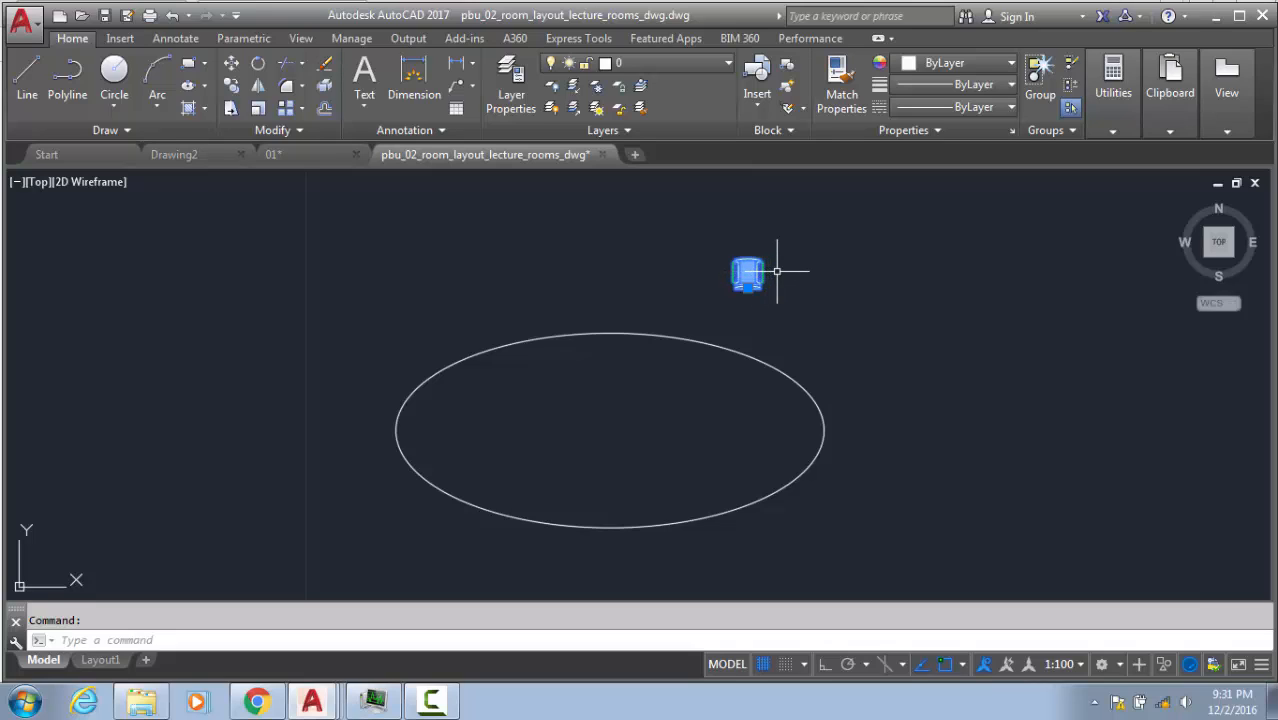
{"action": "key", "text": "Escape"}
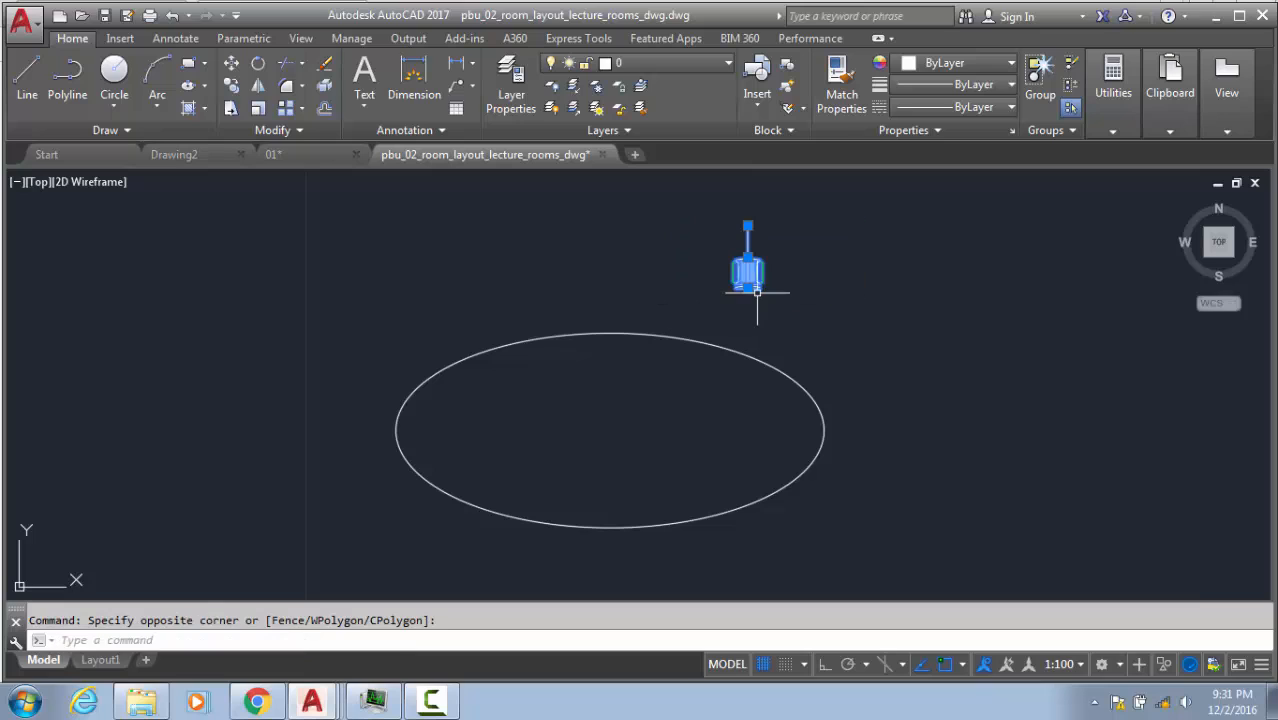
{"action": "type", "text": "AL"}
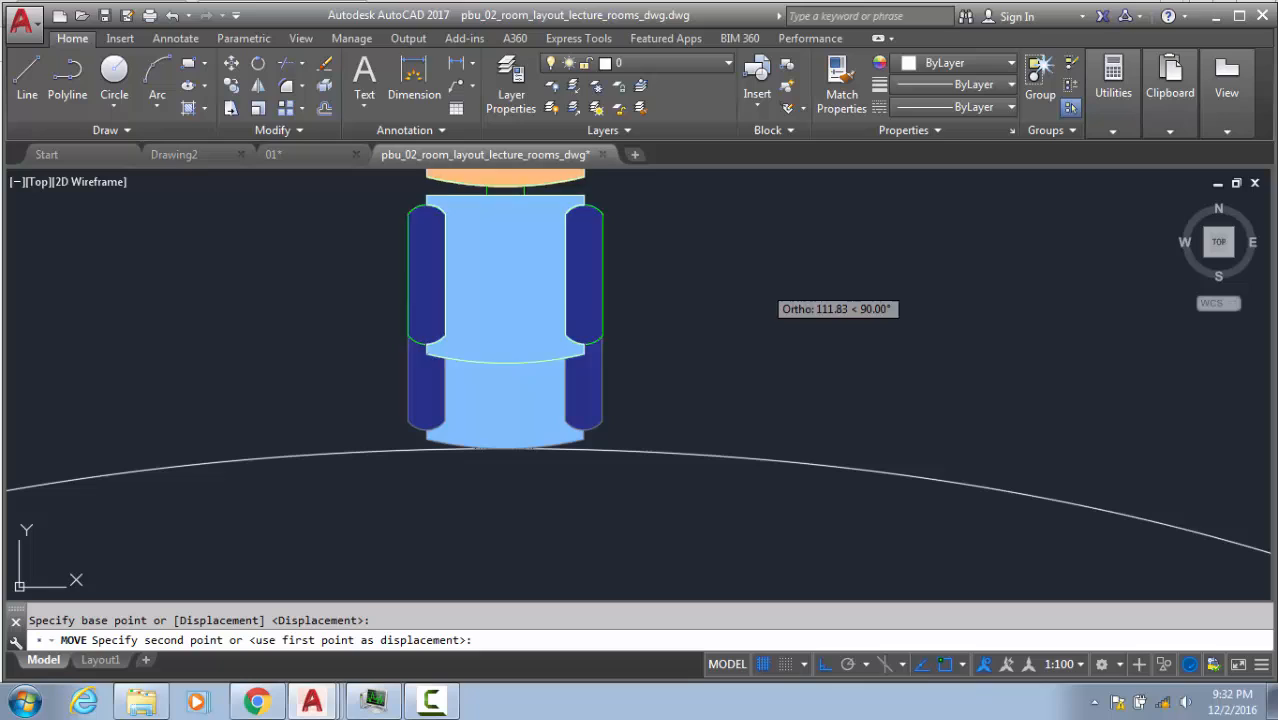
{"action": "type", "text": "250"}
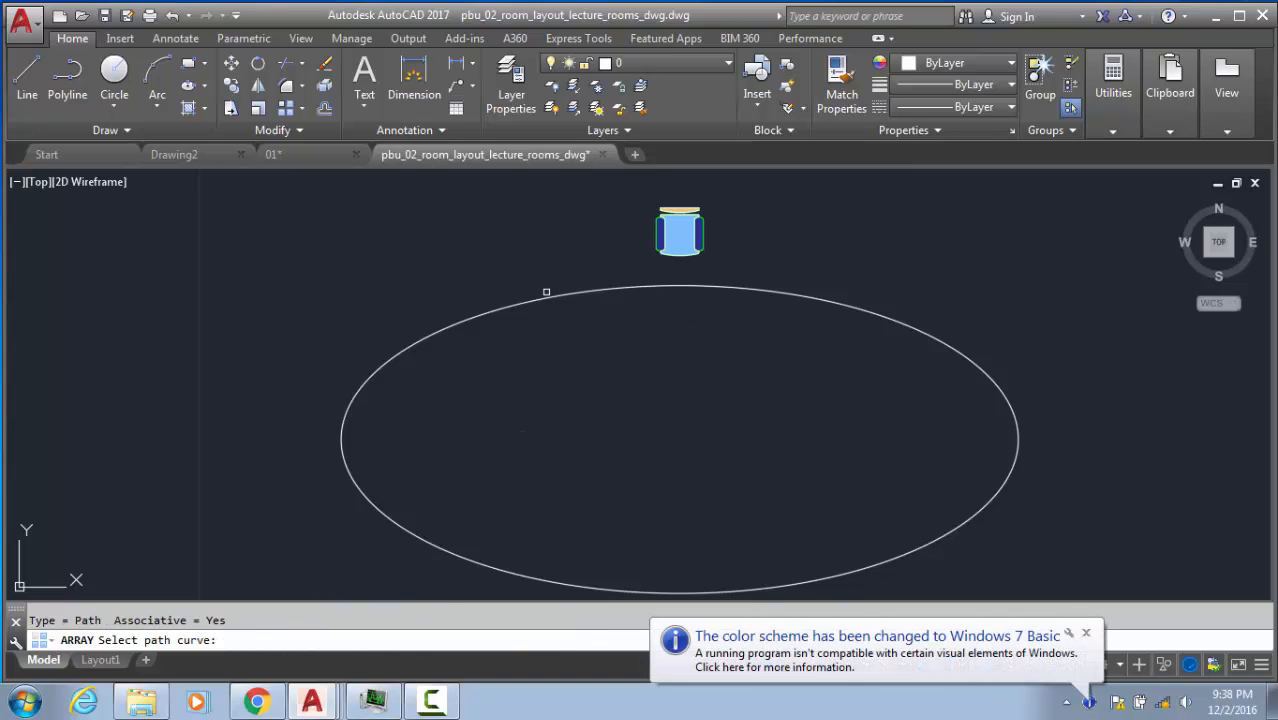
- Pick the table ellipse as the path curve for the chair array
{"action": "left_click", "coordinate": [546, 291]}
{"action": "type", "text": "A"}
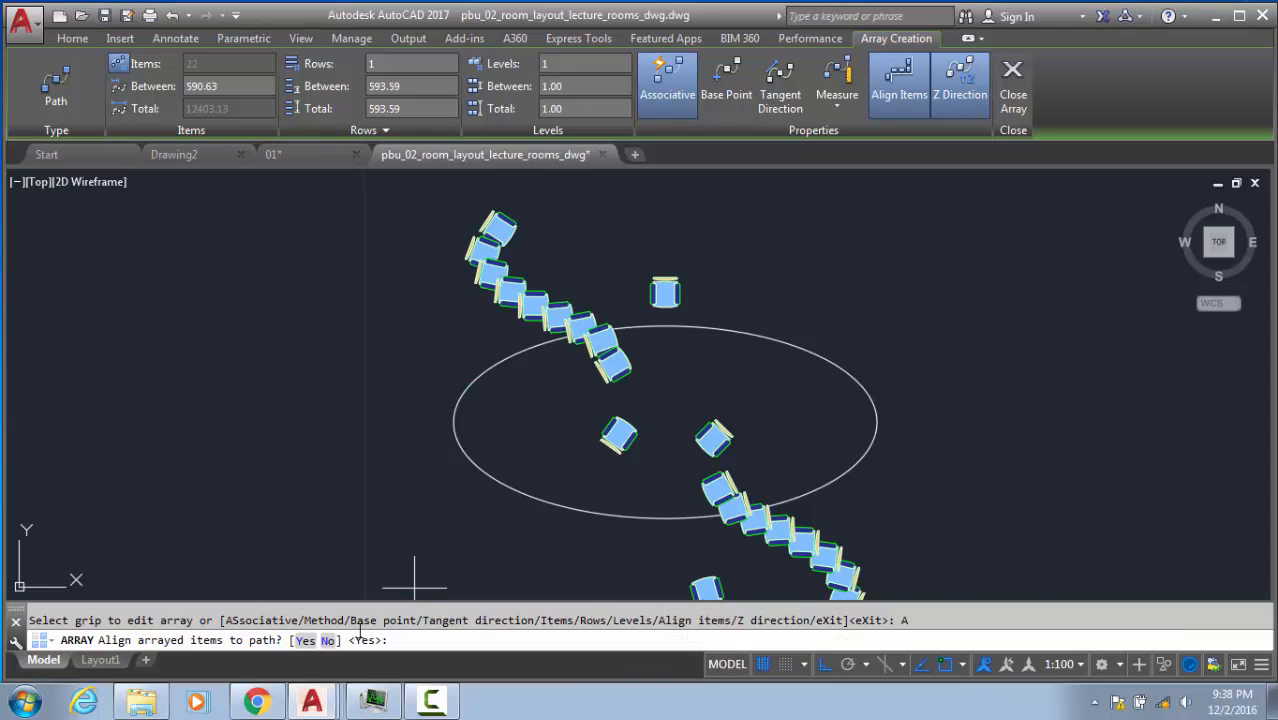
{"action": "mouse_move", "coordinate": [328, 640]}
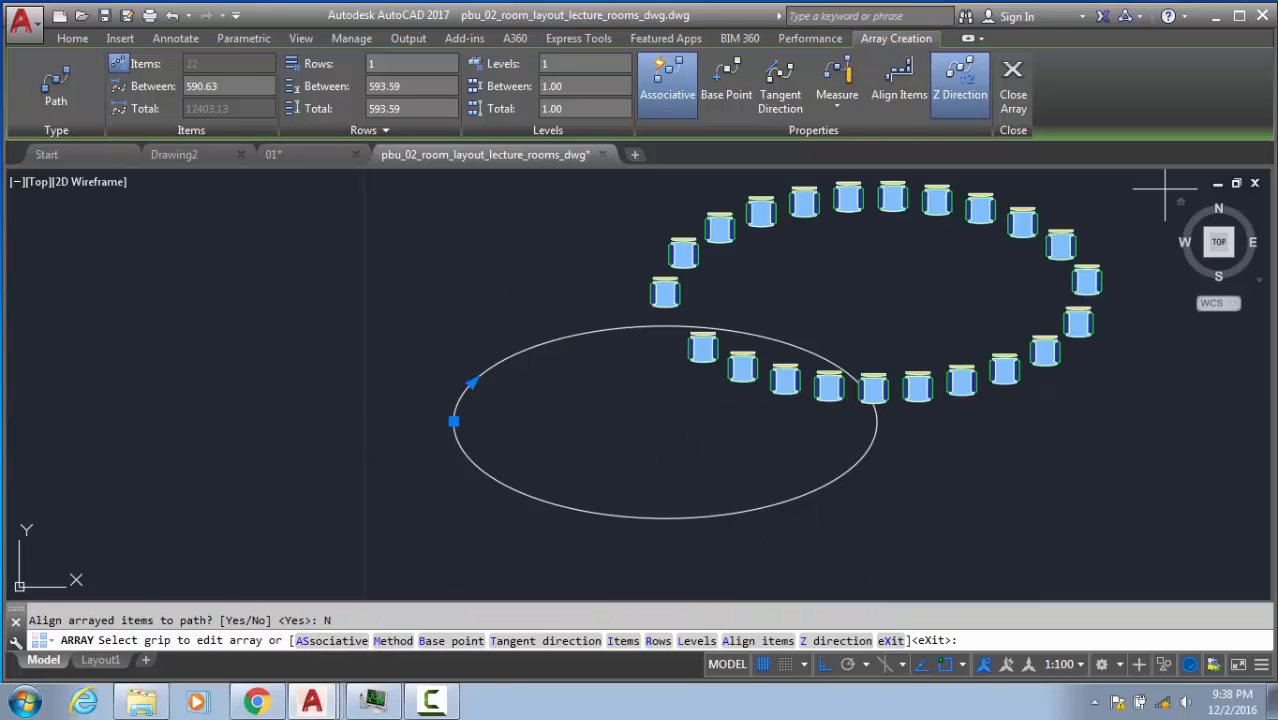
{"action": "mouse_move", "coordinate": [743, 355]}
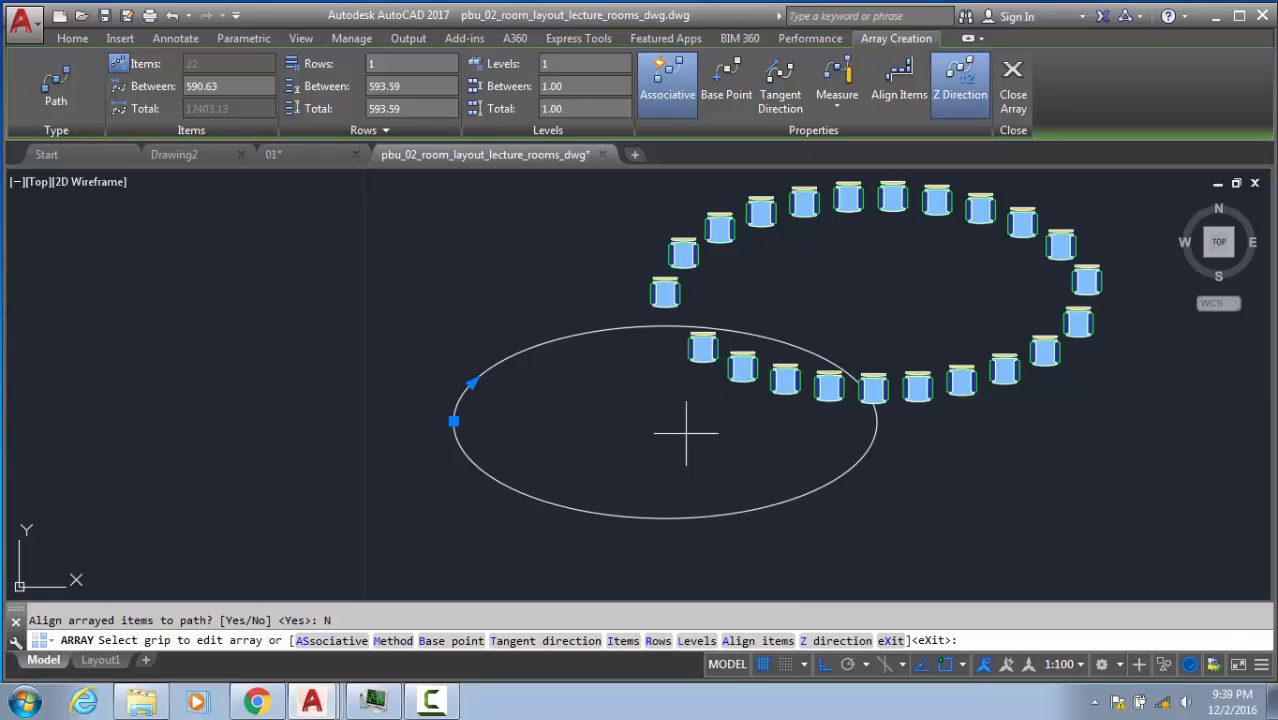
{"action": "mouse_move", "coordinate": [967, 291]}
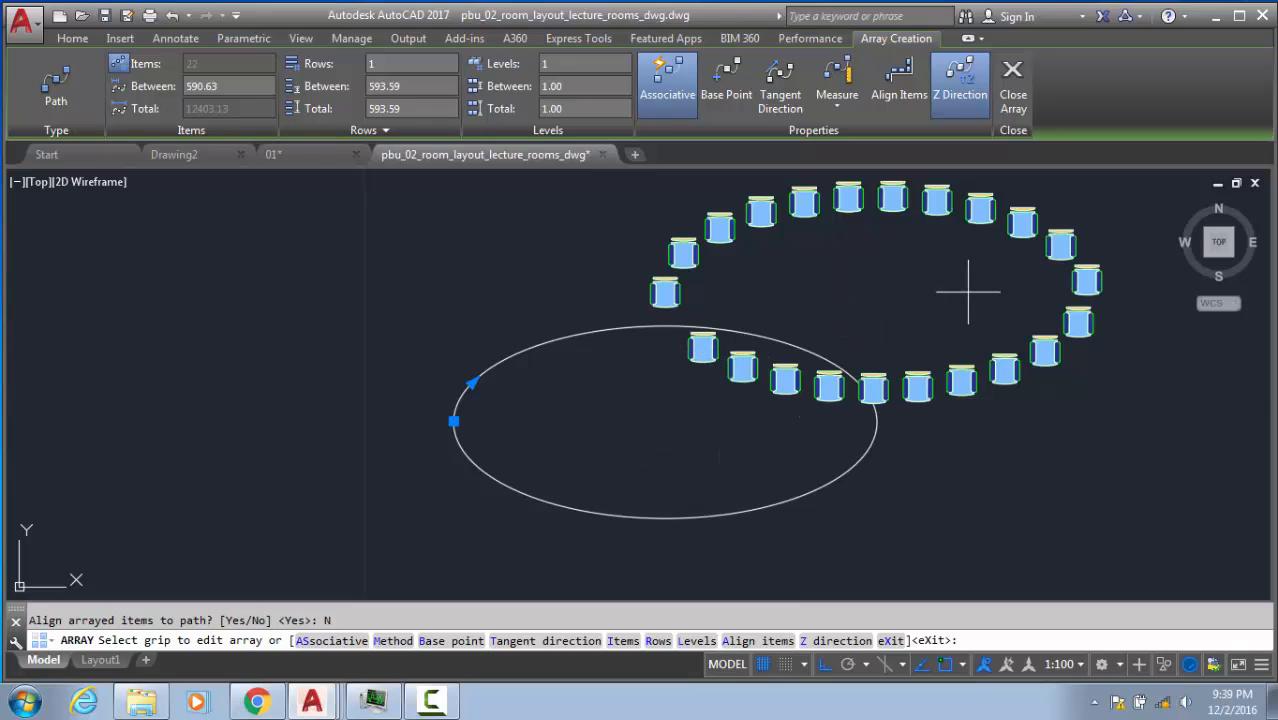
{"action": "mouse_move", "coordinate": [1055, 210]}
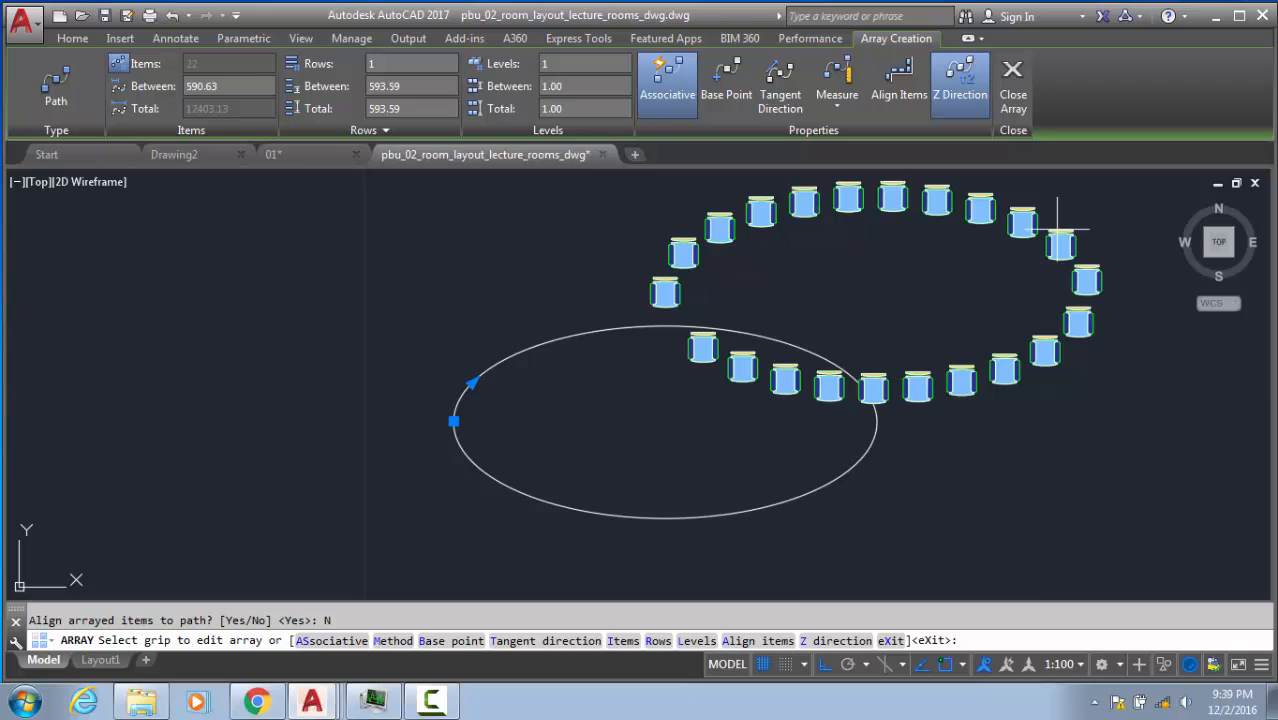
{"action": "mouse_move", "coordinate": [435, 419]}
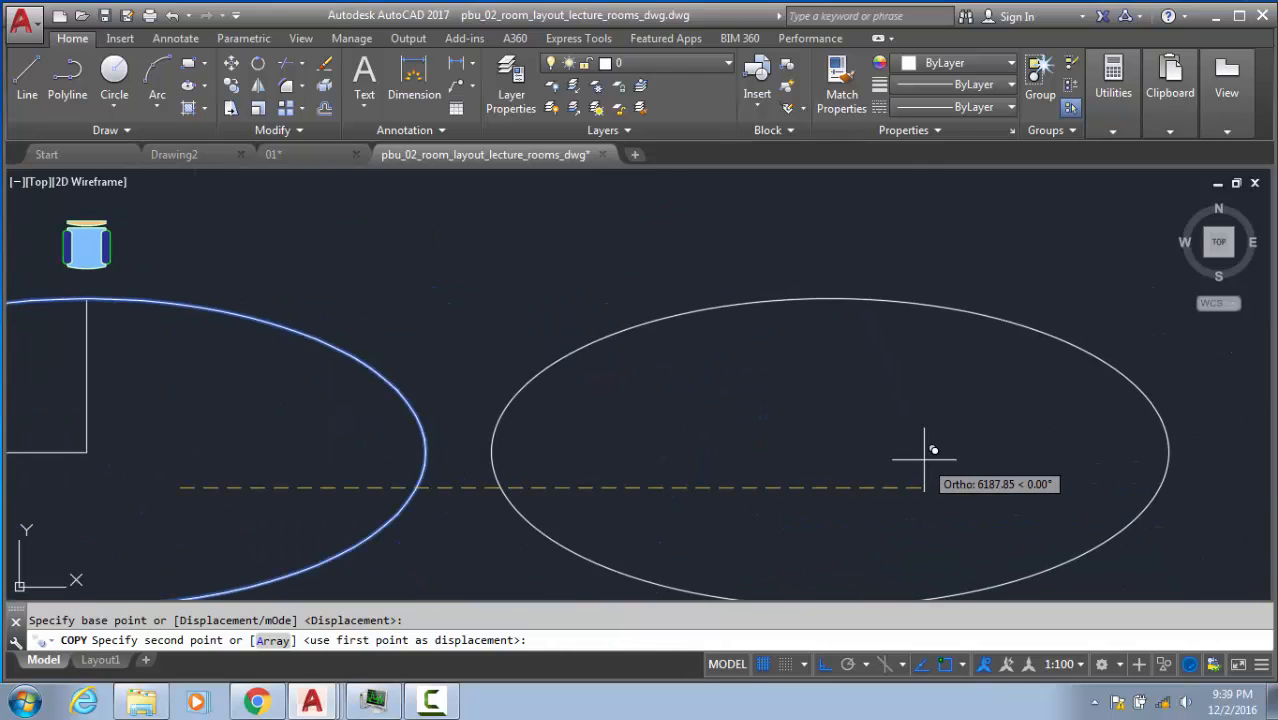
- Copy the table ellipse 6000 units to the right
{"action": "type", "text": "6000"}
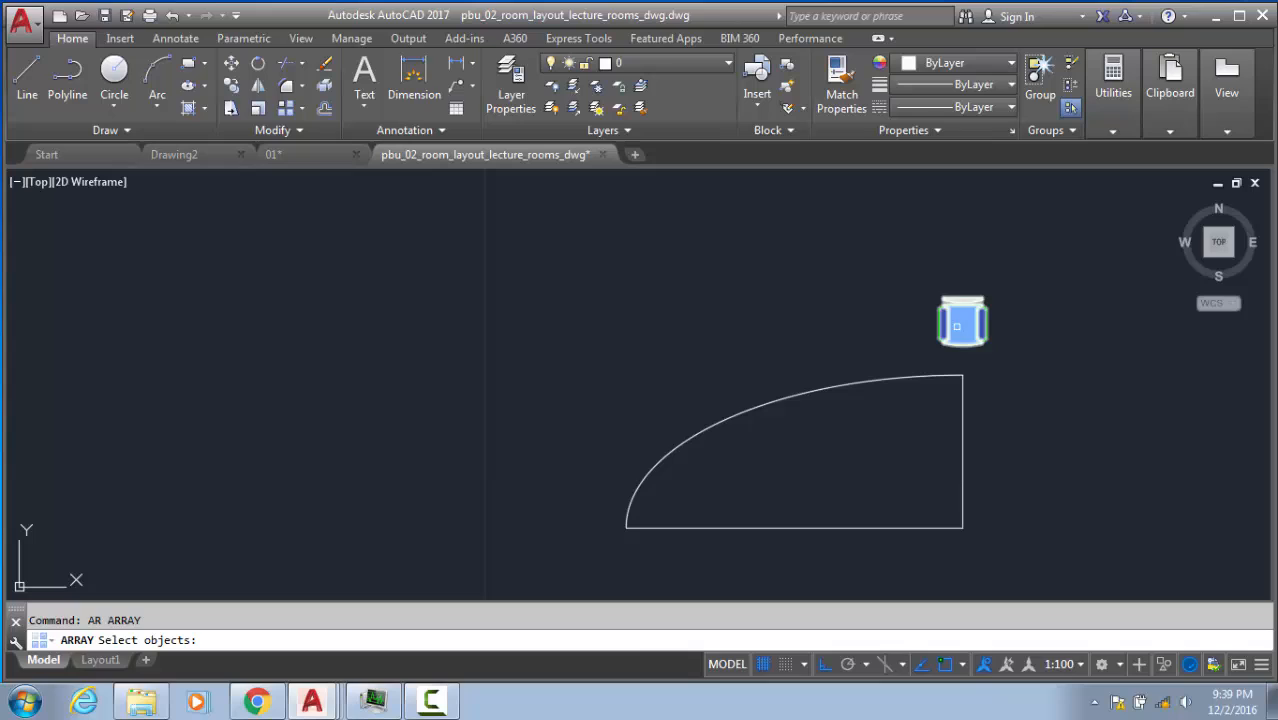
- Path-array the chair along the curved table edge, aligning items to the curve
{"action": "left_click", "coordinate": [962, 320]}
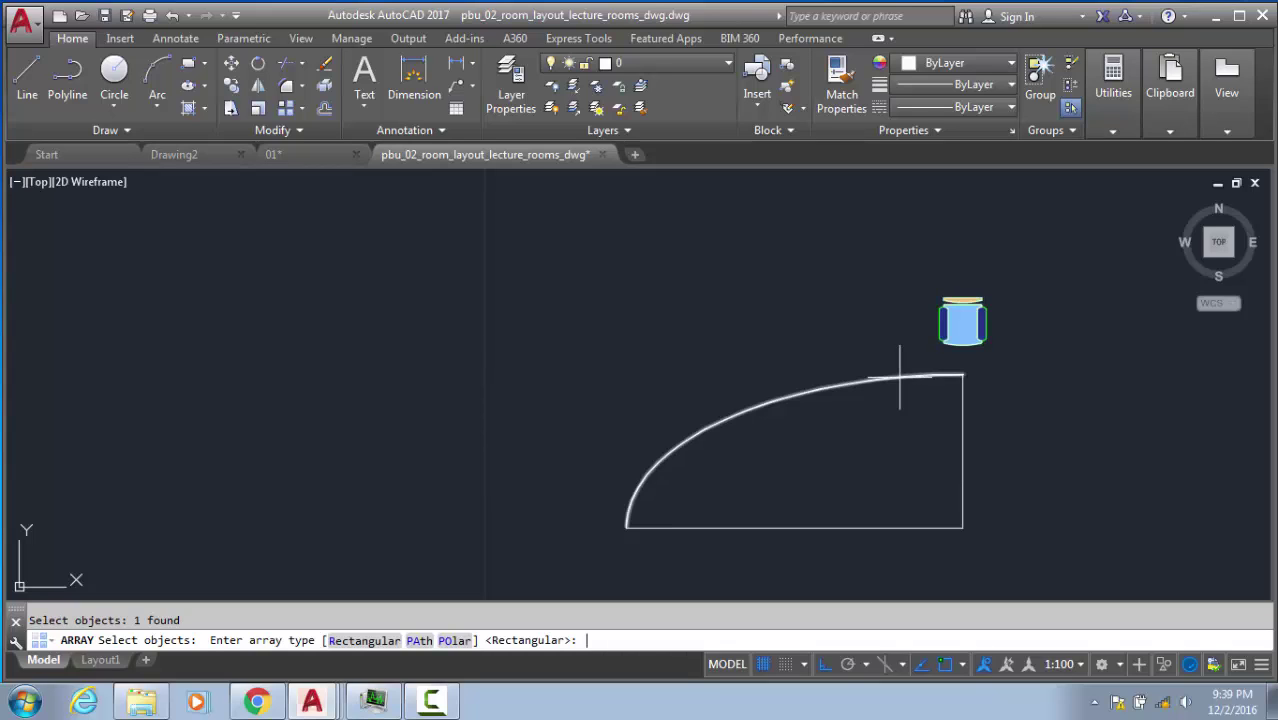
{"action": "type", "text": "P"}
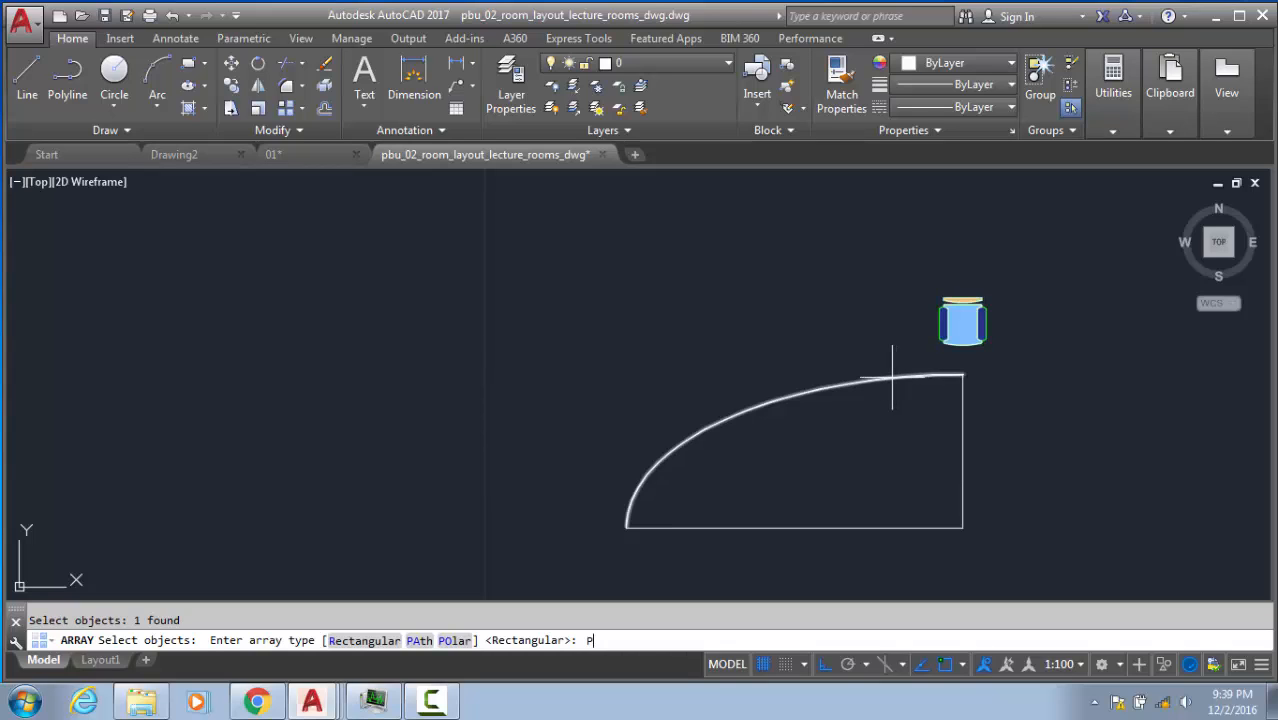
{"action": "key", "text": "Enter"}
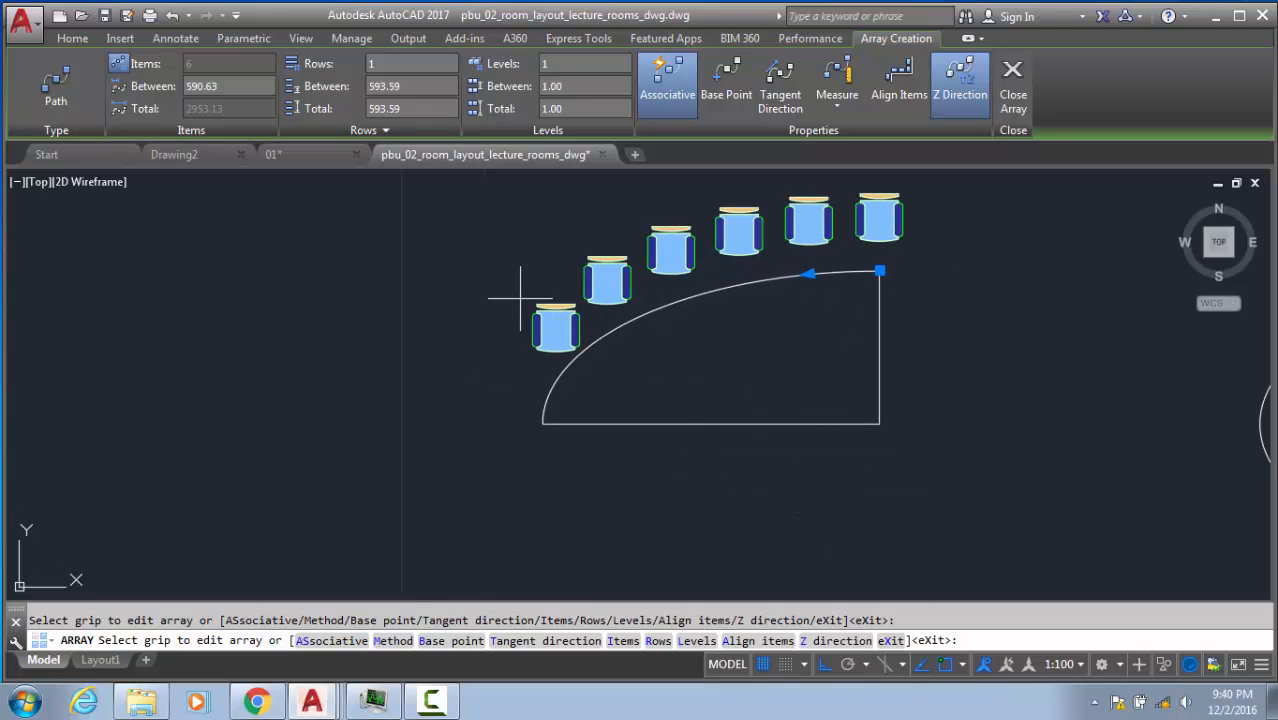
{"action": "mouse_move", "coordinate": [492, 284]}
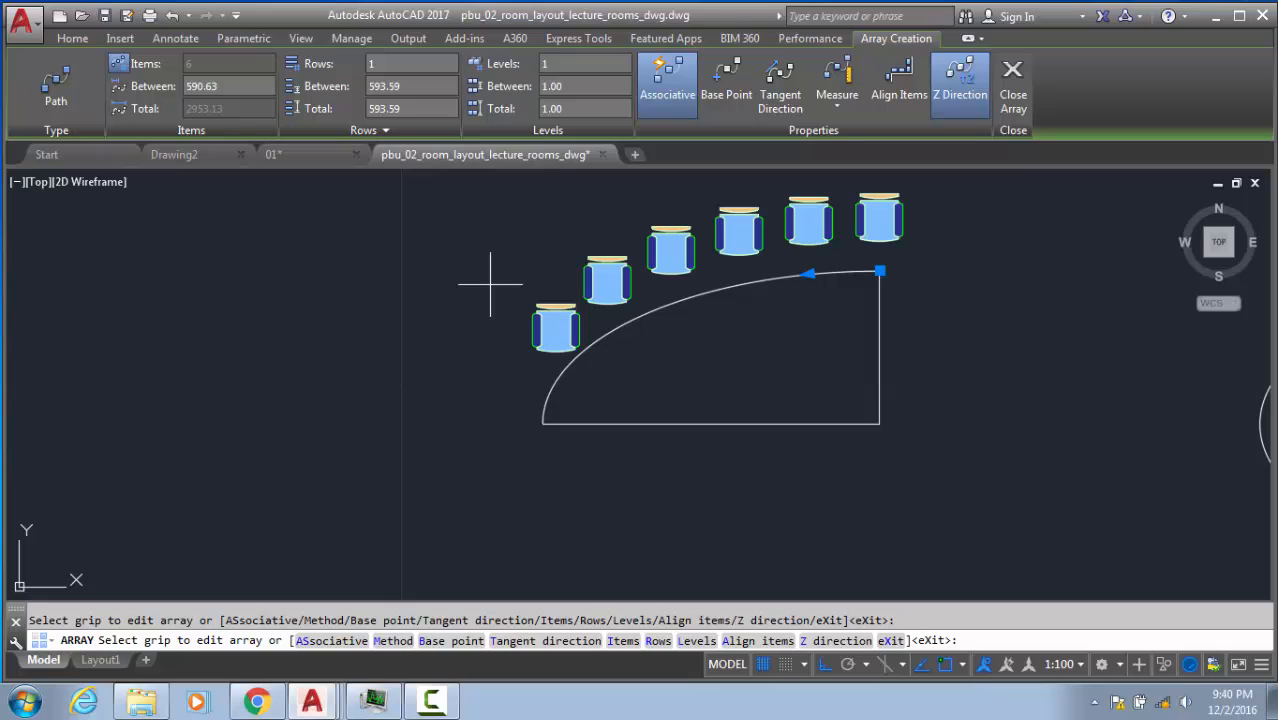
{"action": "mouse_move", "coordinate": [947, 453]}
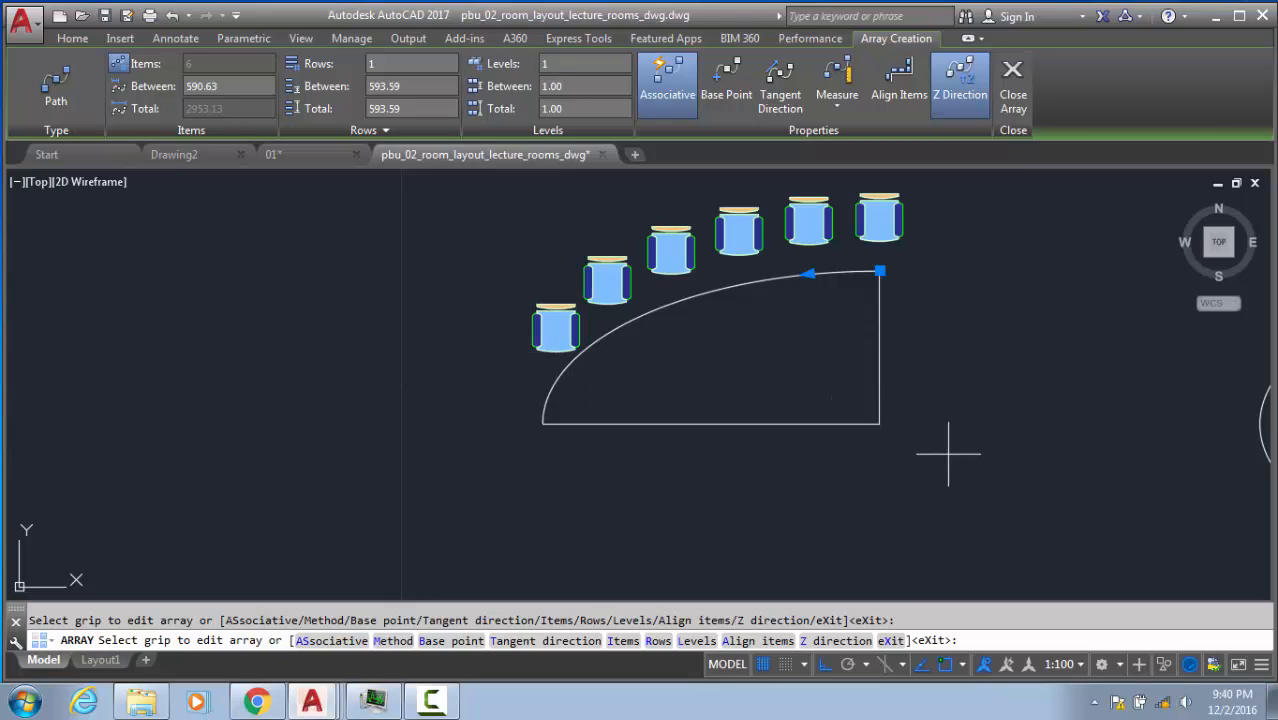
{"action": "mouse_move", "coordinate": [673, 396]}
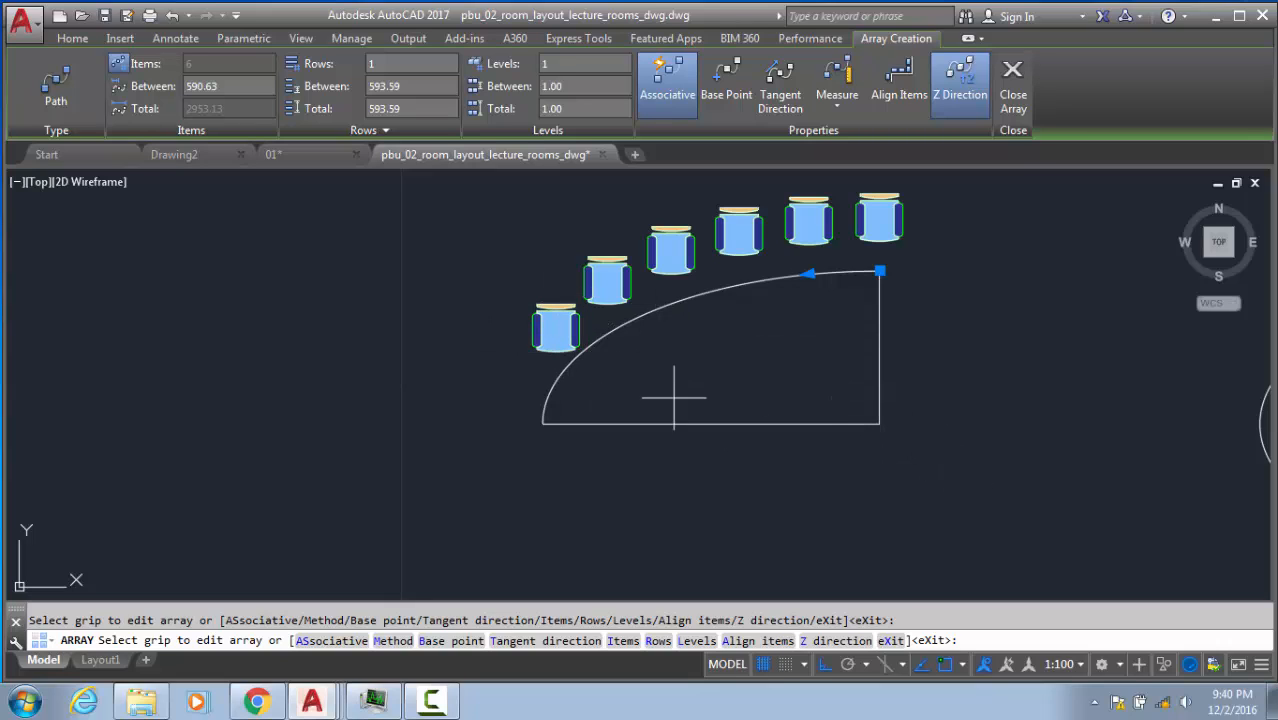
{"action": "mouse_move", "coordinate": [575, 425]}
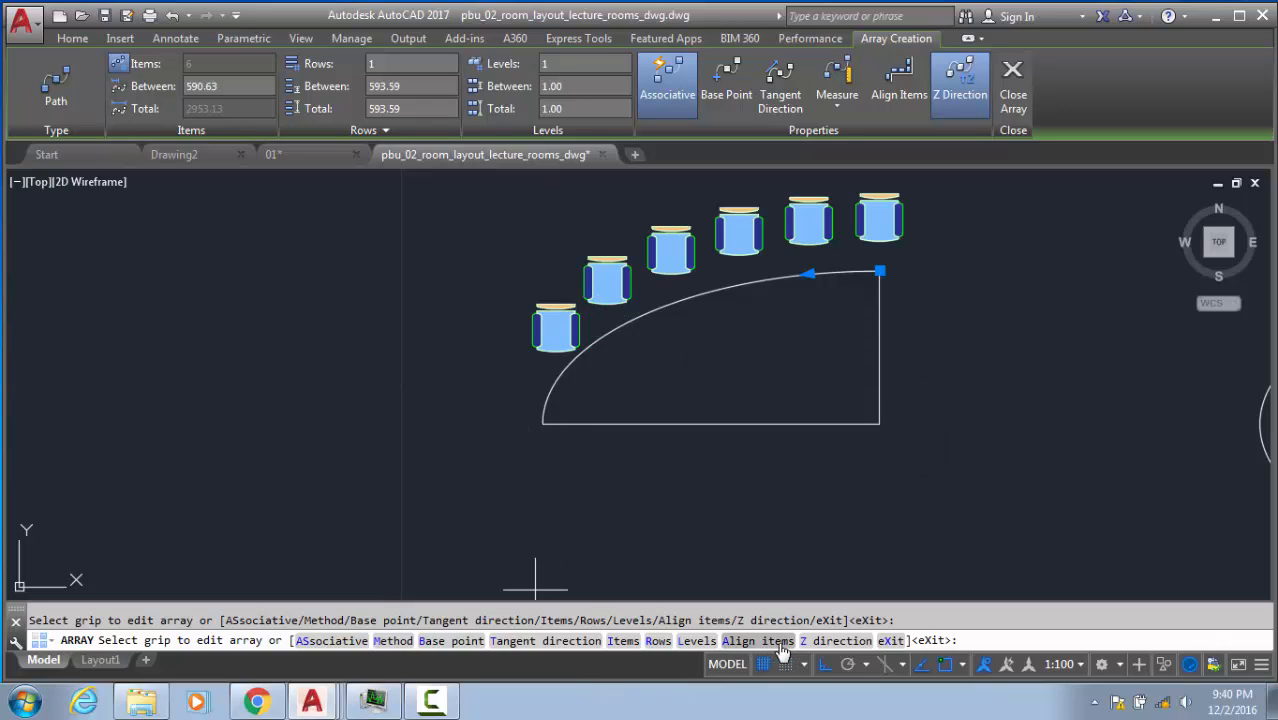
{"action": "left_click", "coordinate": [898, 80]}
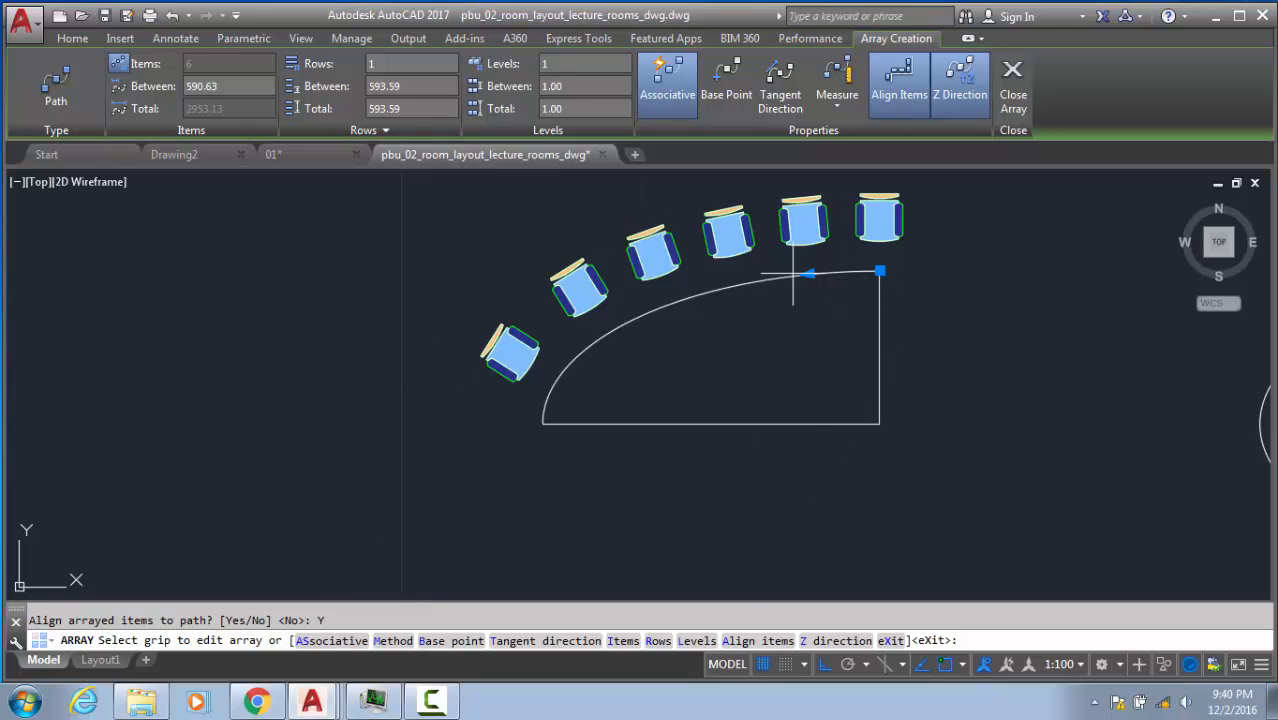
{"action": "mouse_move", "coordinate": [703, 343]}
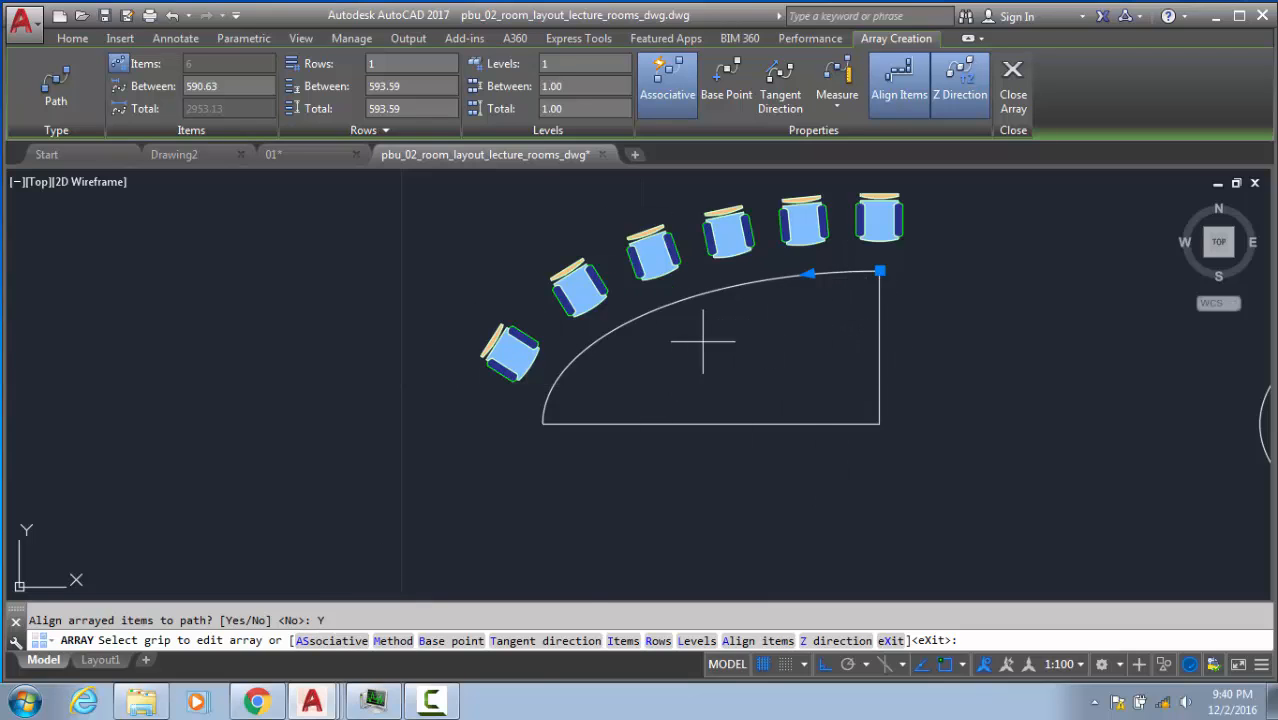
{"action": "mouse_move", "coordinate": [655, 300]}
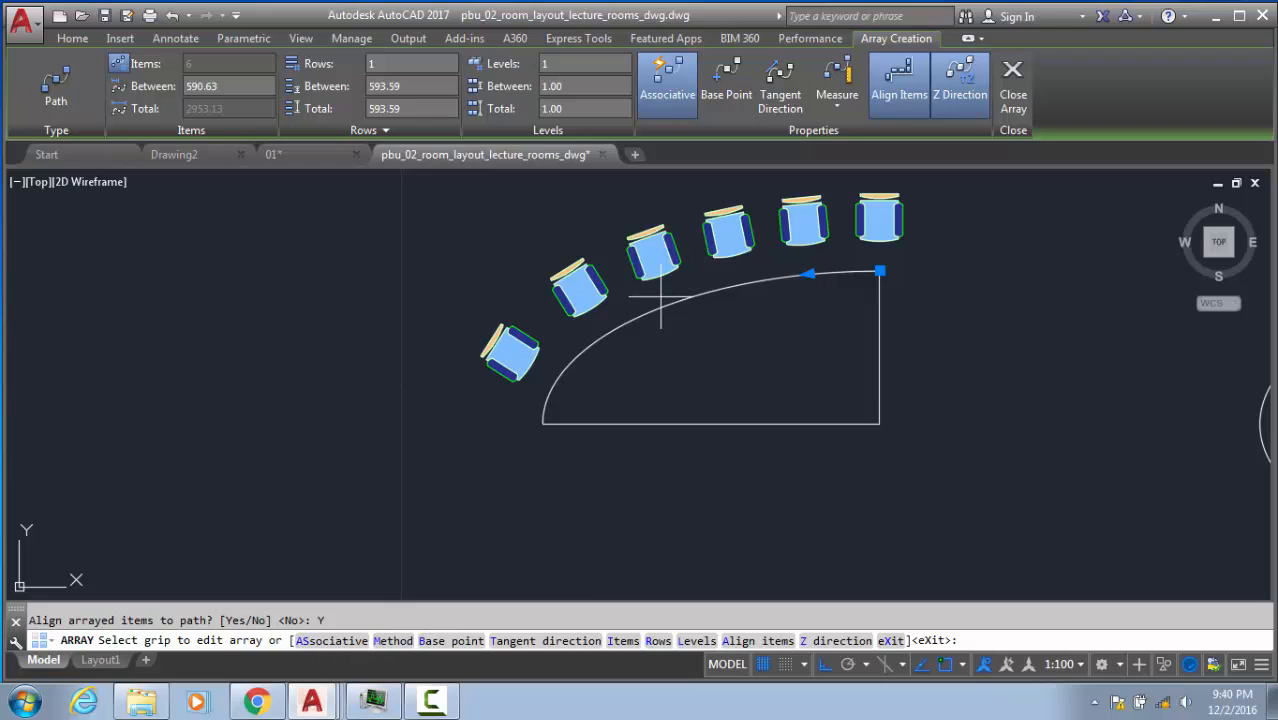
{"action": "mouse_move", "coordinate": [518, 404]}
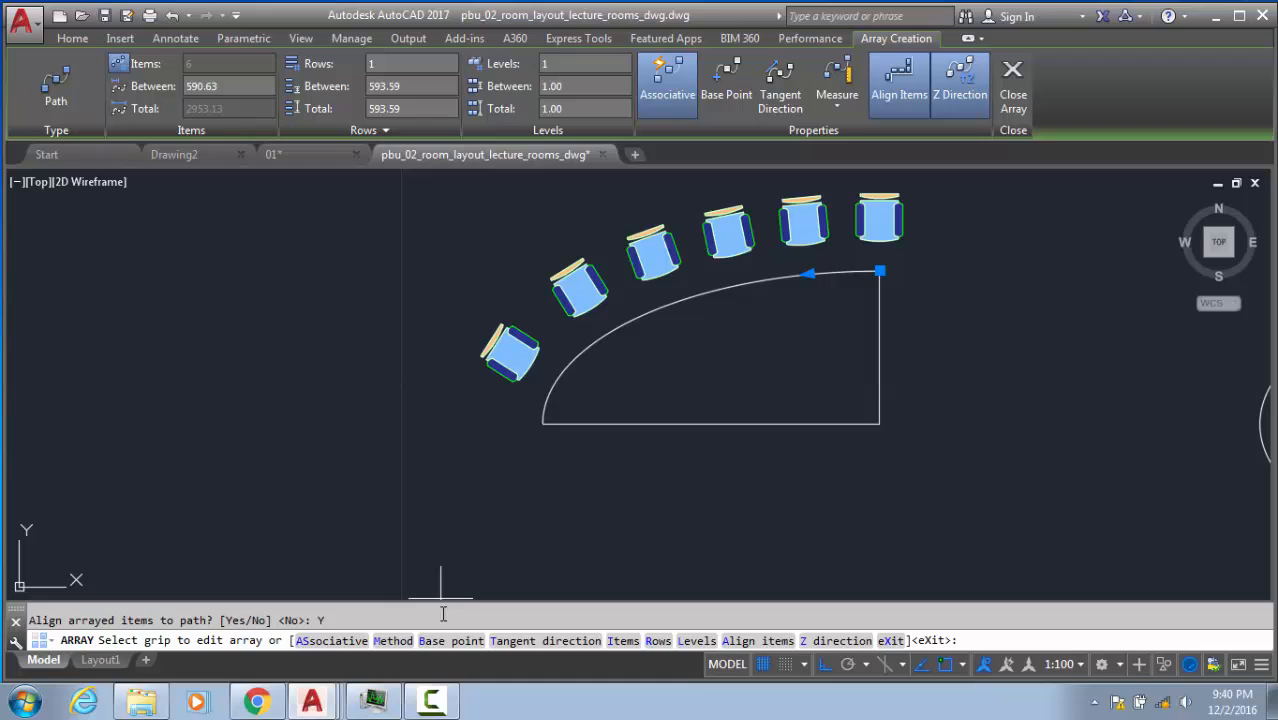
{"action": "type", "text": "M"}
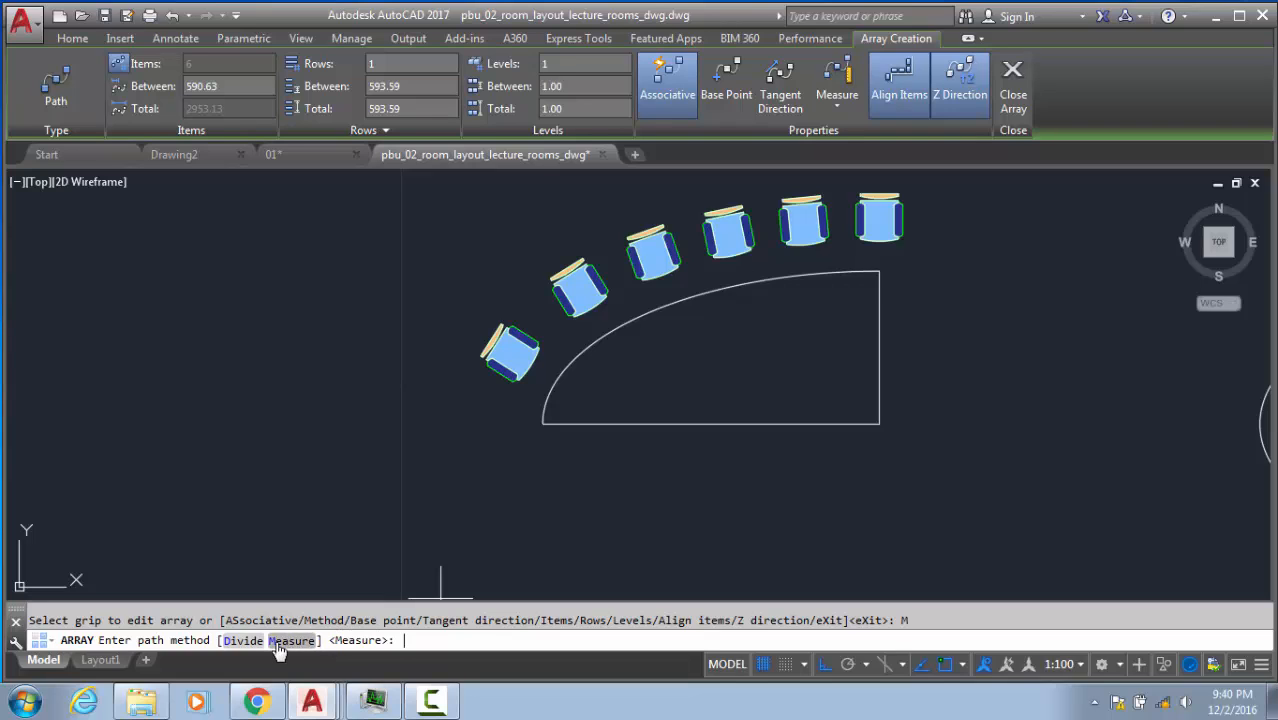
- Set spacing 600 and 5 items, then switch to Divide method with 6 items
{"action": "type", "text": "I"}
{"action": "key", "text": "Enter"}
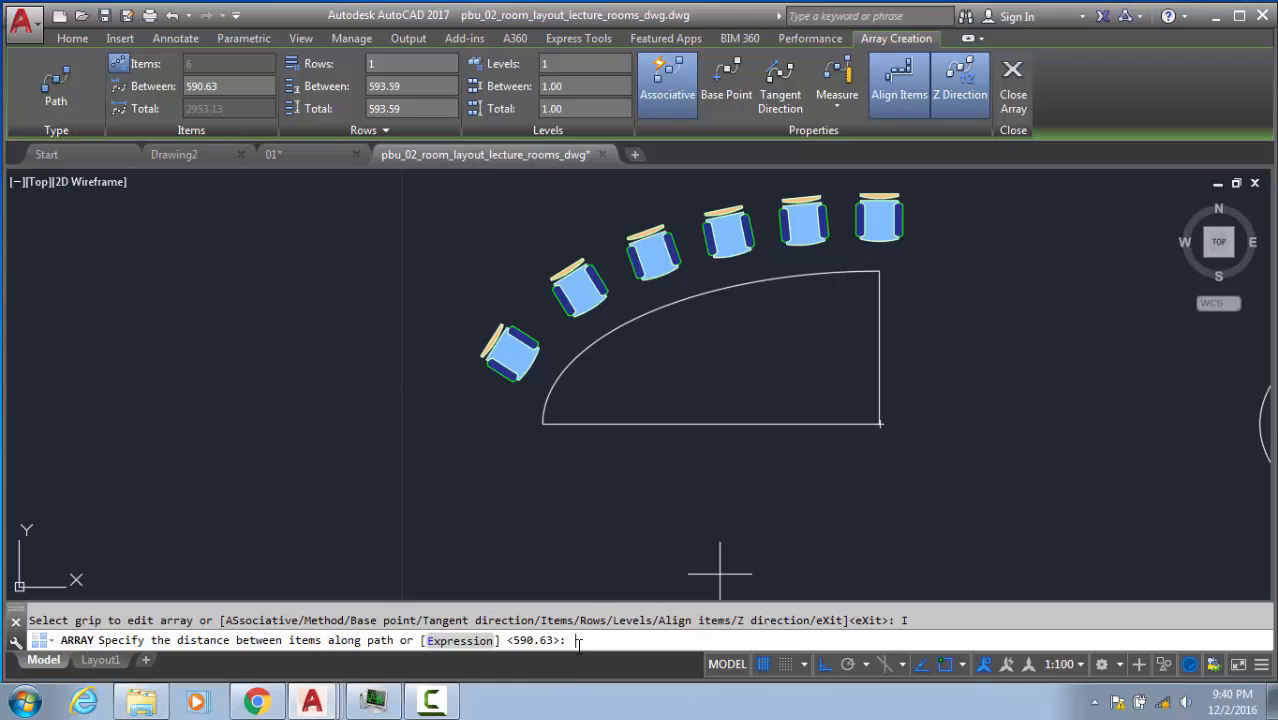
{"action": "type", "text": "600"}
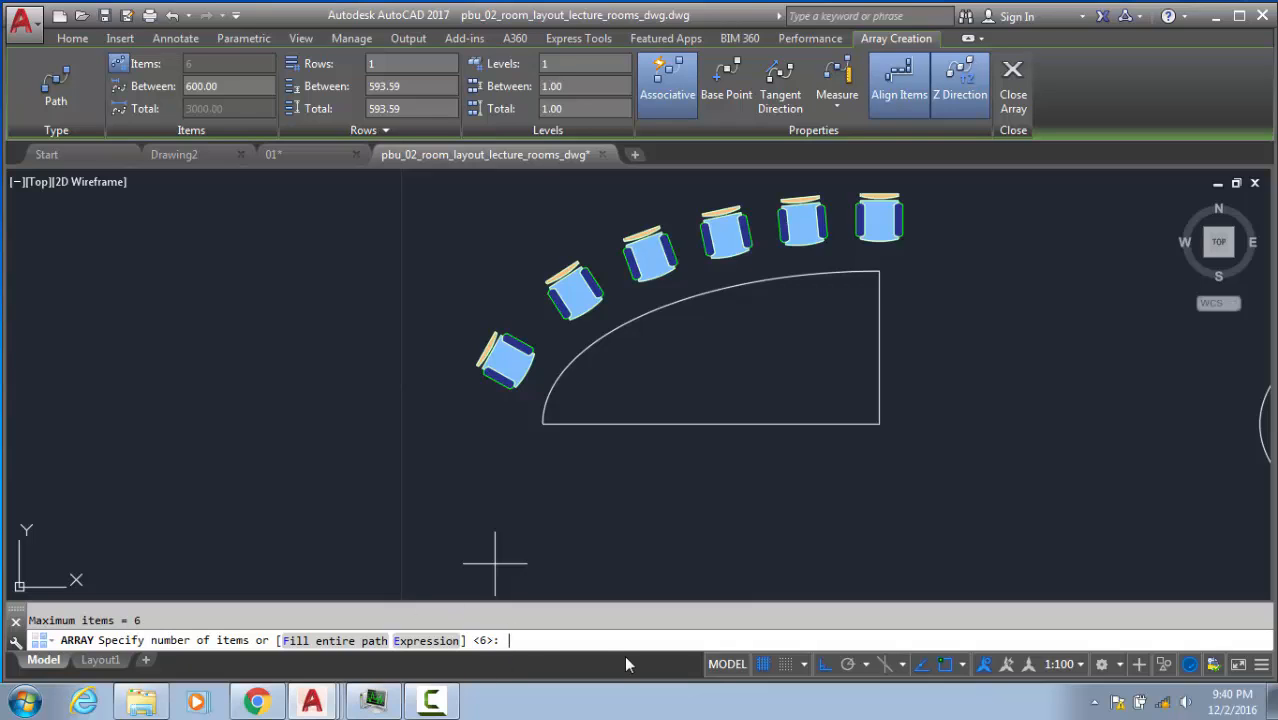
{"action": "type", "text": "5"}
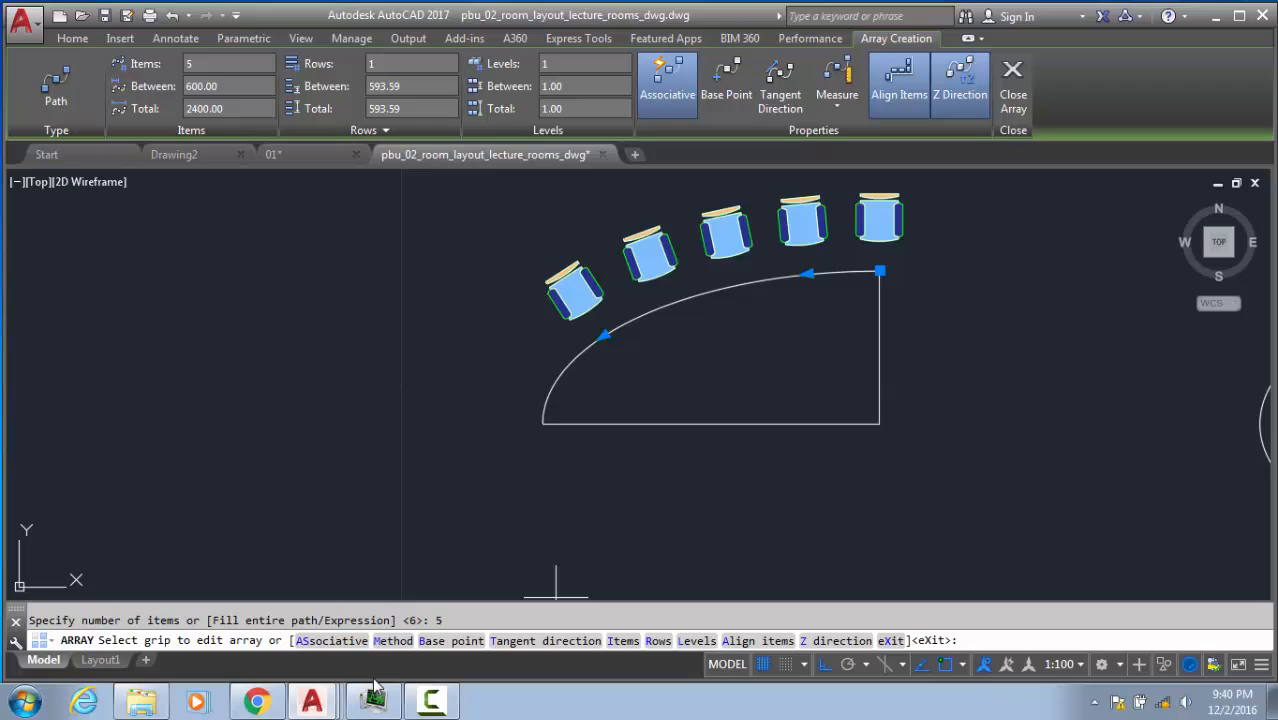
{"action": "type", "text": "M"}
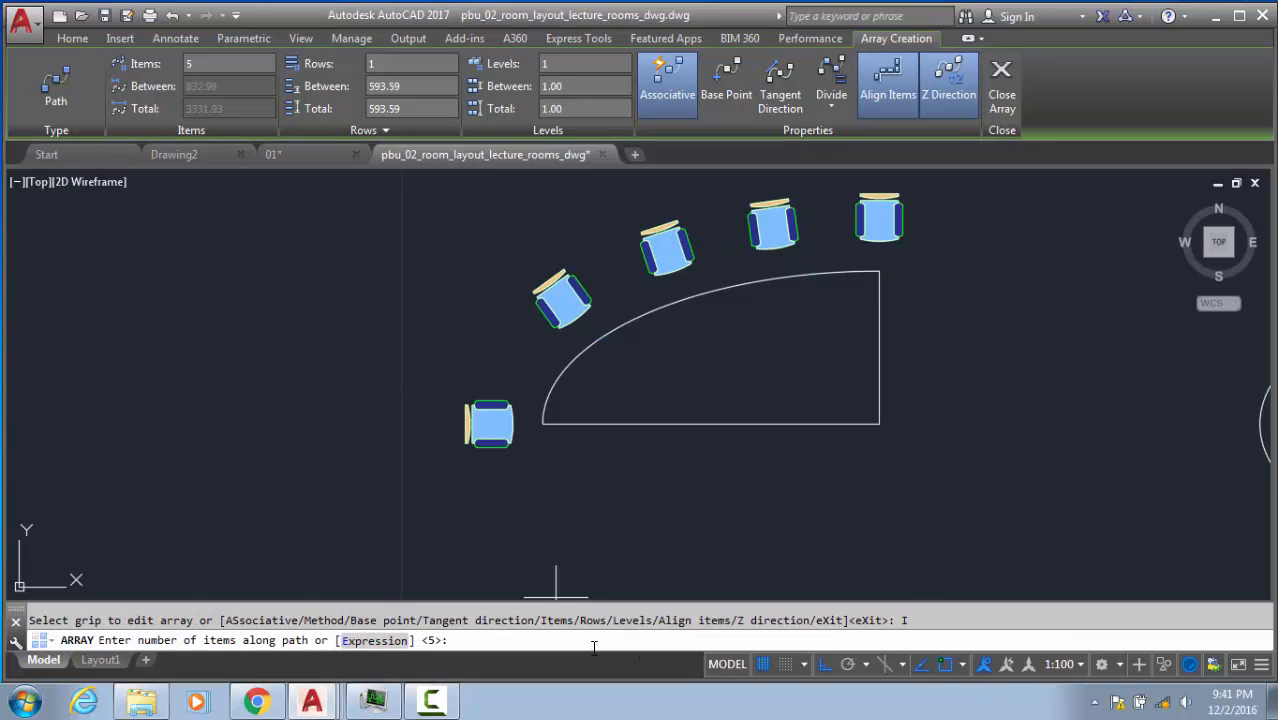
{"action": "type", "text": "6"}
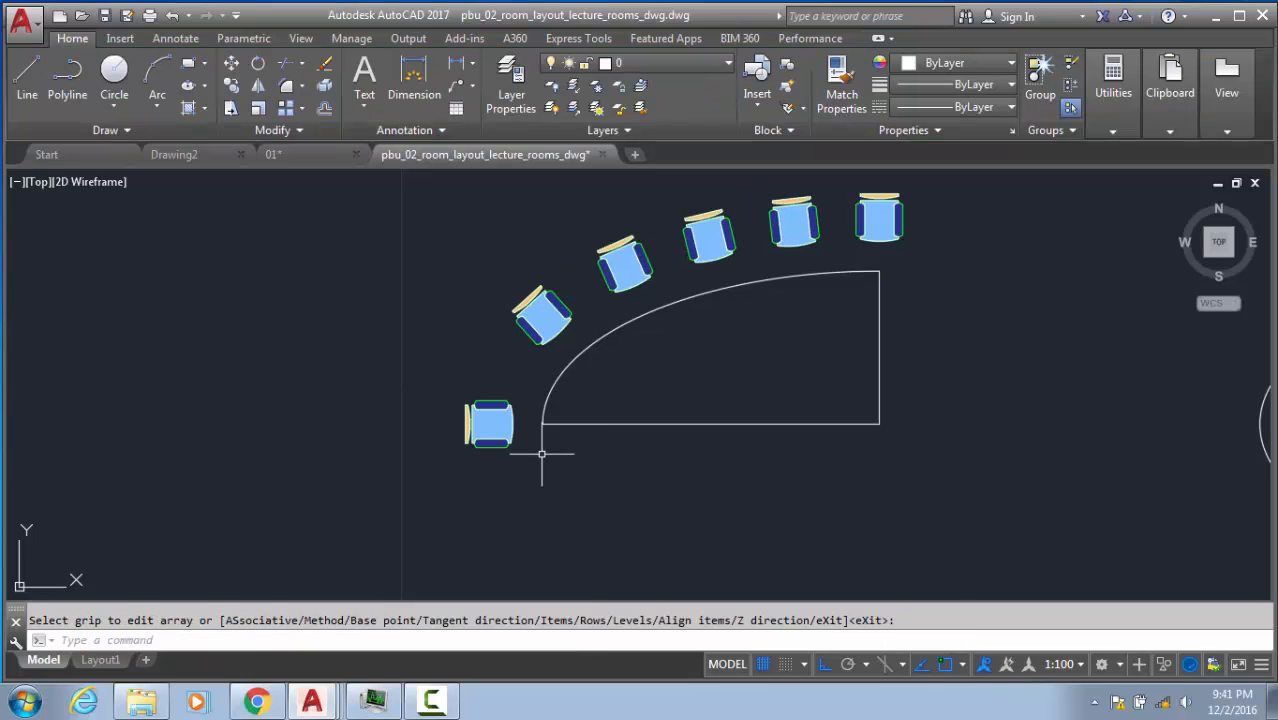
- Mirror the quarter chair array about the ellipse's horizontal axis, starting the mirror line at the ellipse top
{"action": "key", "text": "Escape"}
{"action": "type", "text": "MI"}
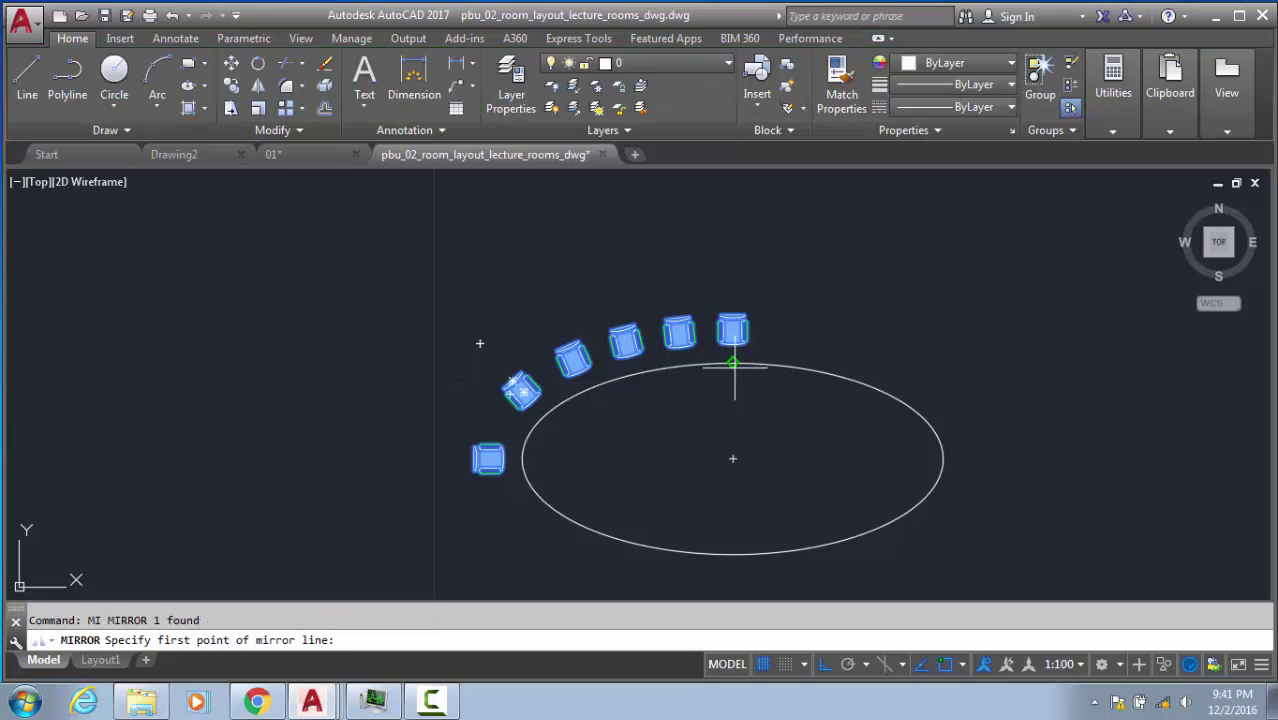
{"action": "left_click", "coordinate": [733, 363]}
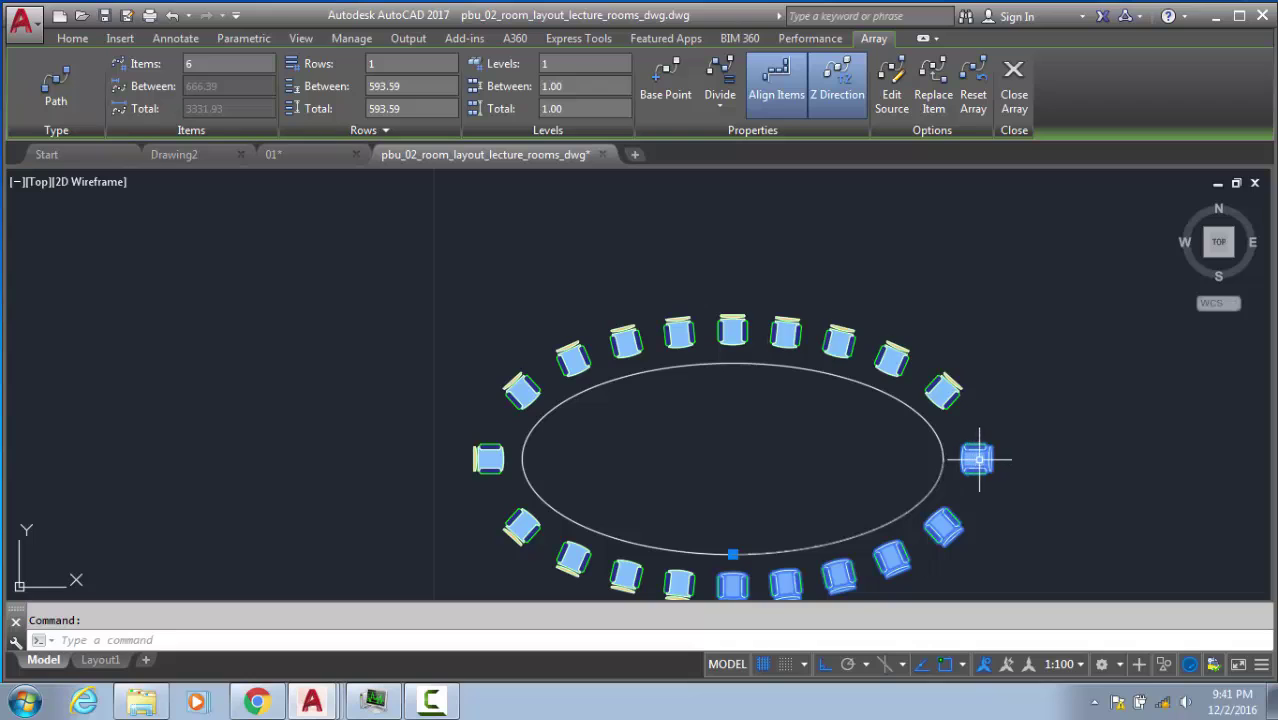
{"action": "left_click", "coordinate": [1012, 78]}
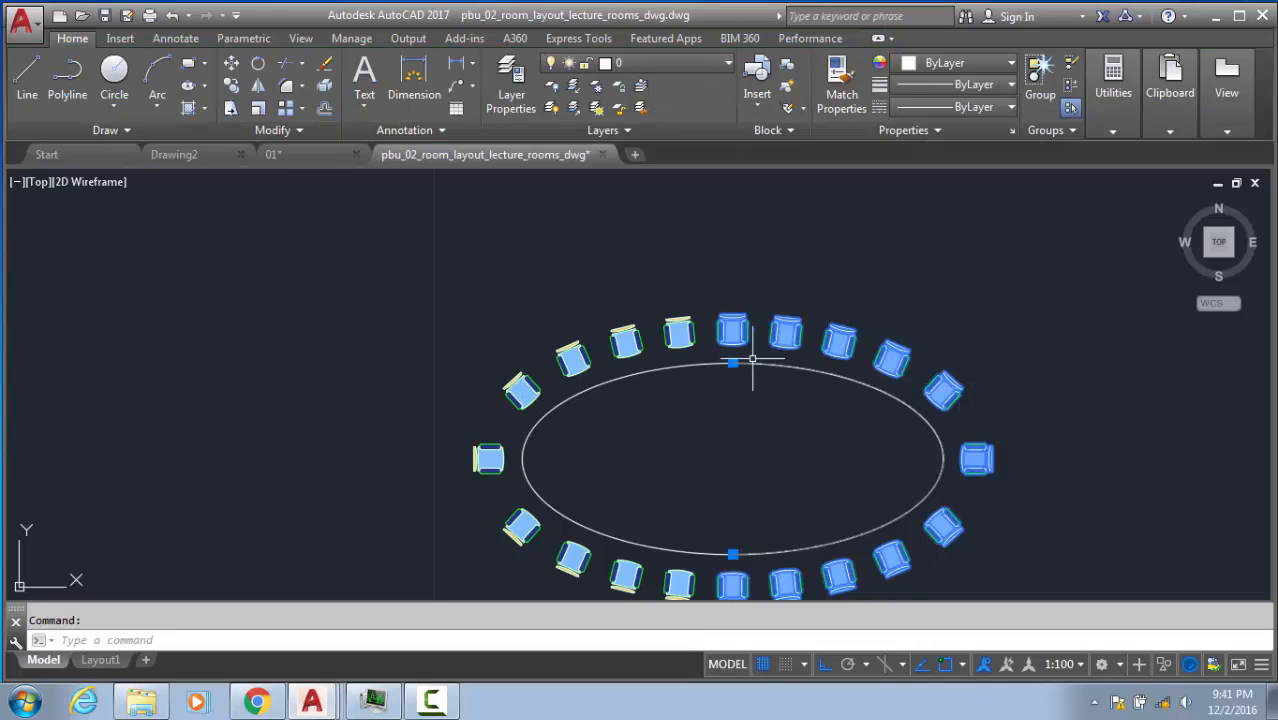
{"action": "mouse_move", "coordinate": [467, 435]}
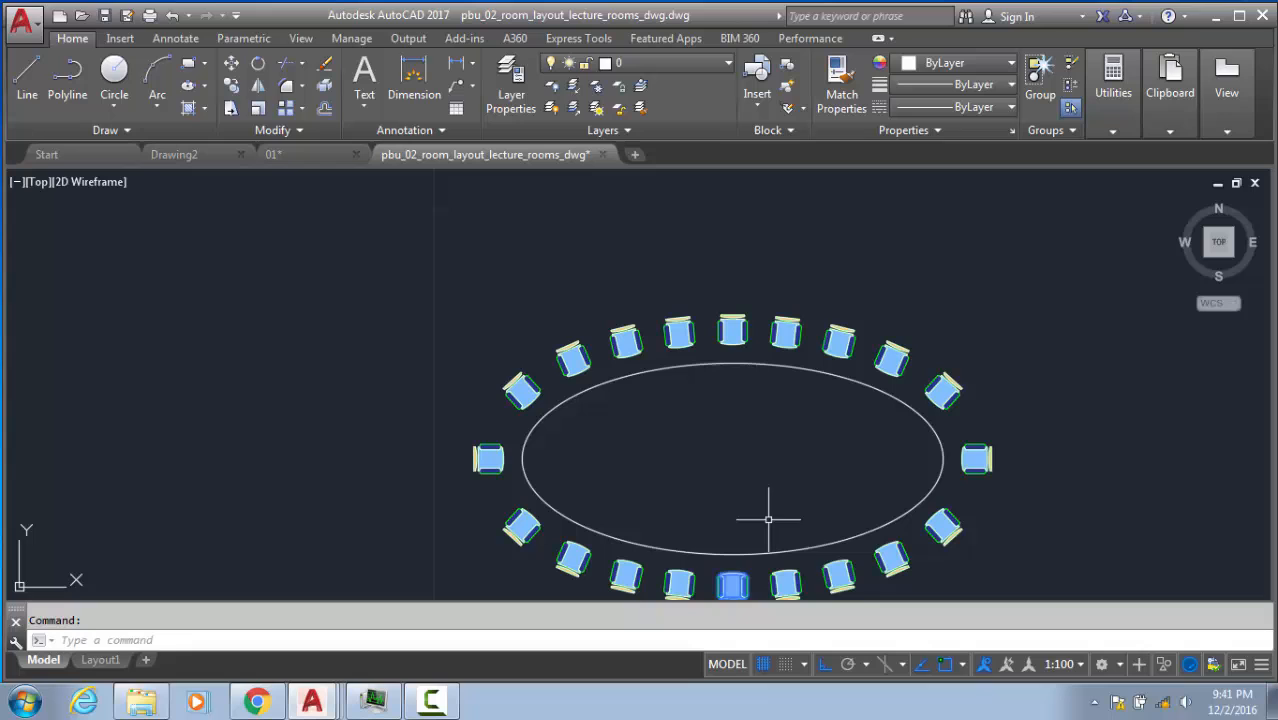
{"action": "left_click", "coordinate": [730, 584]}
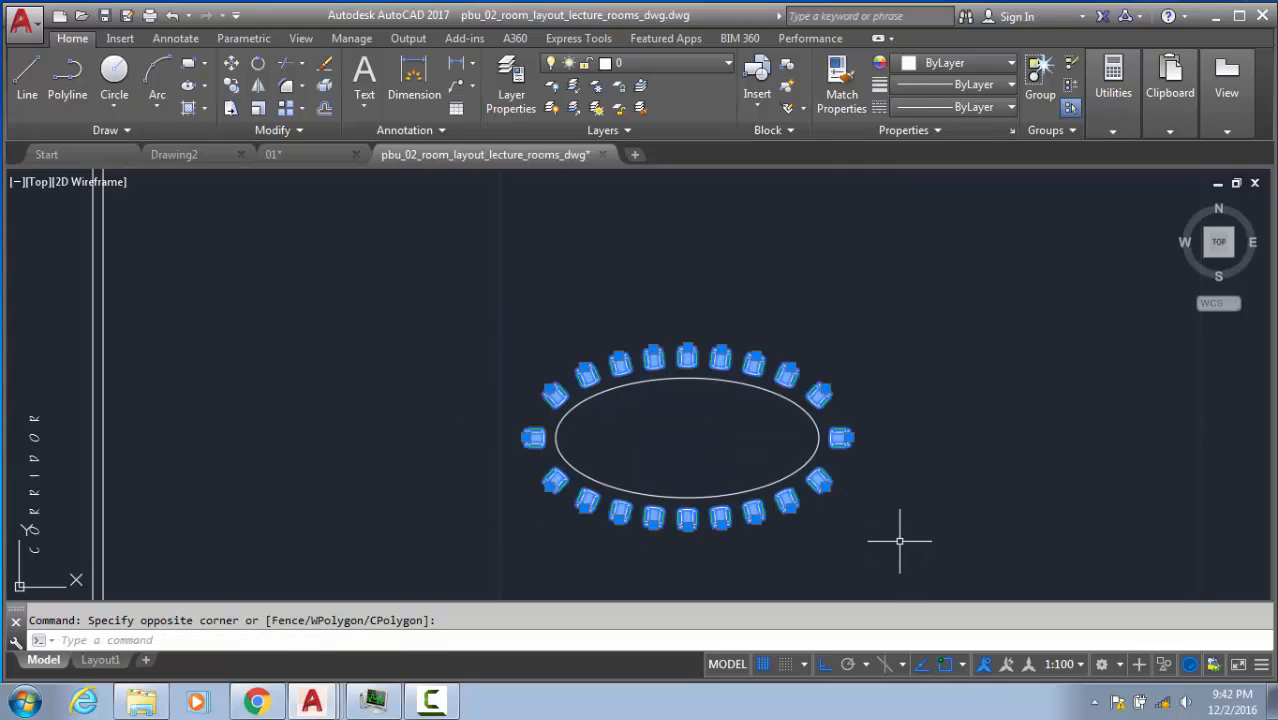
{"action": "type", "text": "M MOVE 20 found"}
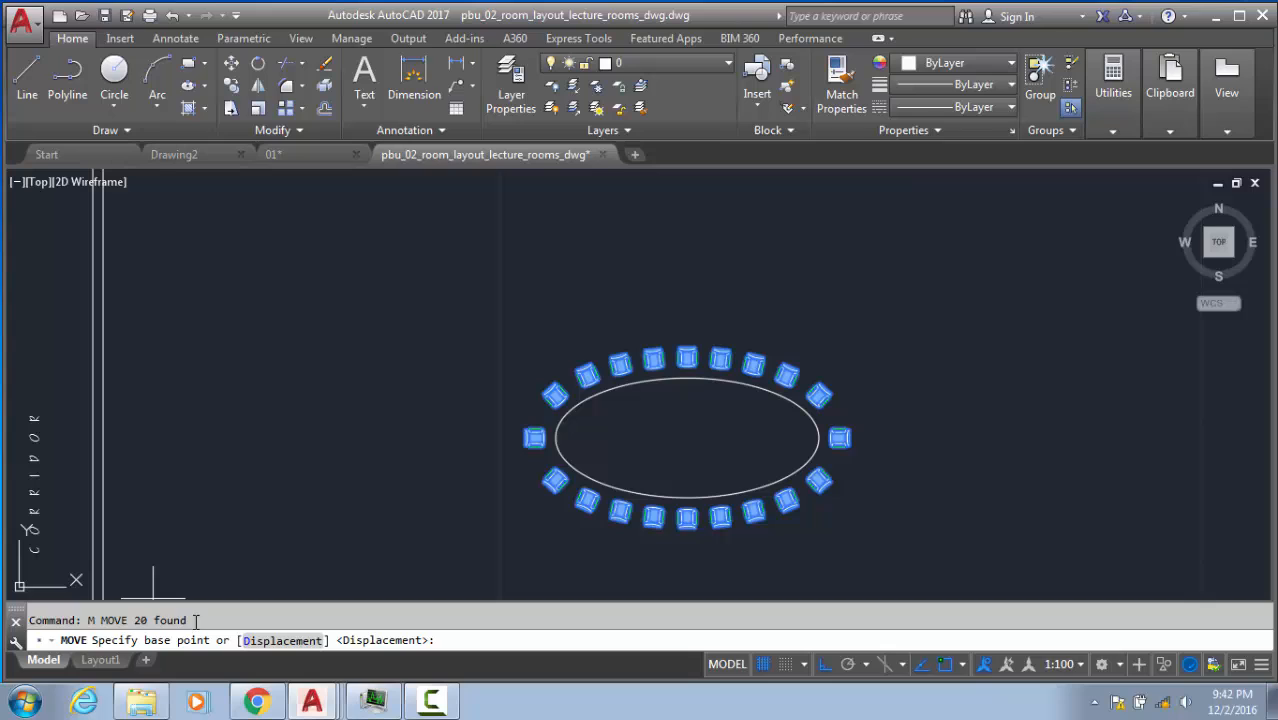
{"action": "key", "text": "Escape"}
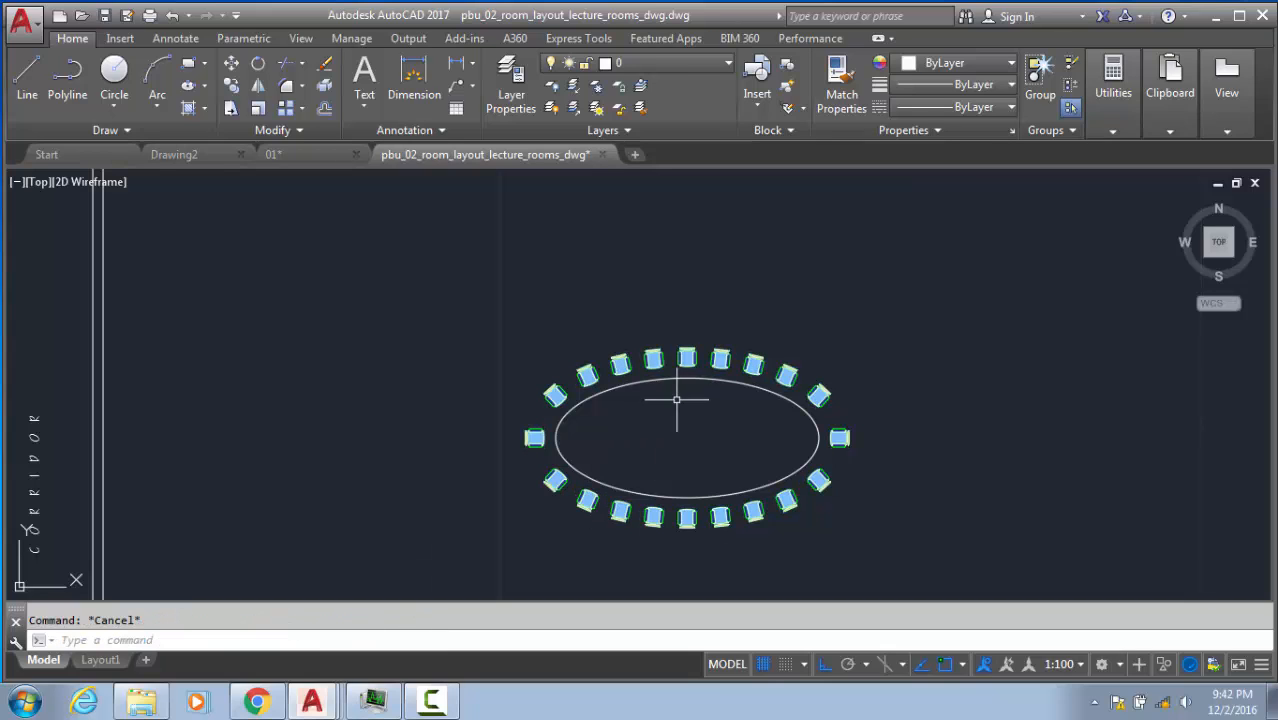
{"action": "mouse_move", "coordinate": [722, 421]}
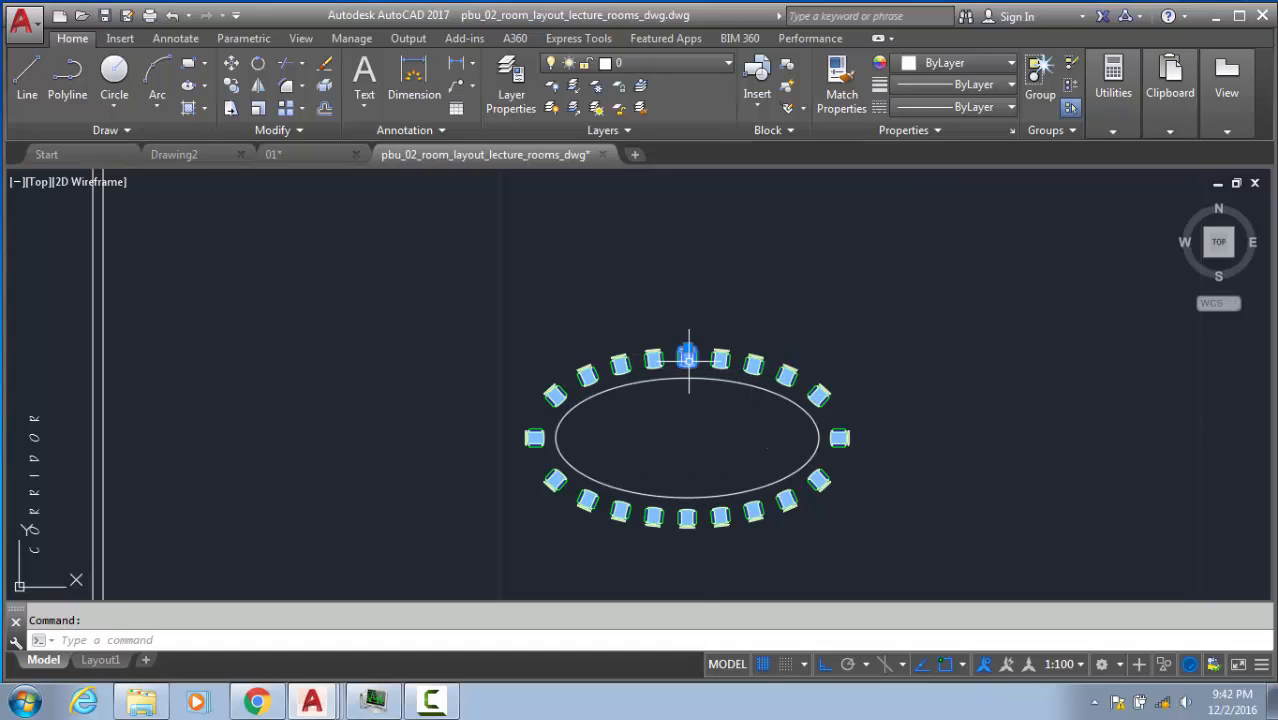
- Start the ARRAY command (AR) on the selected chair
{"action": "type", "text": "AR"}
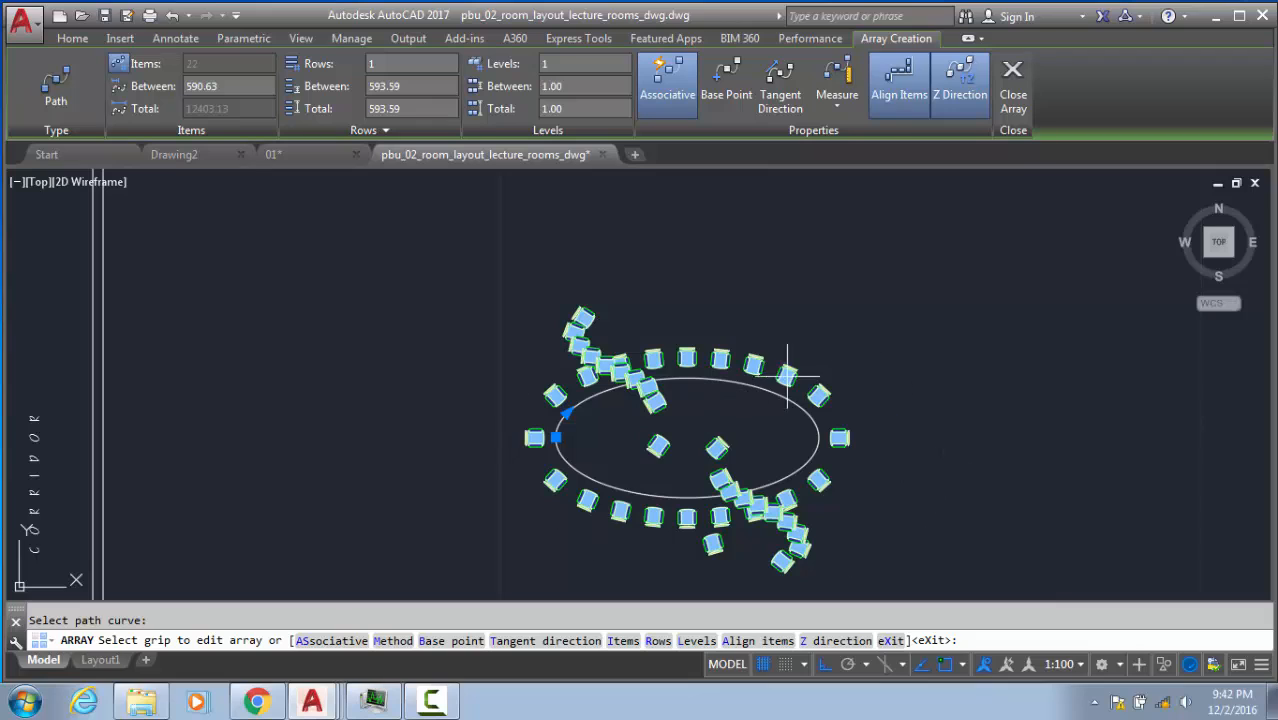
{"action": "mouse_move", "coordinate": [825, 480]}
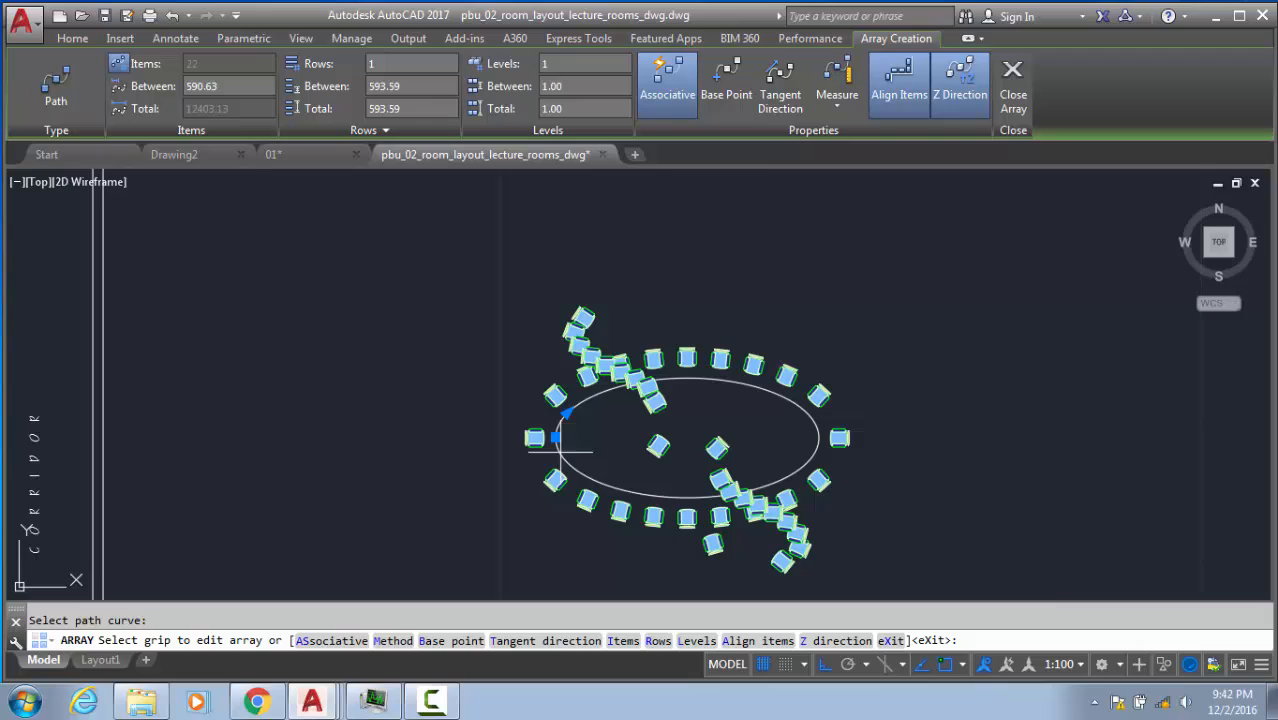
{"action": "mouse_move", "coordinate": [695, 431]}
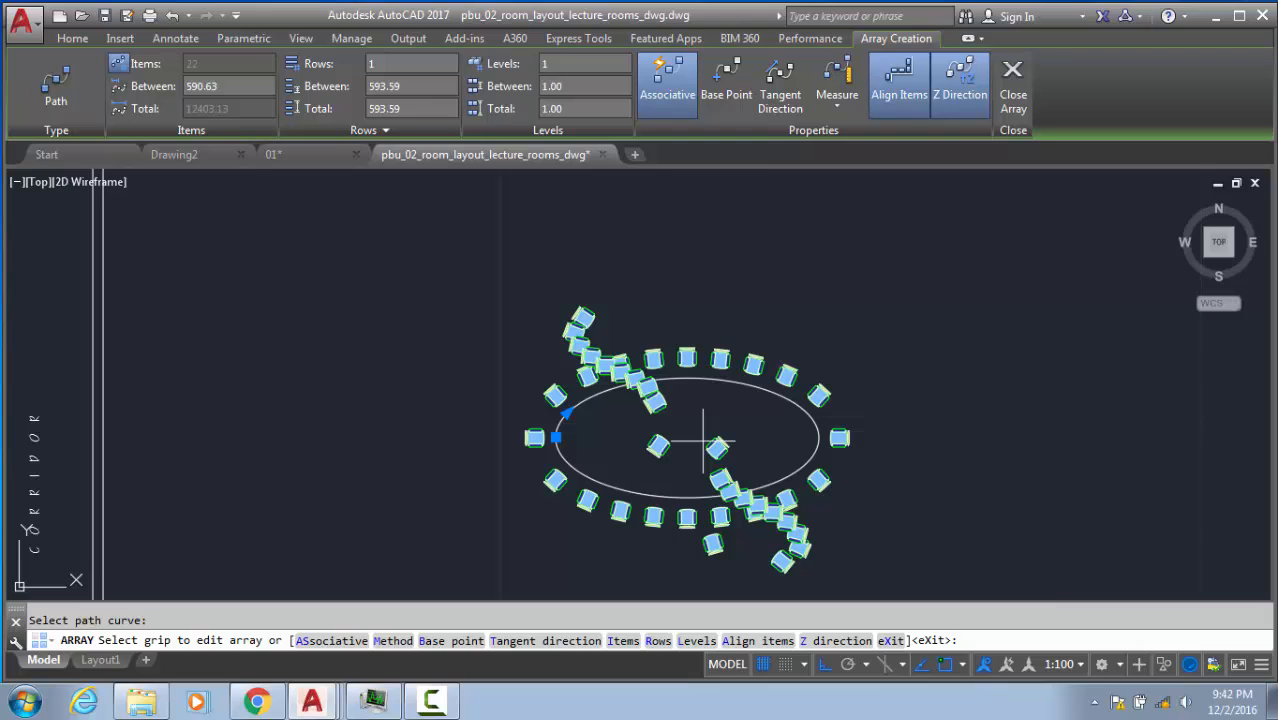
{"action": "mouse_move", "coordinate": [660, 472]}
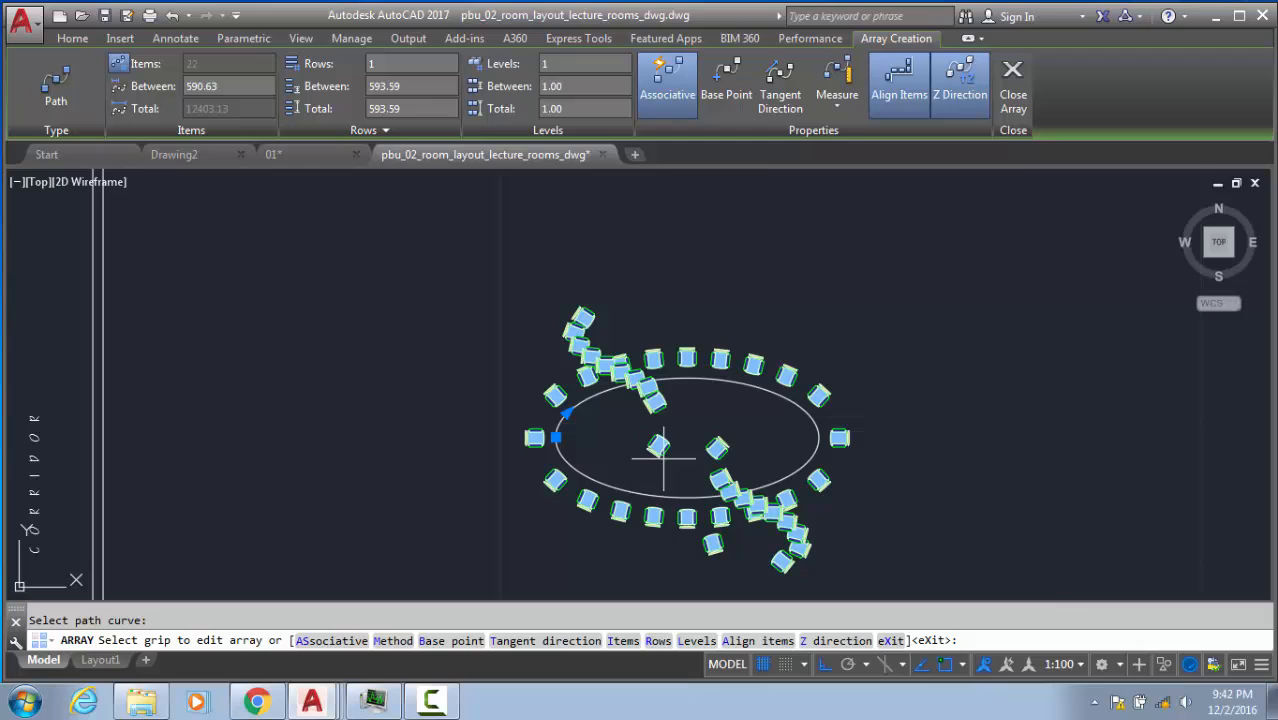
{"action": "mouse_move", "coordinate": [662, 467]}
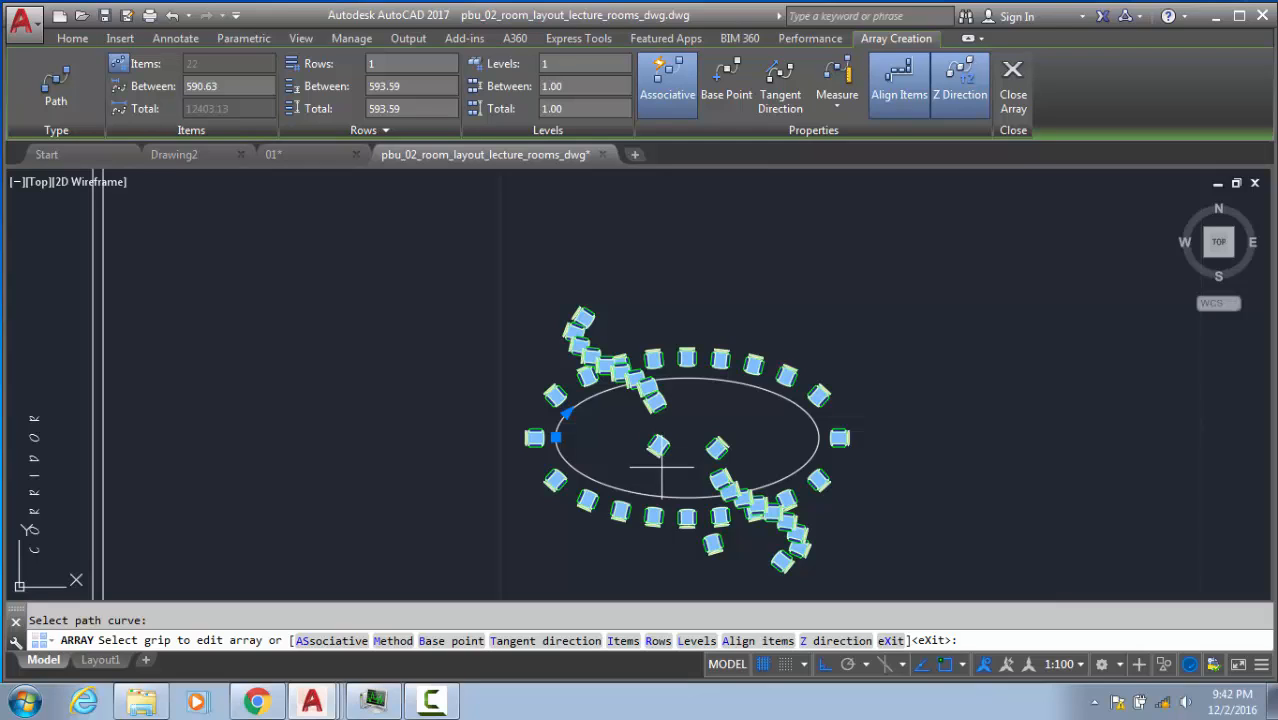
{"action": "mouse_move", "coordinate": [857, 545]}
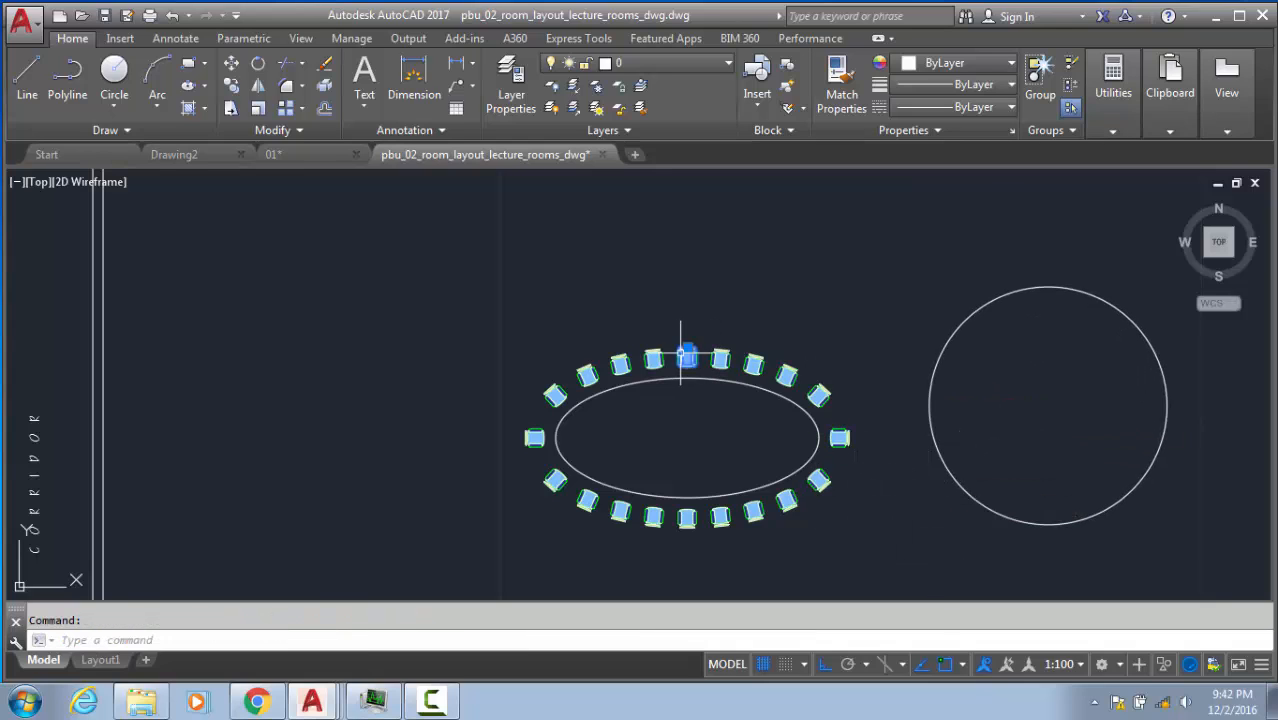
- Polar-array the chair about the circle's centre with 24 items over a 180° fill angle
{"action": "type", "text": "co"}
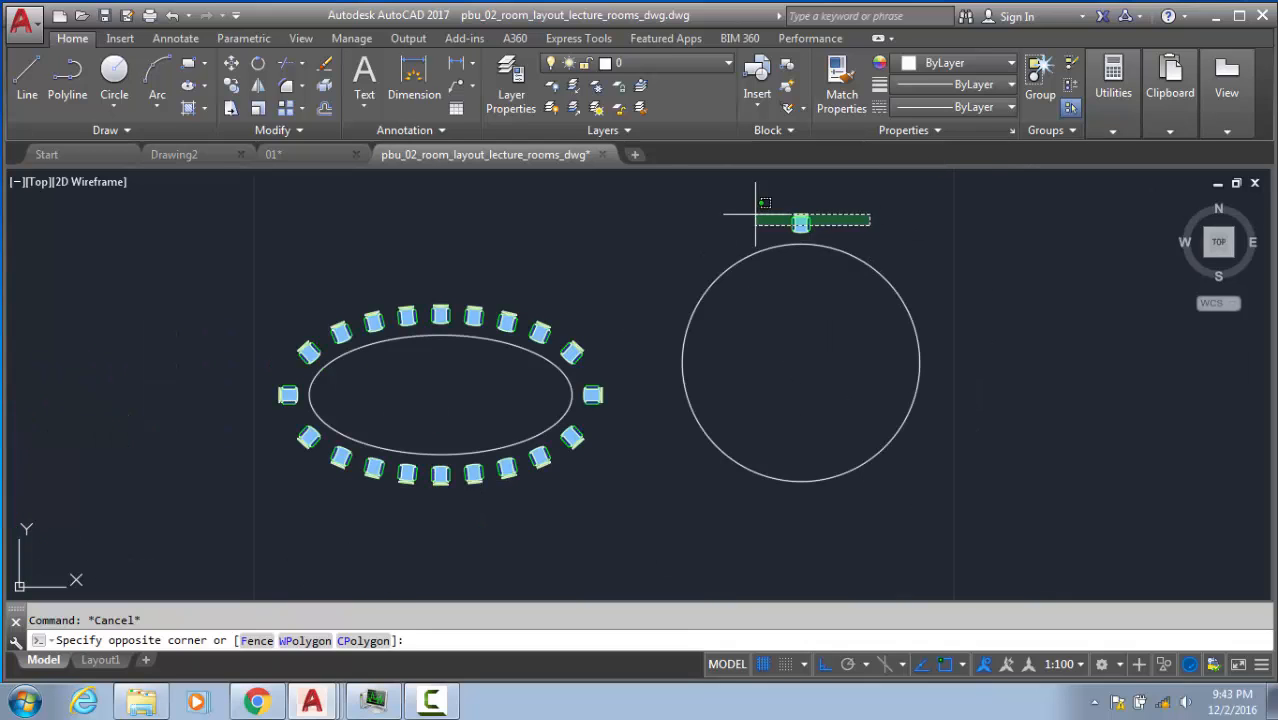
{"action": "key", "text": "enter"}
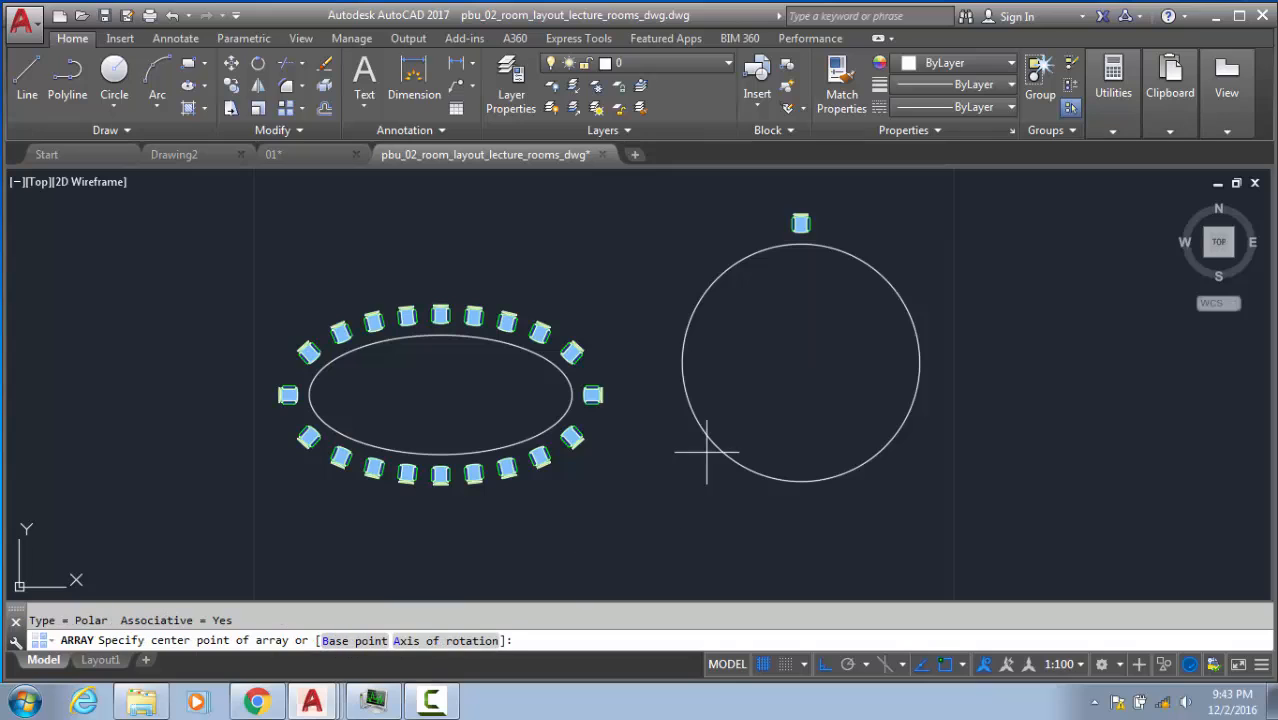
{"action": "left_click", "coordinate": [800, 364]}
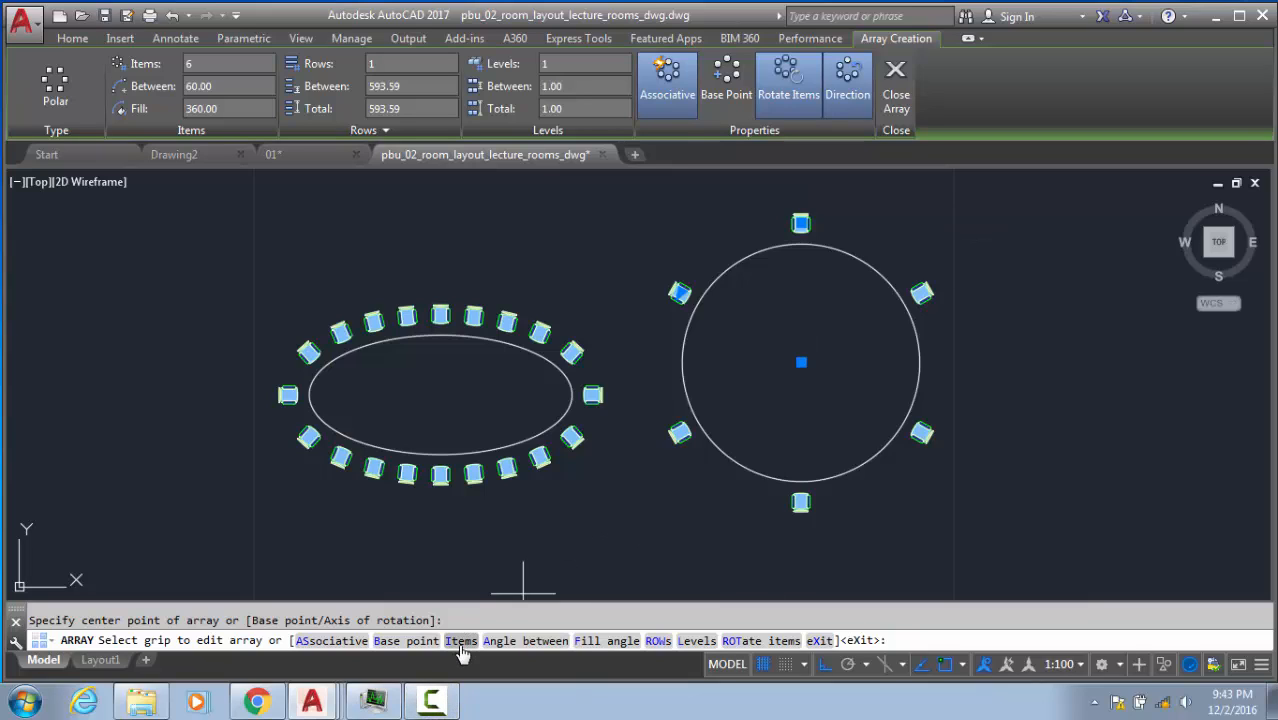
{"action": "left_click", "coordinate": [461, 641]}
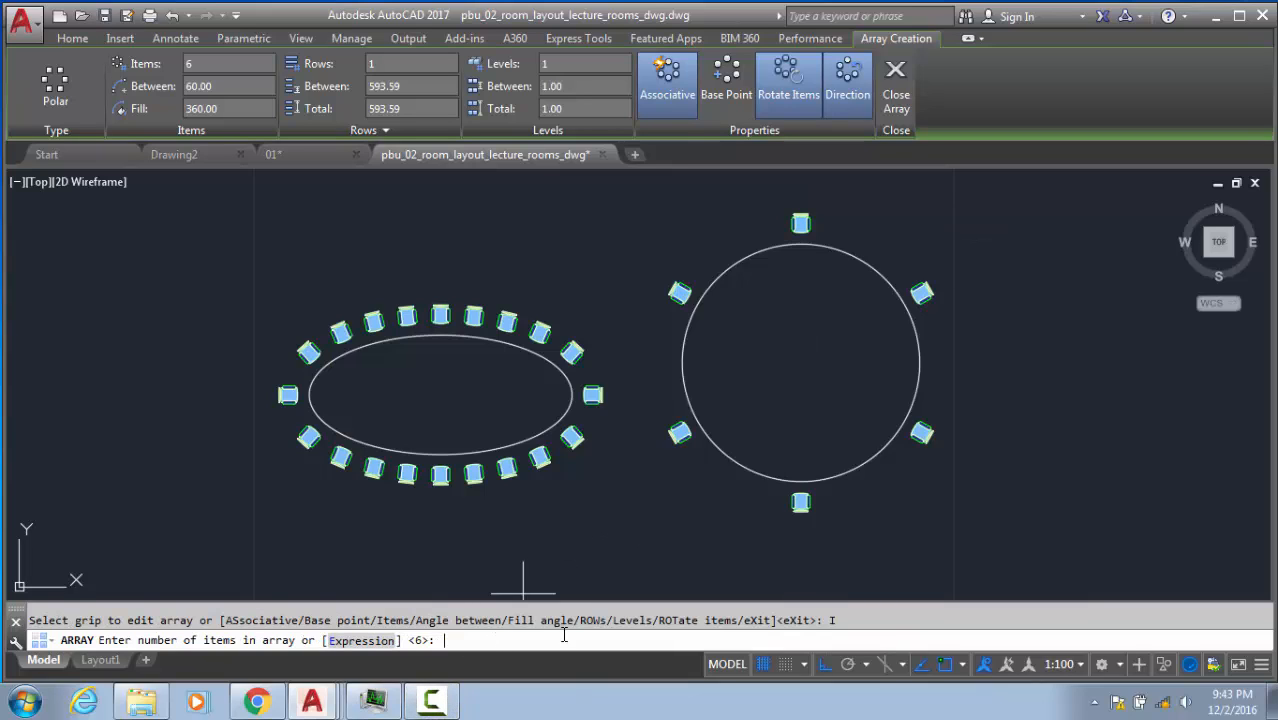
{"action": "type", "text": "15"}
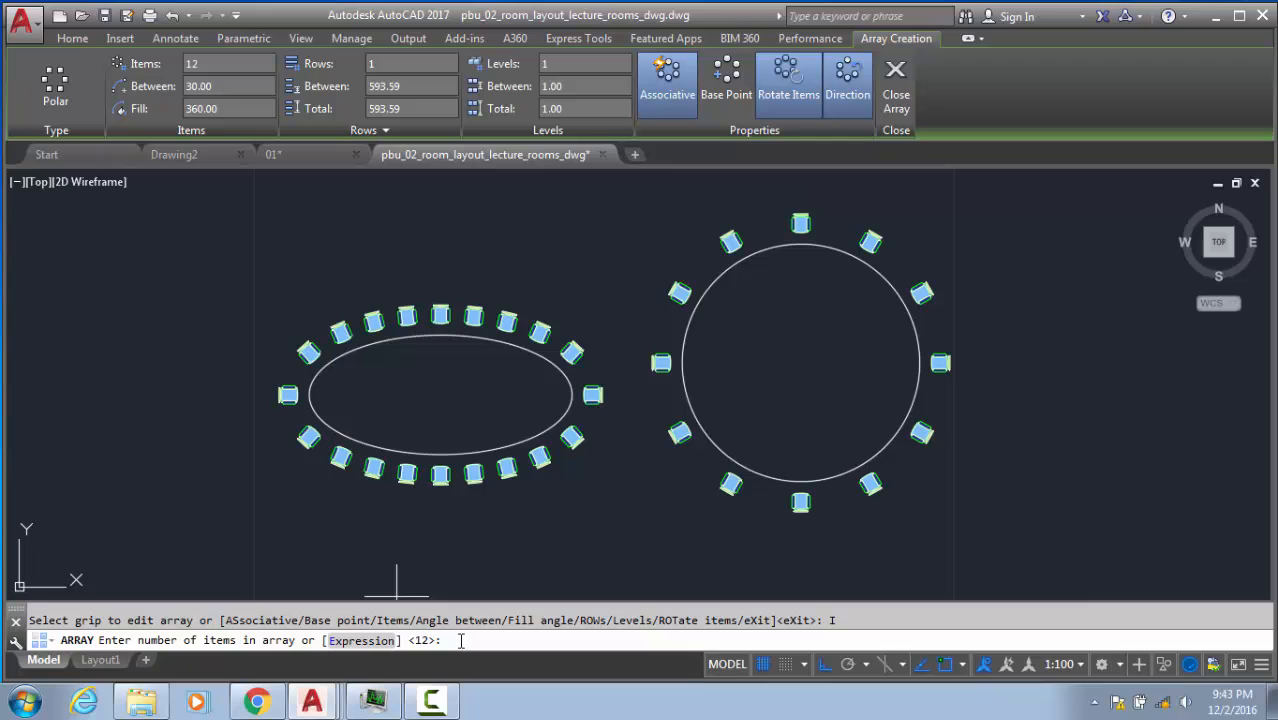
{"action": "type", "text": "24"}
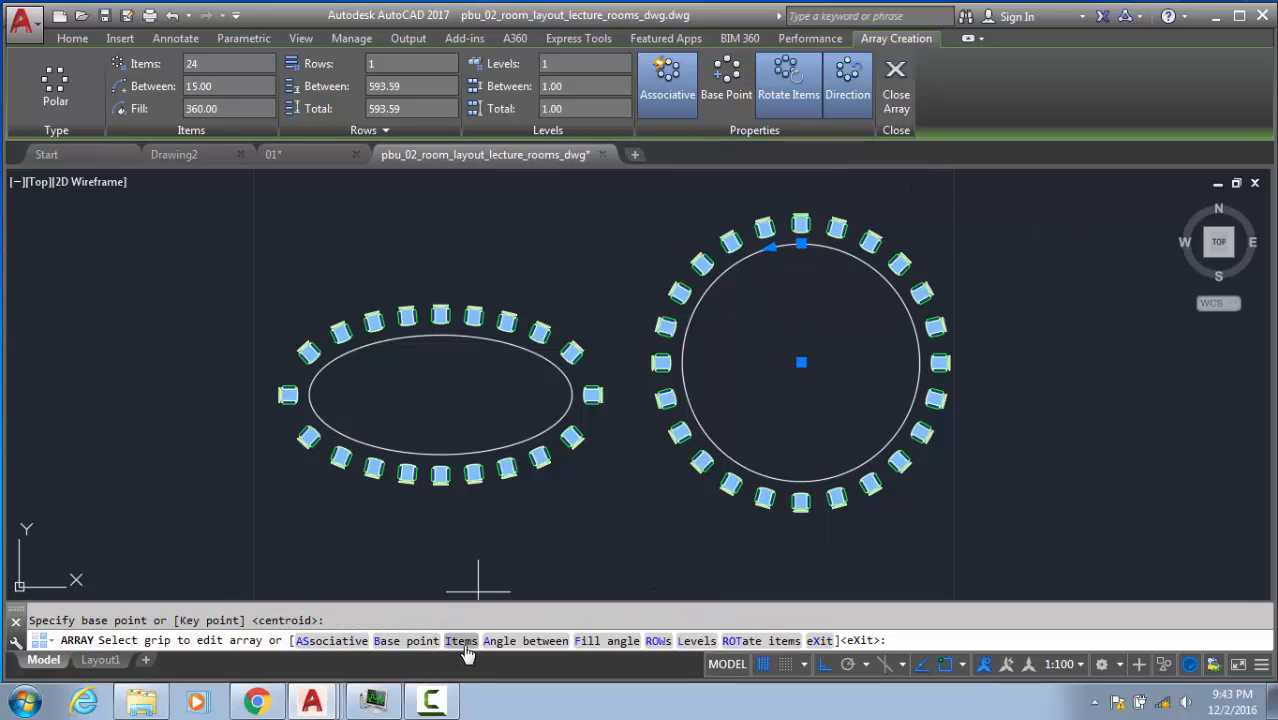
{"action": "mouse_move", "coordinate": [637, 650]}
{"action": "type", "text": "F"}
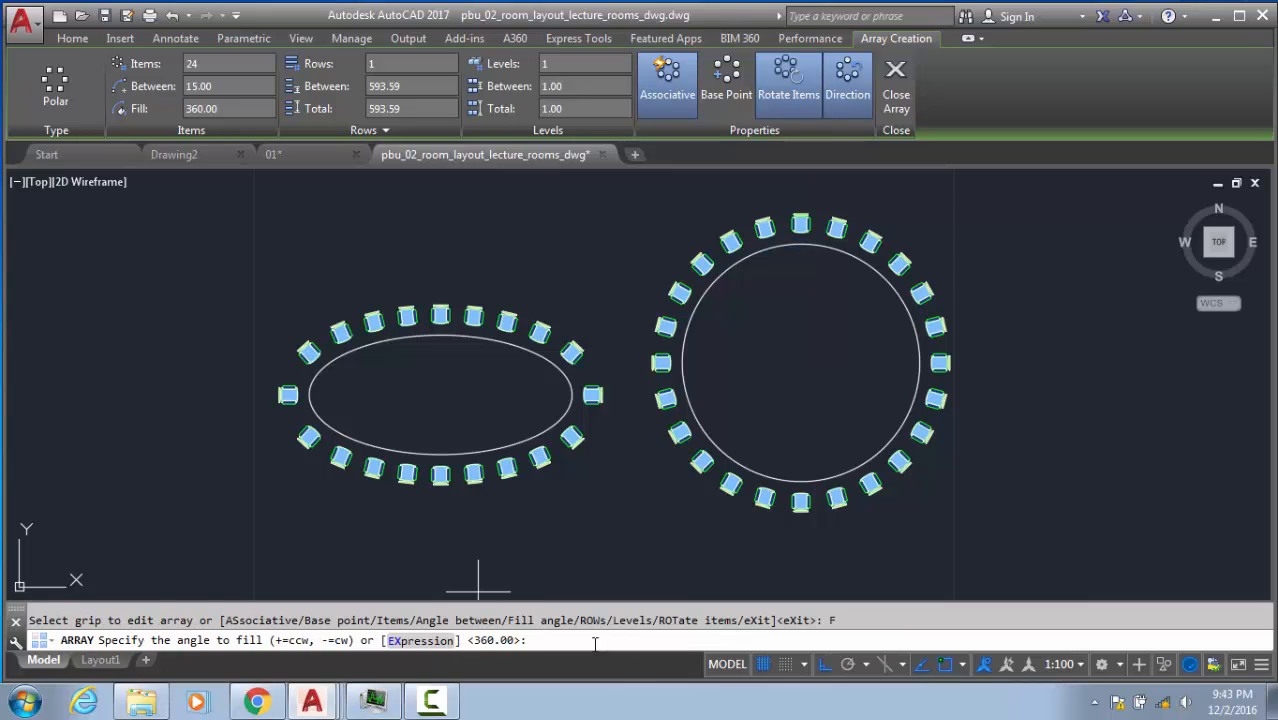
{"action": "mouse_move", "coordinate": [891, 207]}
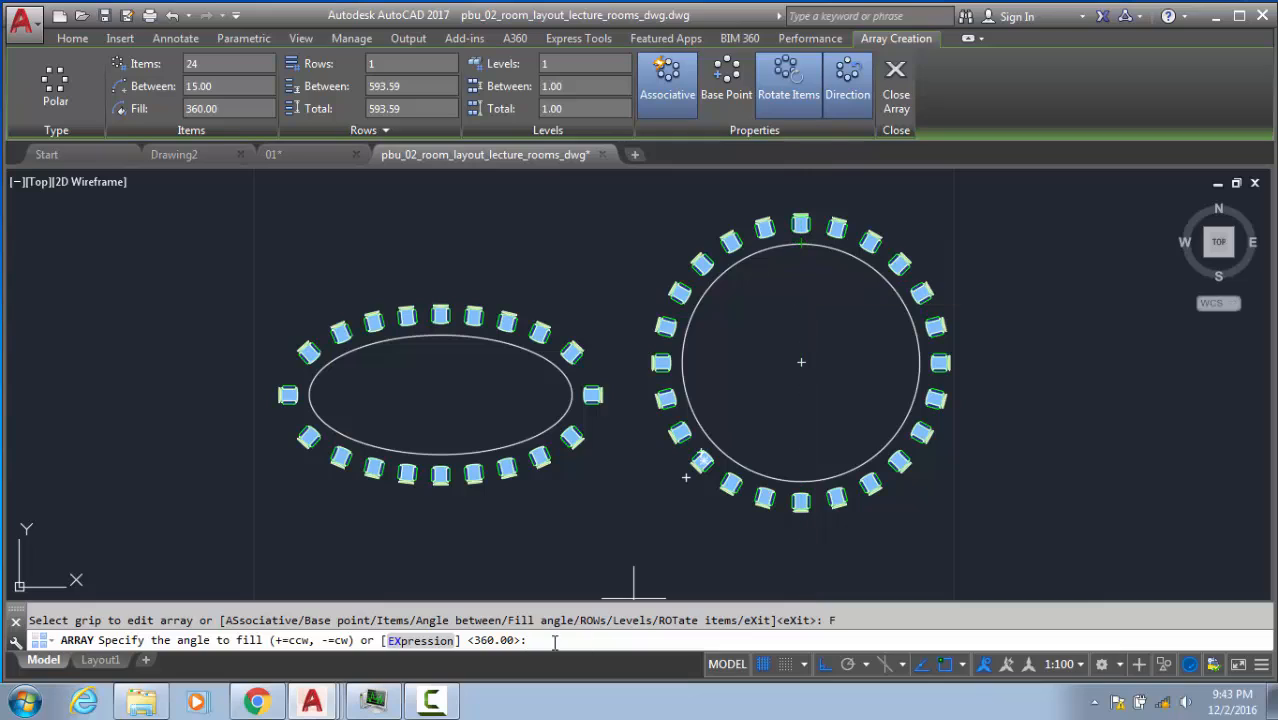
{"action": "type", "text": "180"}
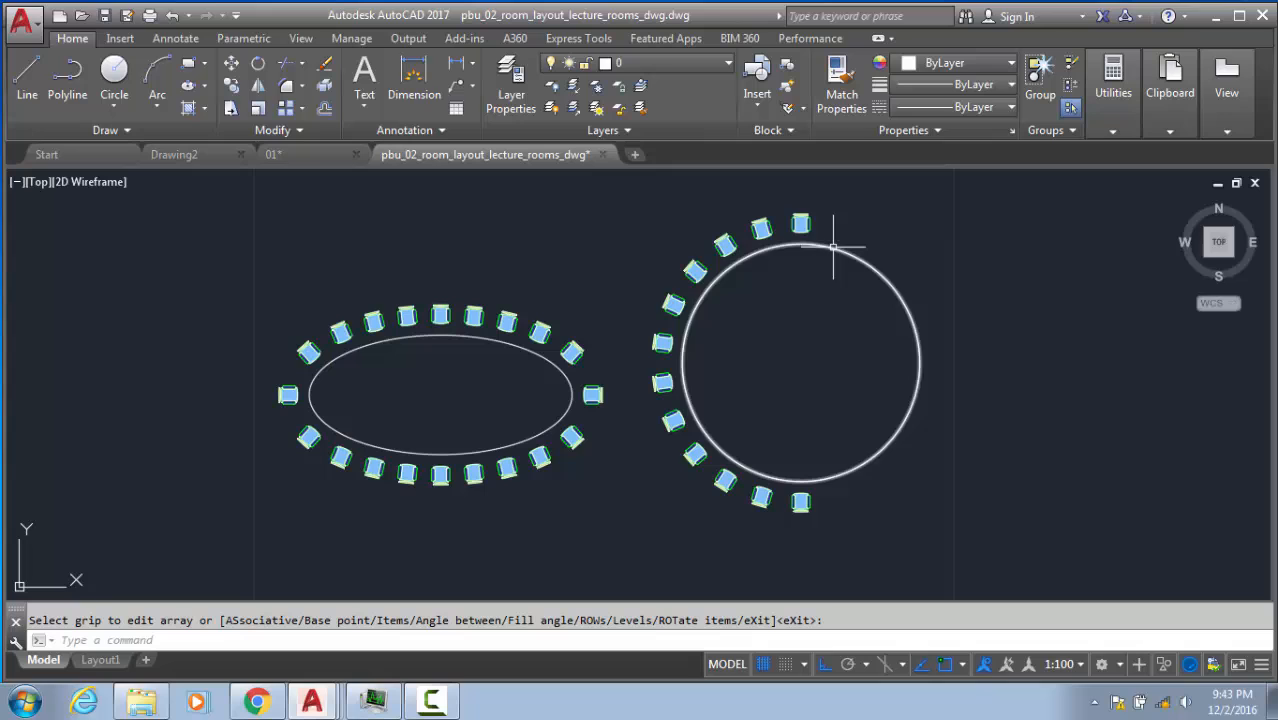
{"action": "mouse_move", "coordinate": [884, 325]}
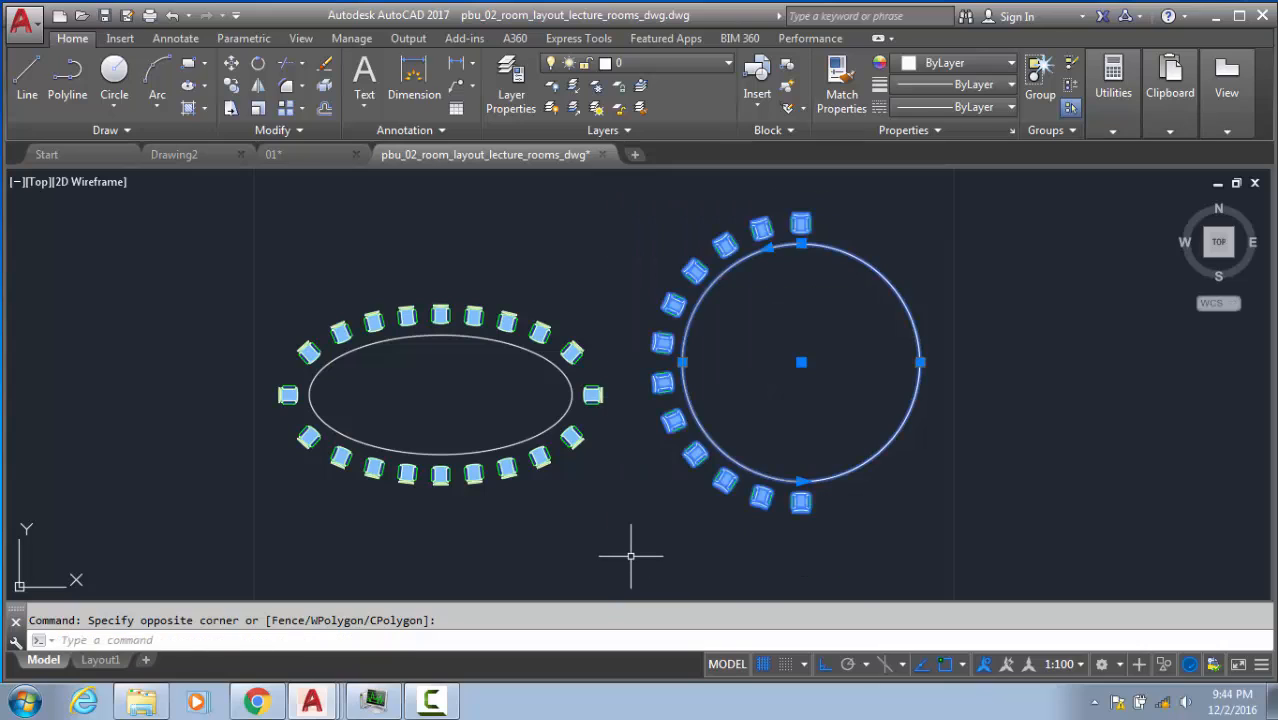
- Deselect the chair ring and circle with Escape
{"action": "key", "text": "Escape"}
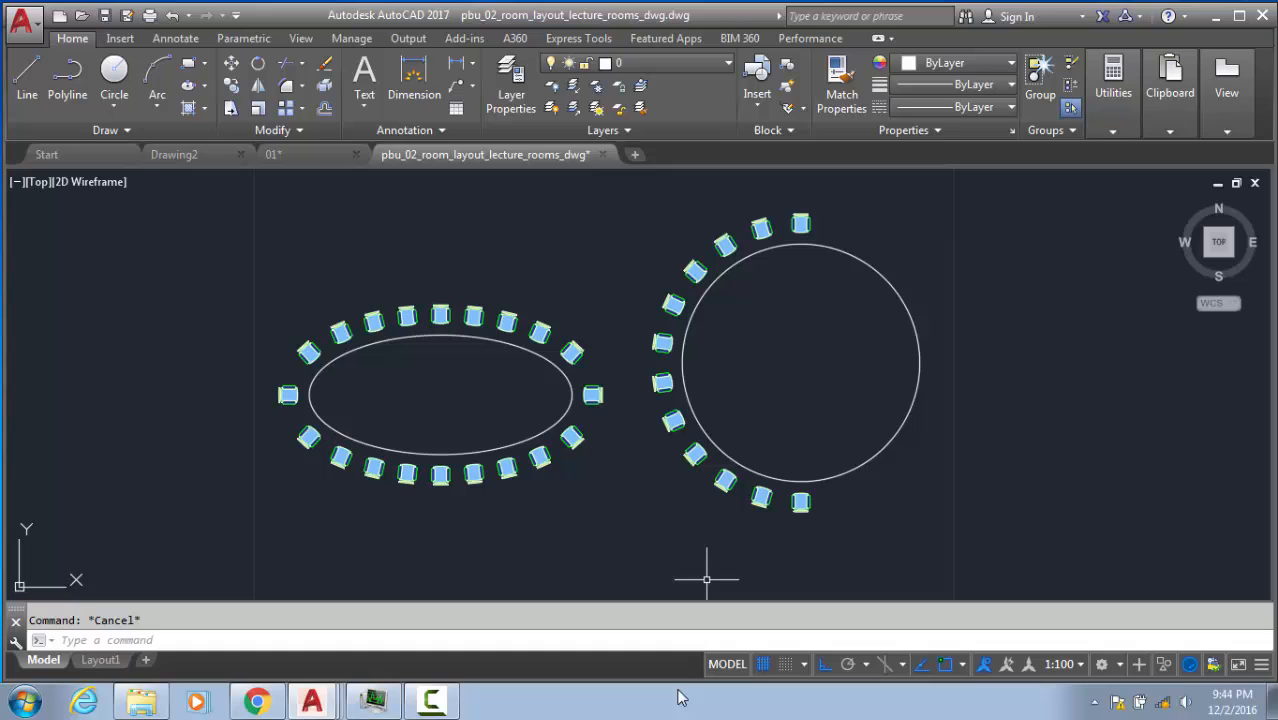
{"action": "mouse_move", "coordinate": [496, 328]}
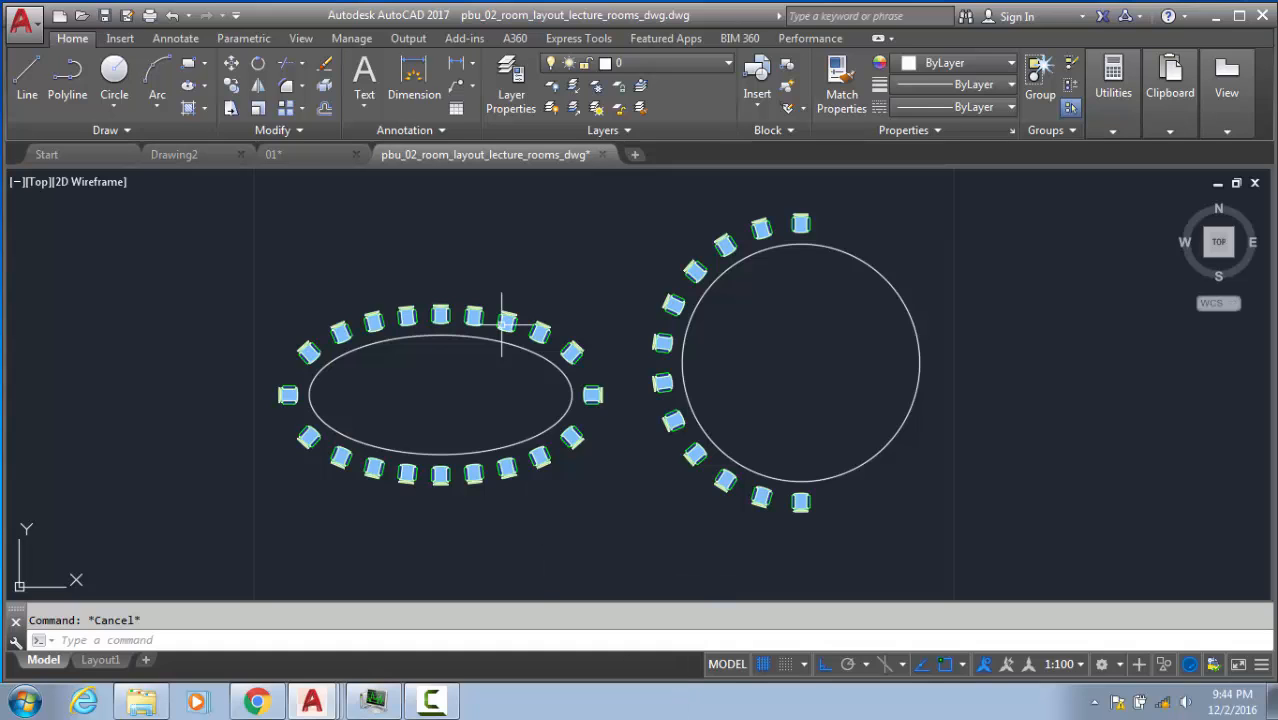
{"action": "mouse_move", "coordinate": [803, 220]}
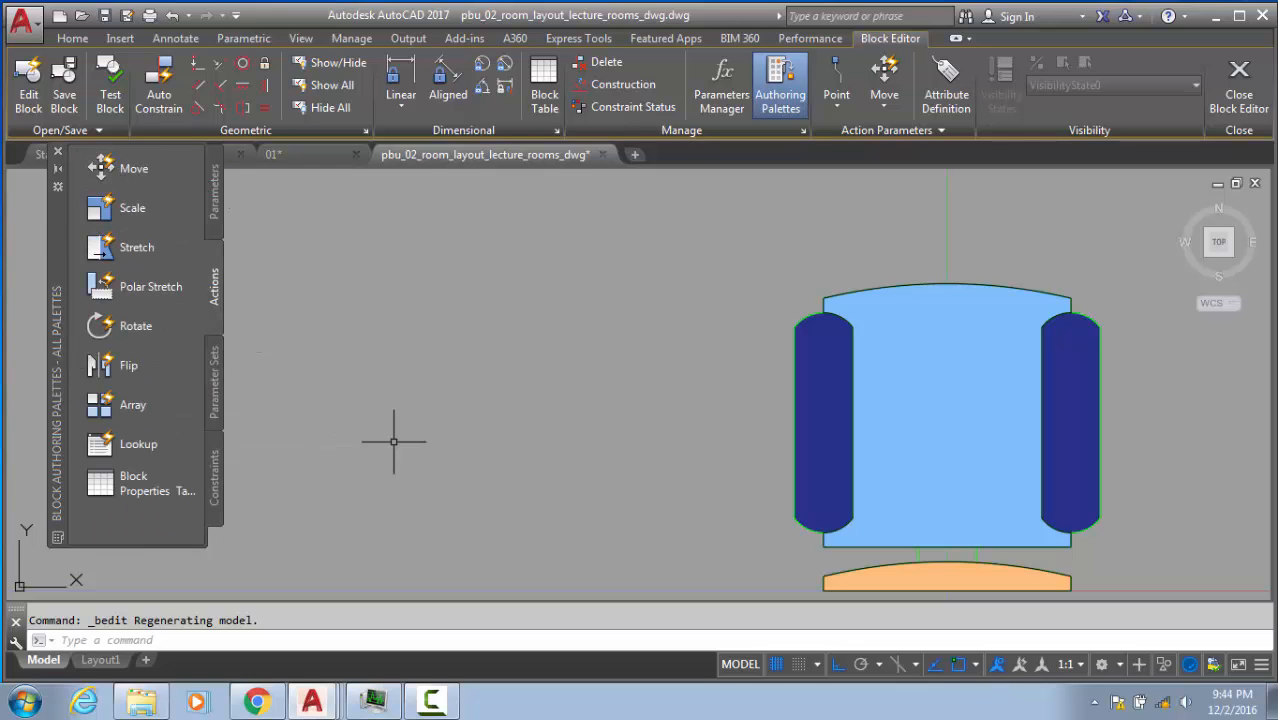
{"action": "mouse_move", "coordinate": [165, 332]}
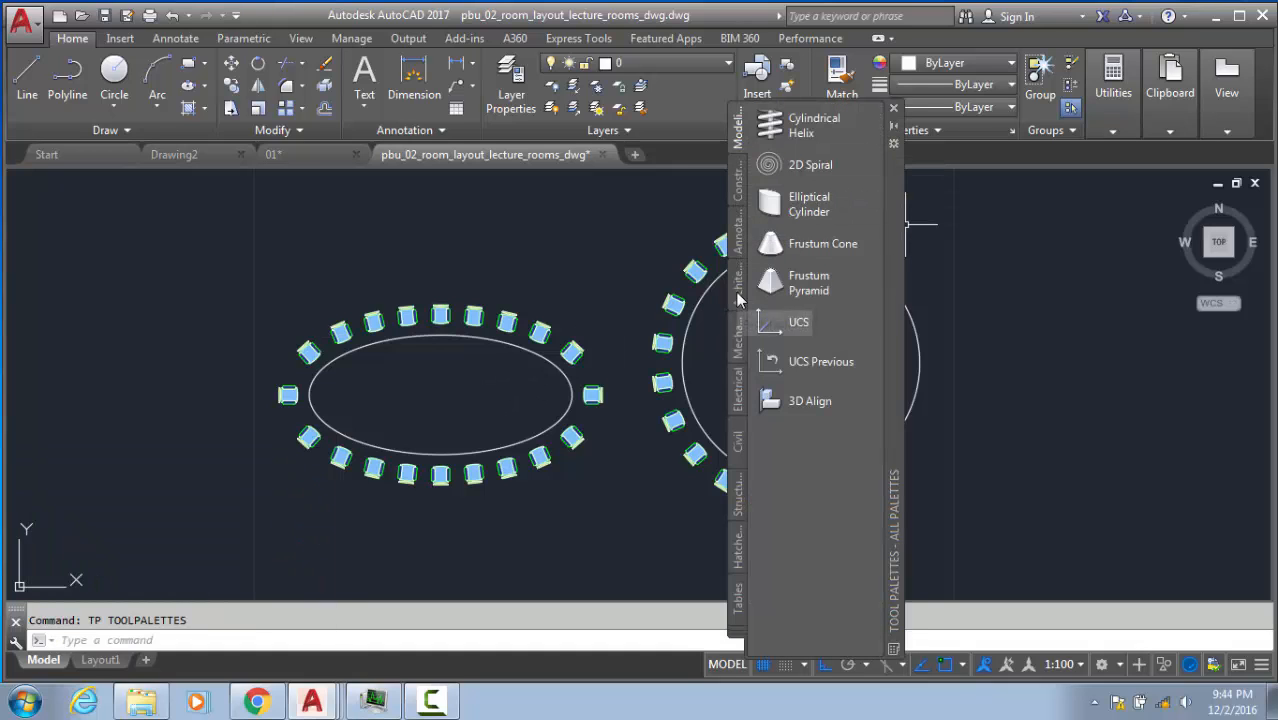
- Place a vehicle block from the Architectural sample palette beside the layout
{"action": "left_click", "coordinate": [738, 280]}
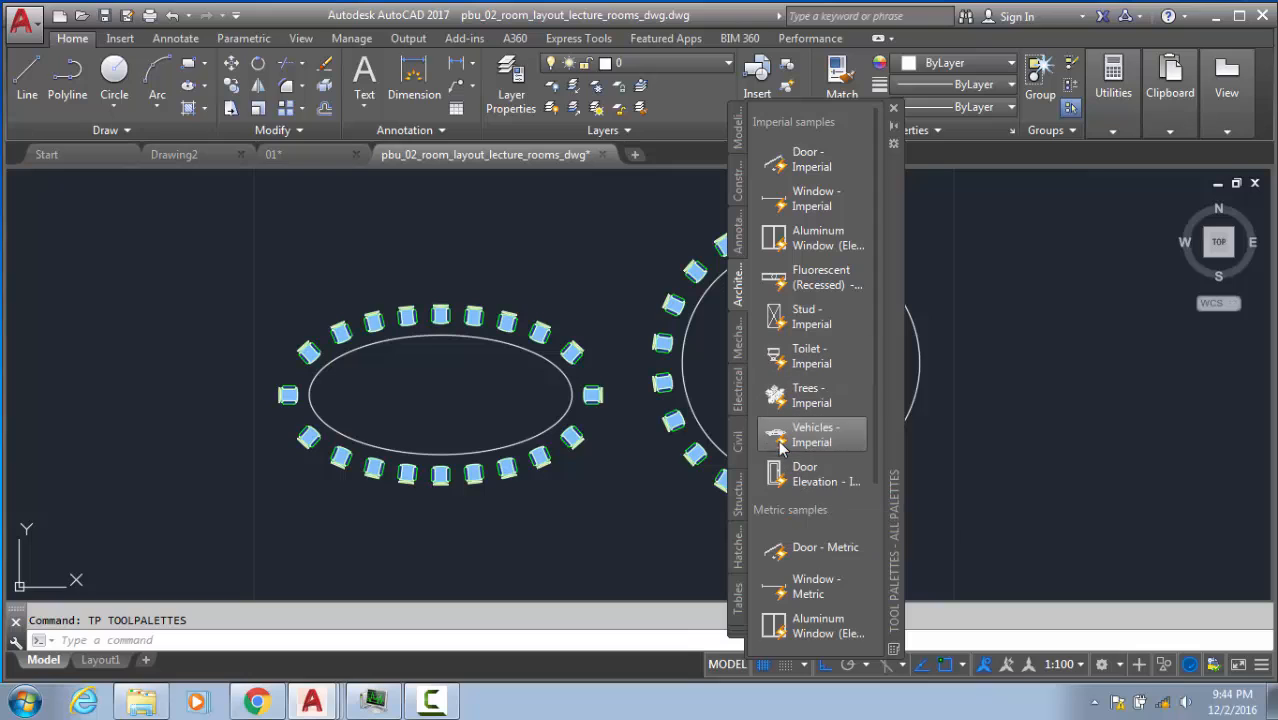
{"action": "left_click", "coordinate": [779, 434]}
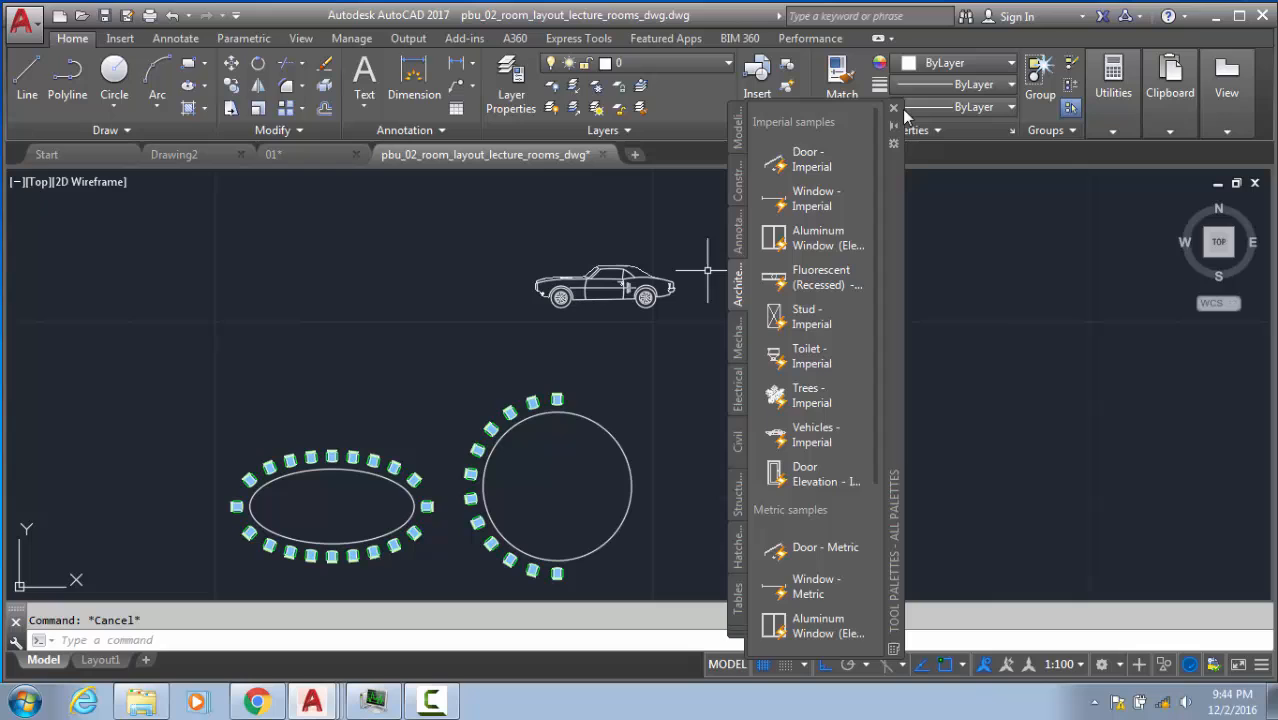
{"action": "left_click", "coordinate": [890, 107]}
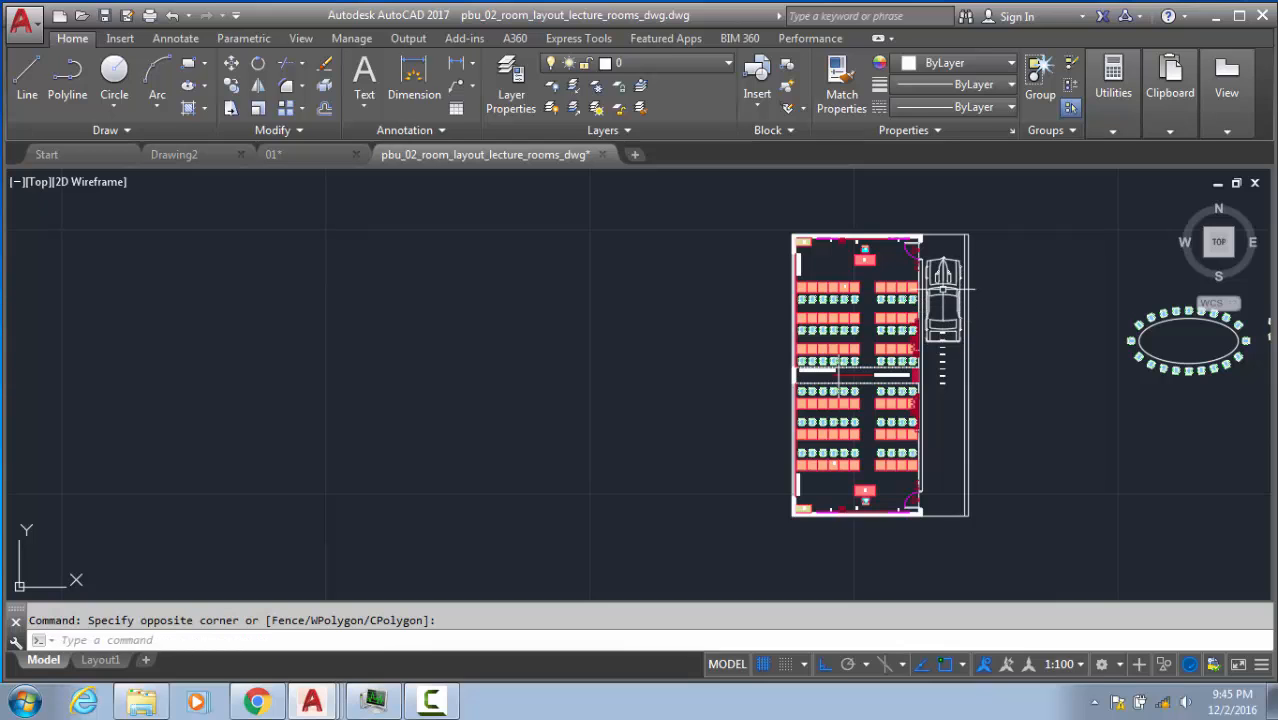
- Switch the selected car block to an alternative vehicle view
{"action": "left_click", "coordinate": [943, 300]}
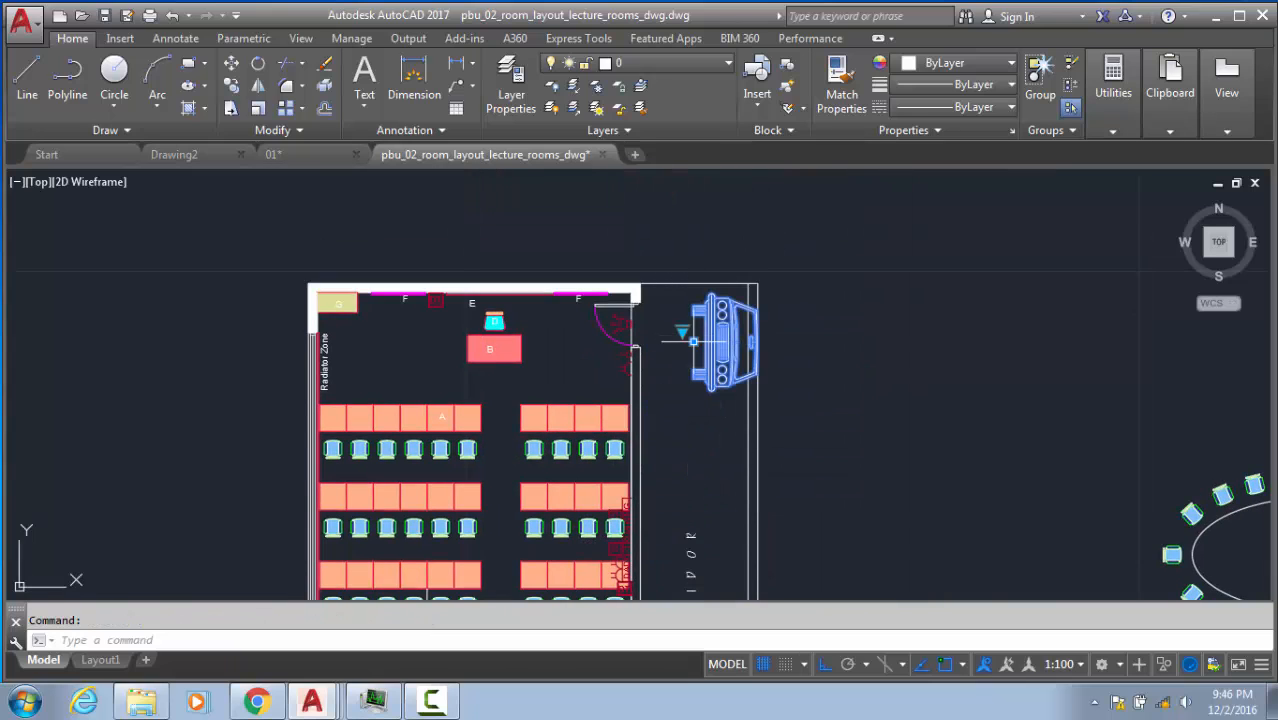
{"action": "right_click", "coordinate": [715, 340]}
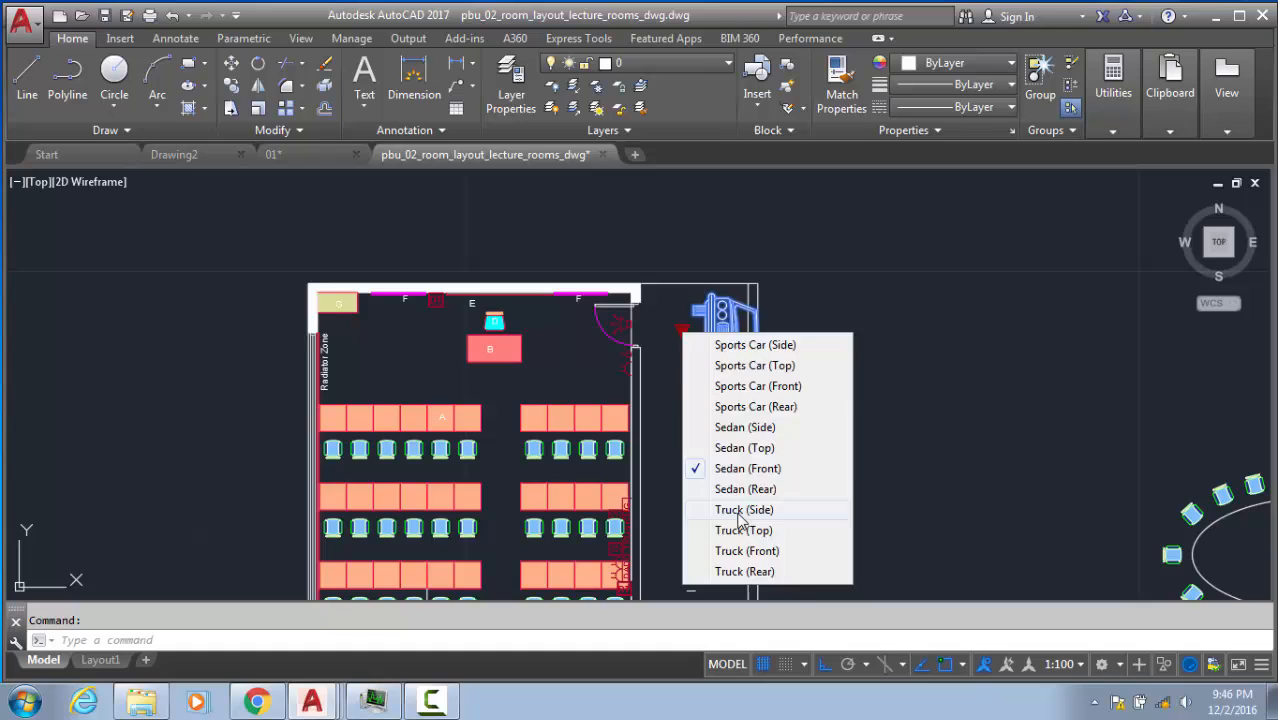
{"action": "left_click", "coordinate": [744, 509]}
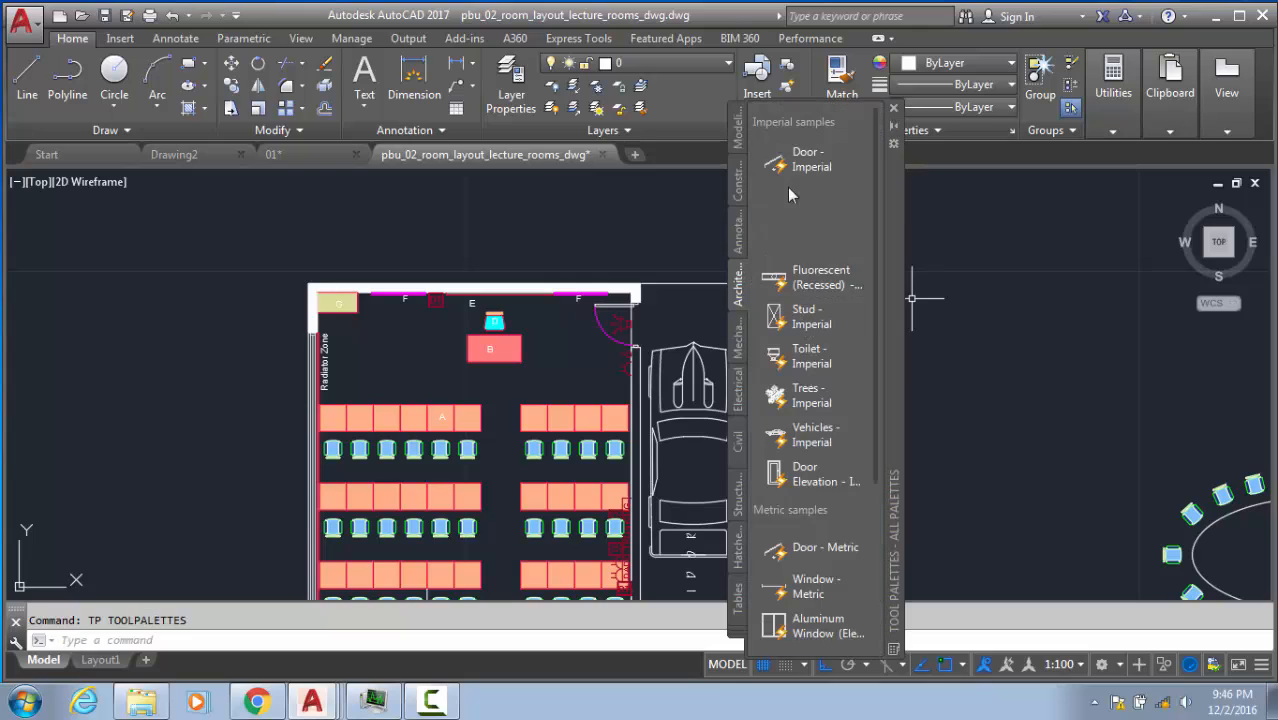
- Place window, tree and door sample blocks, setting the door to Closed
{"action": "left_click", "coordinate": [780, 160]}
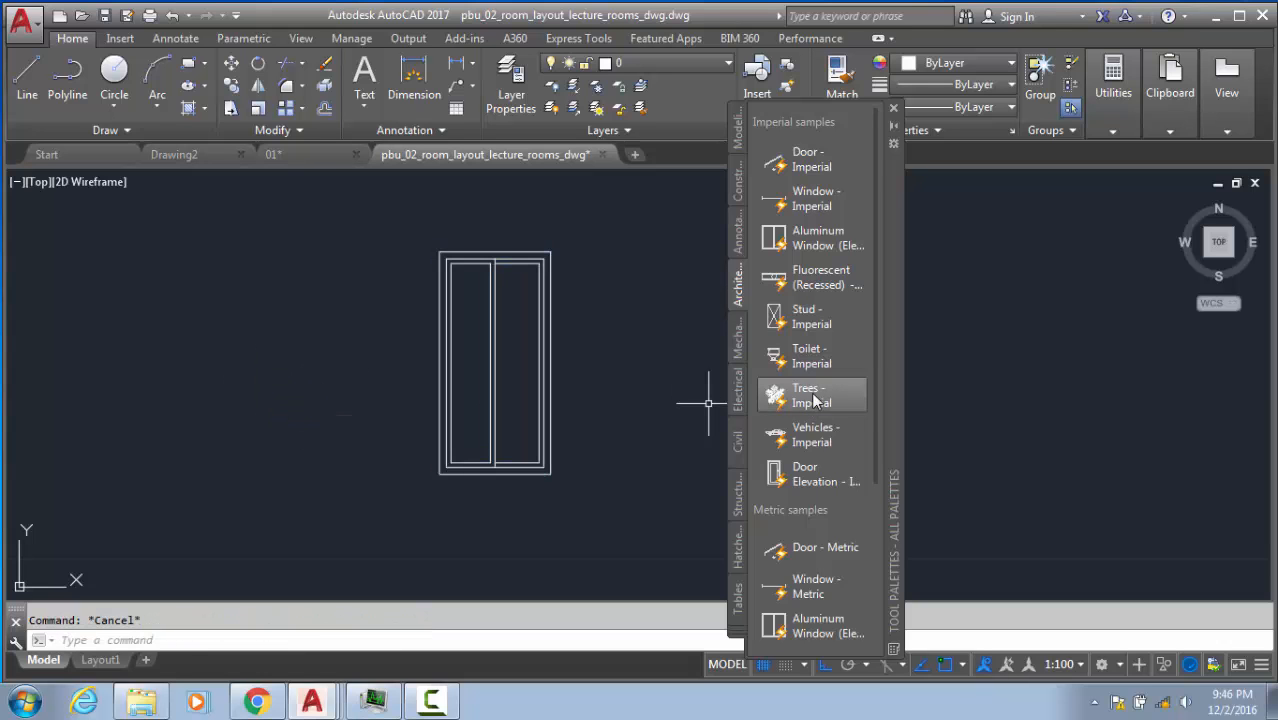
{"action": "left_click", "coordinate": [810, 395]}
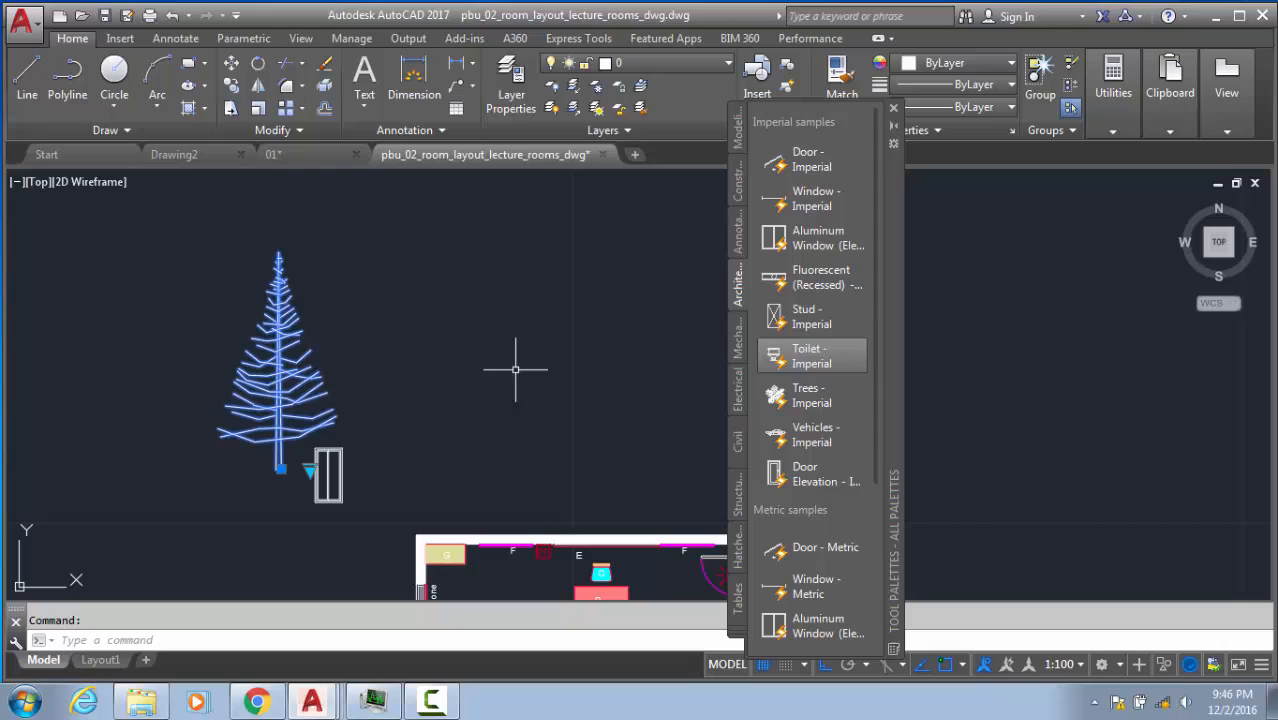
{"action": "left_click", "coordinate": [810, 473]}
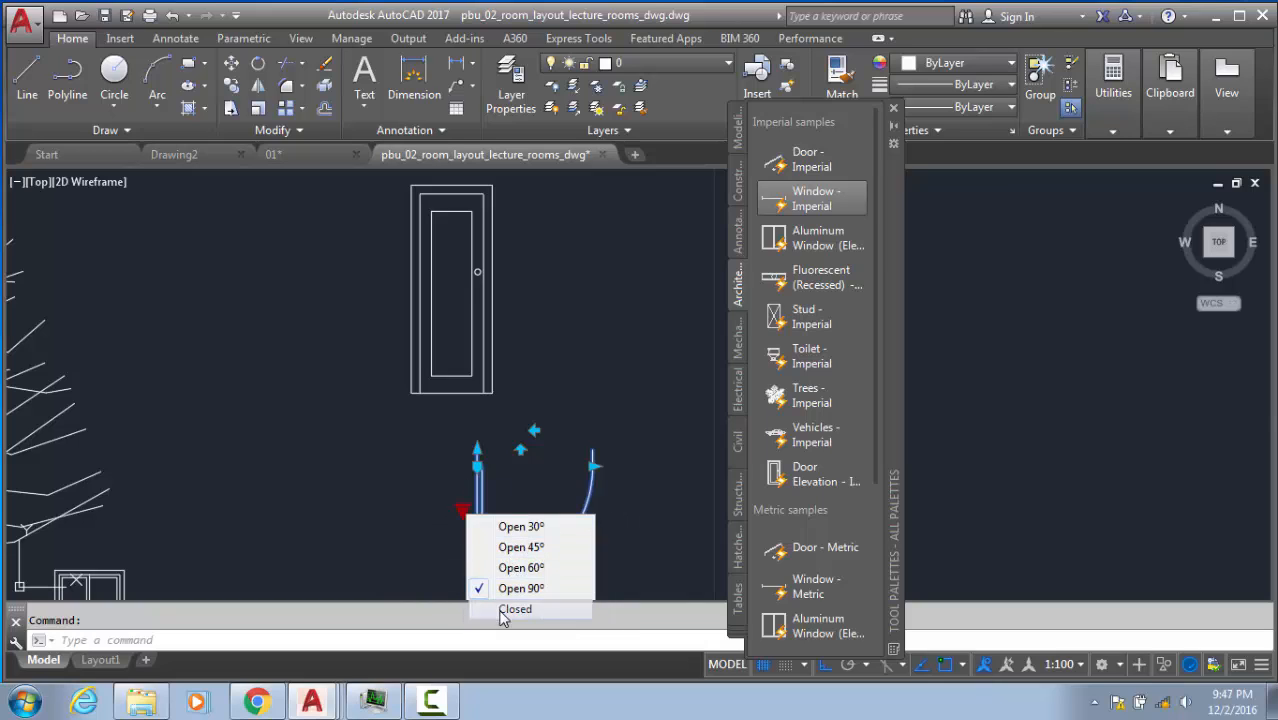
{"action": "left_click", "coordinate": [515, 608]}
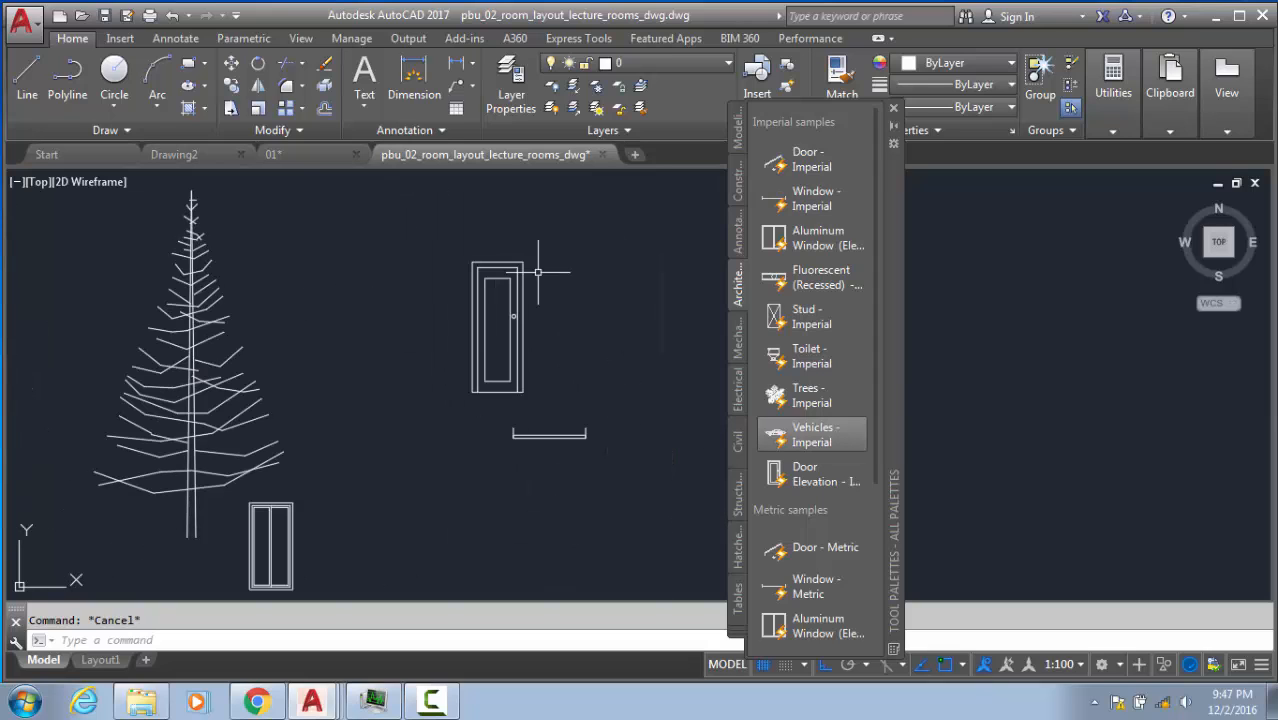
{"action": "mouse_move", "coordinate": [421, 328]}
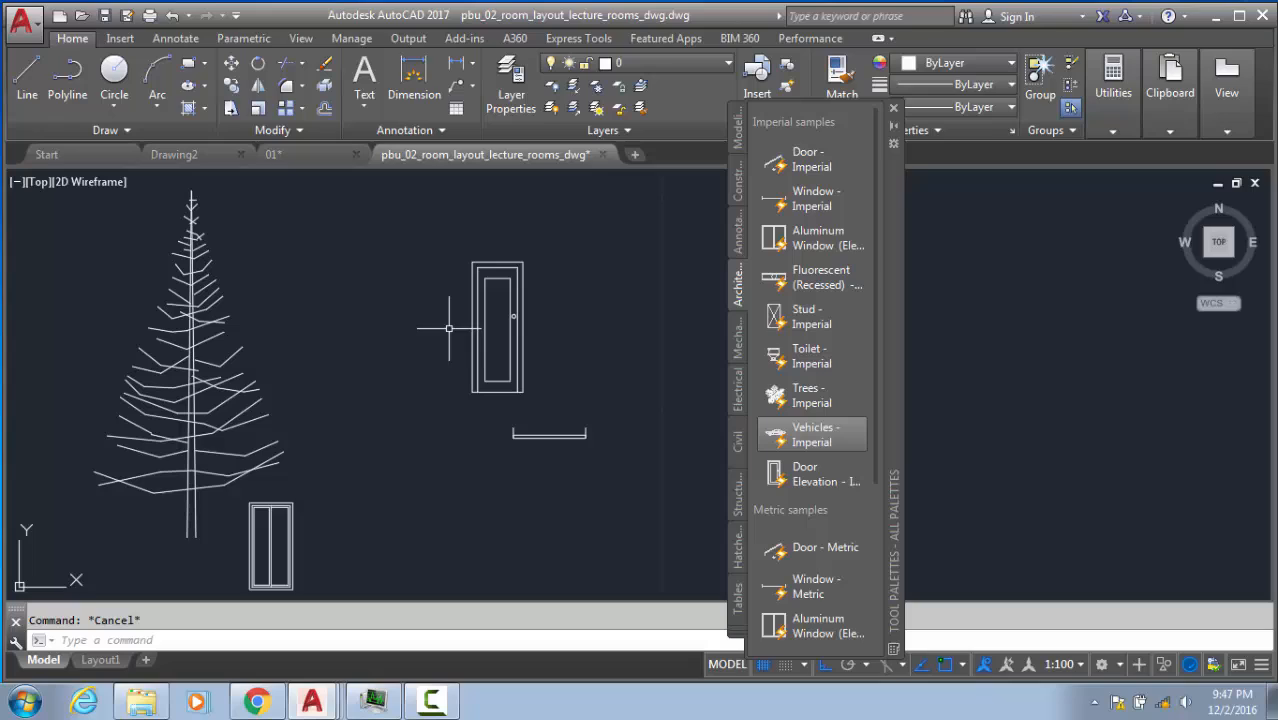
{"action": "mouse_move", "coordinate": [598, 322]}
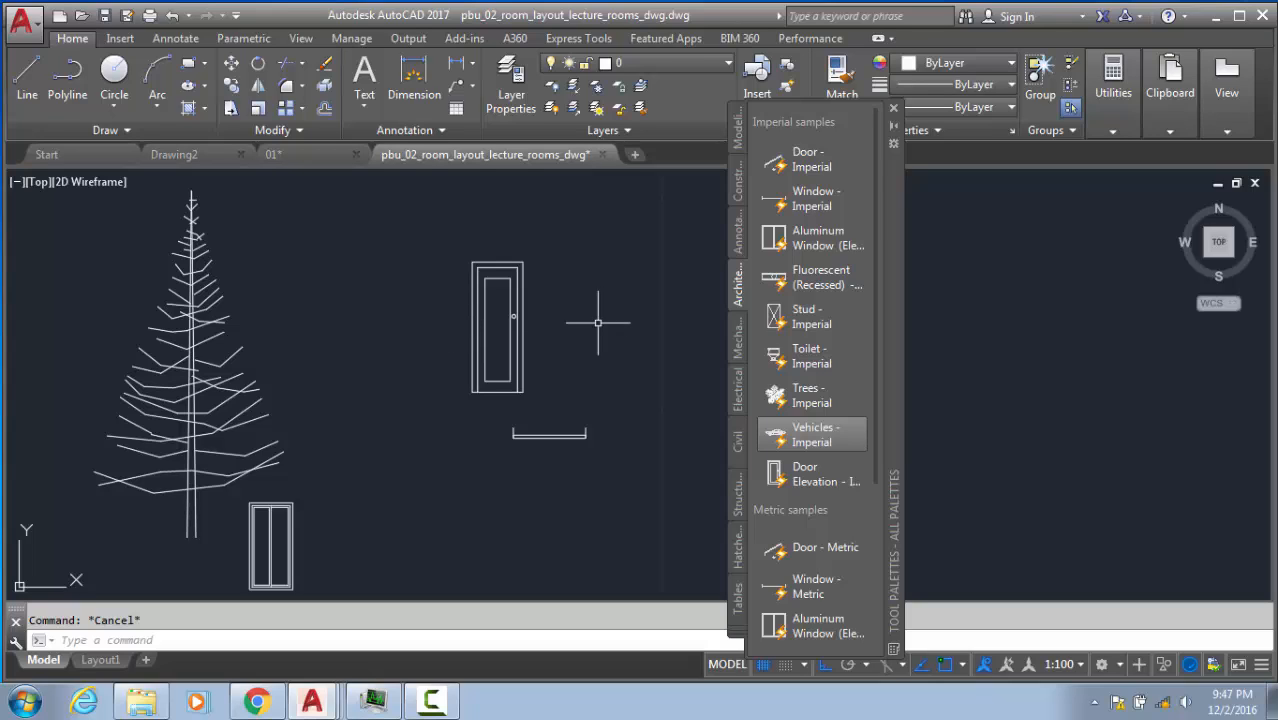